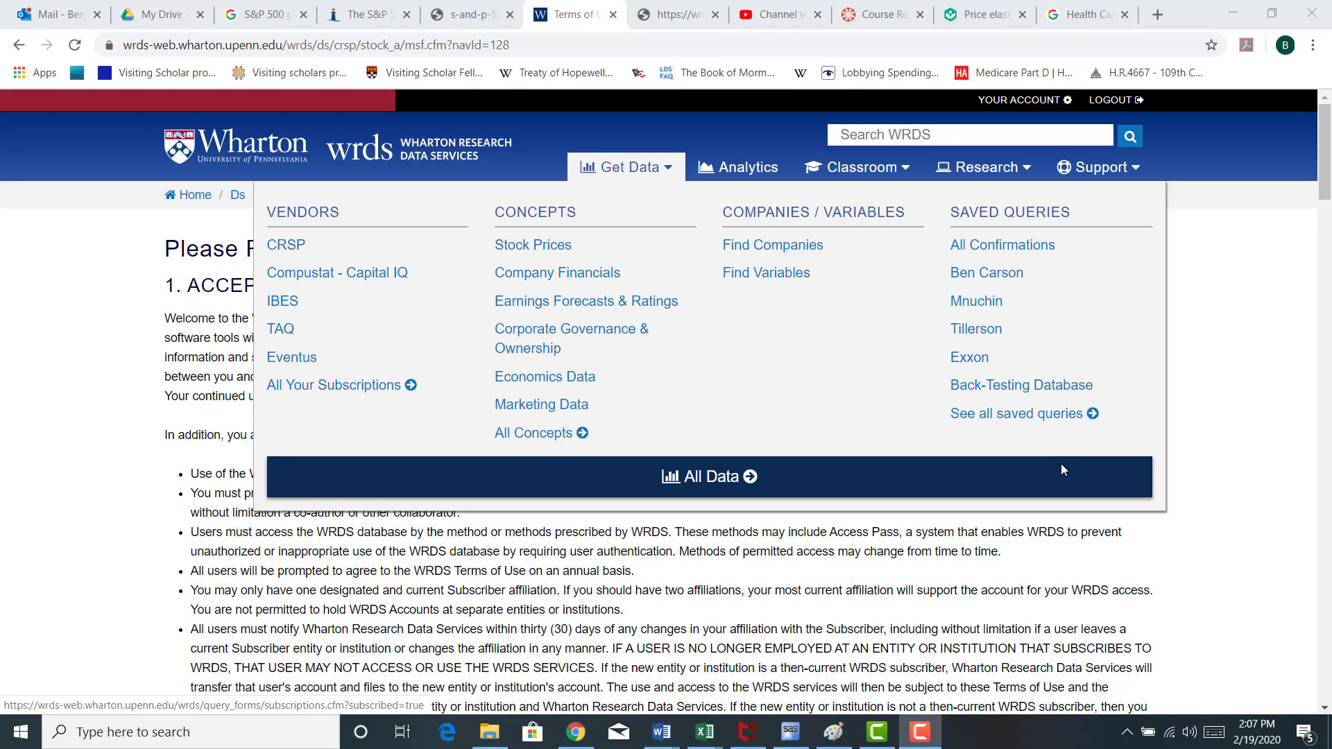
{"action": "mouse_move", "coordinate": [1062, 472]}
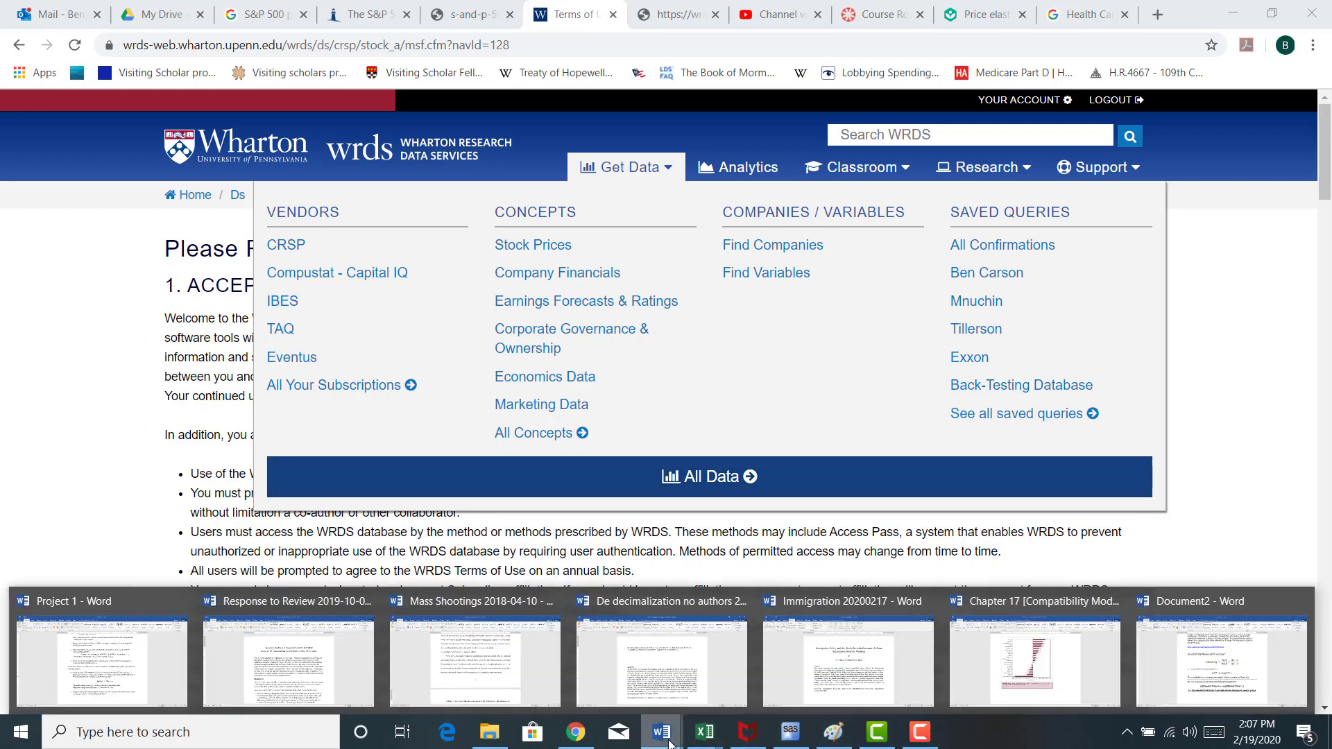
Open the CRSP Monthly Stock File query form through CRSP and Stock / Security Files.
{"action": "left_click", "coordinate": [660, 731]}
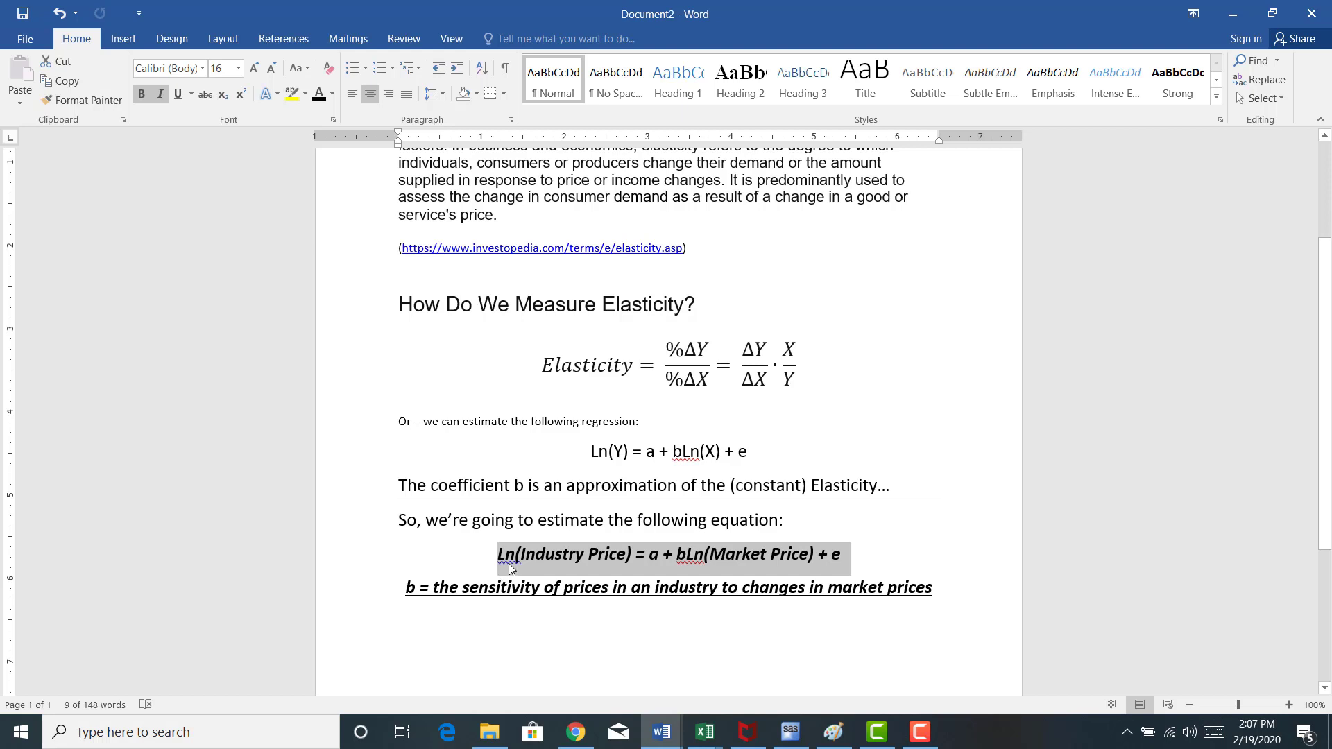
{"action": "mouse_move", "coordinate": [526, 567]}
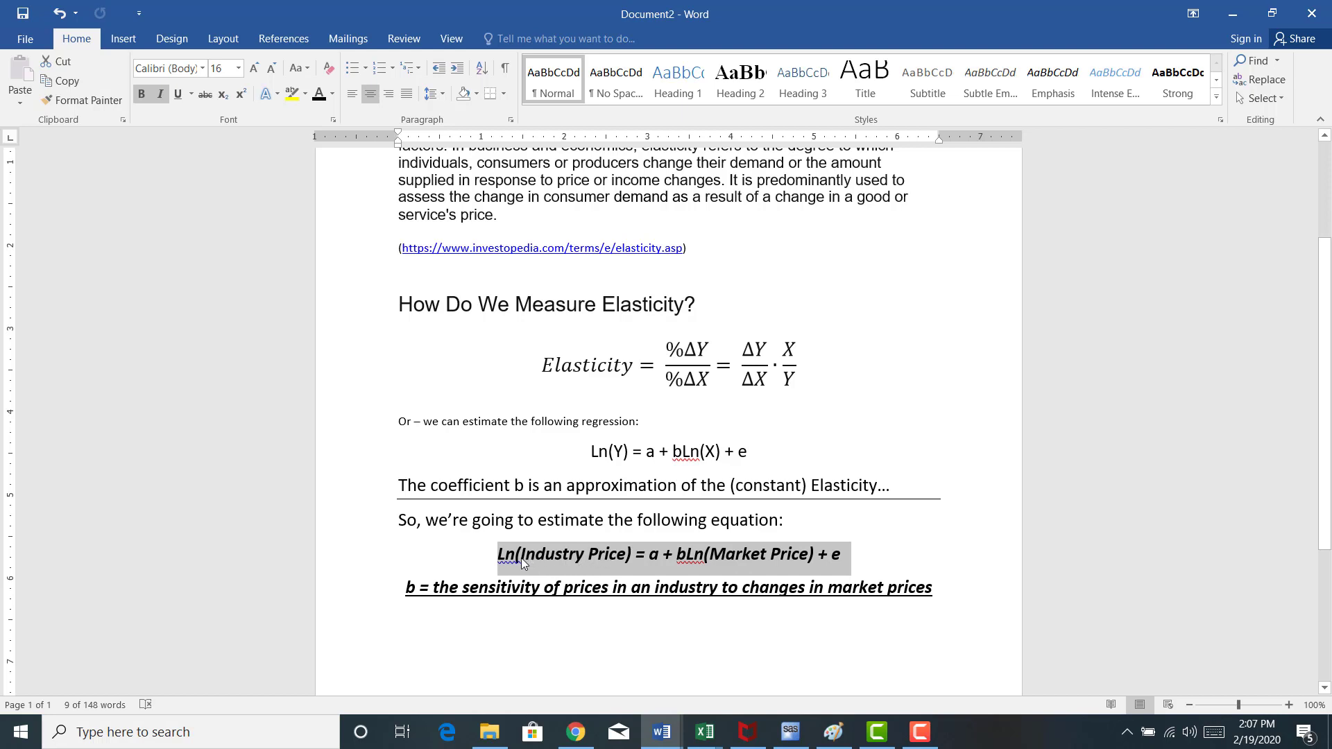
{"action": "mouse_move", "coordinate": [544, 561]}
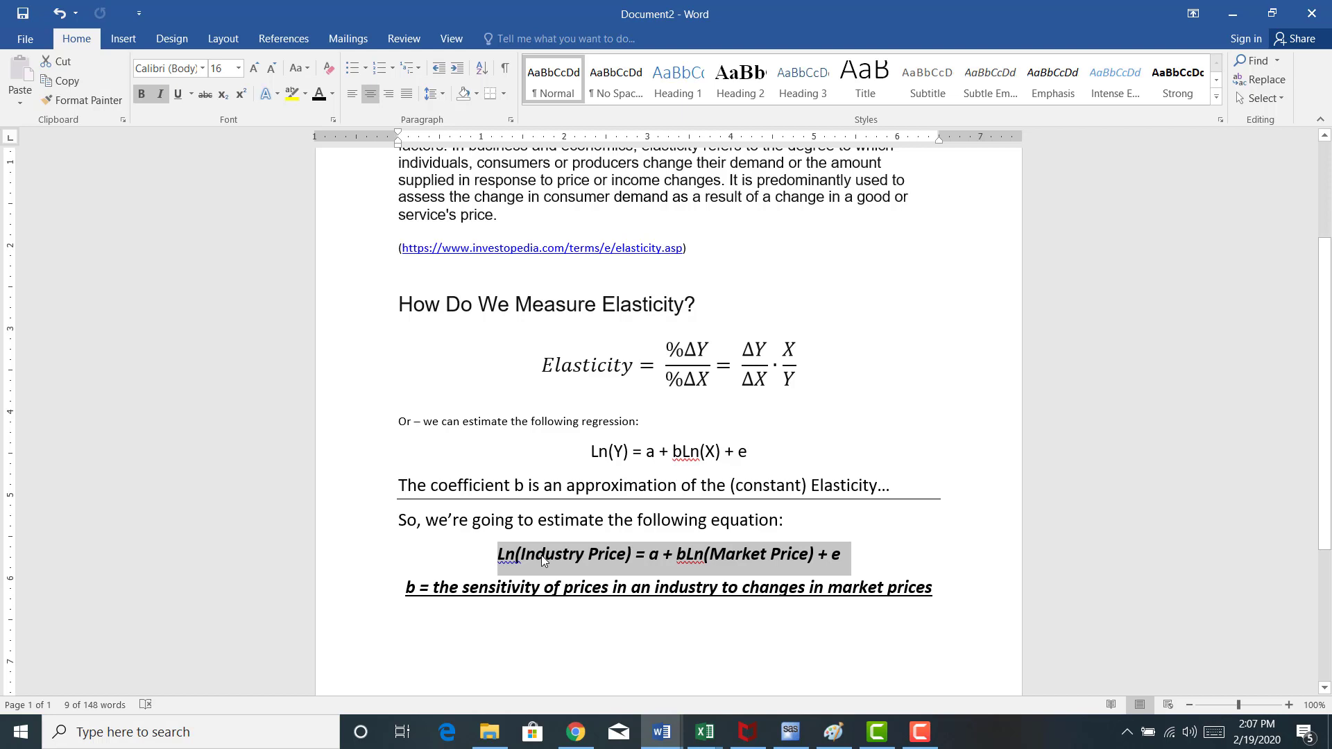
{"action": "mouse_move", "coordinate": [521, 565]}
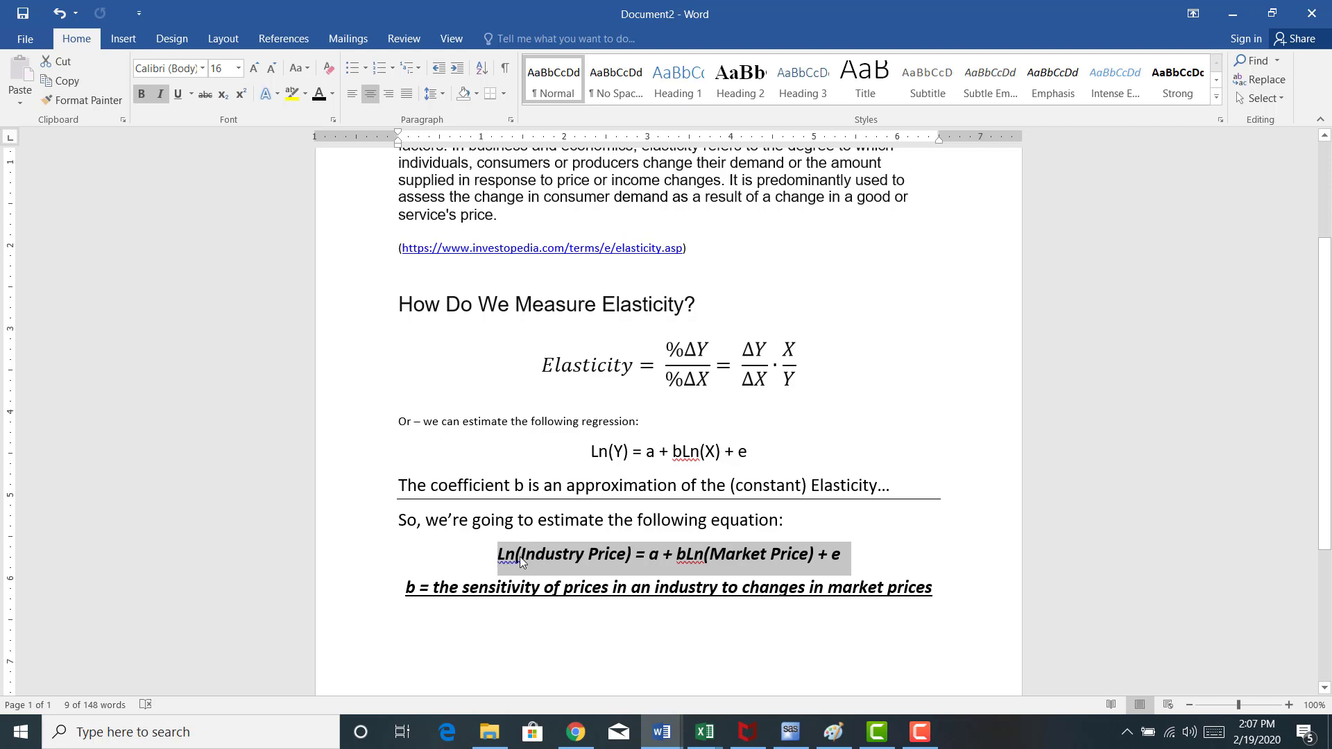
{"action": "mouse_move", "coordinate": [742, 576]}
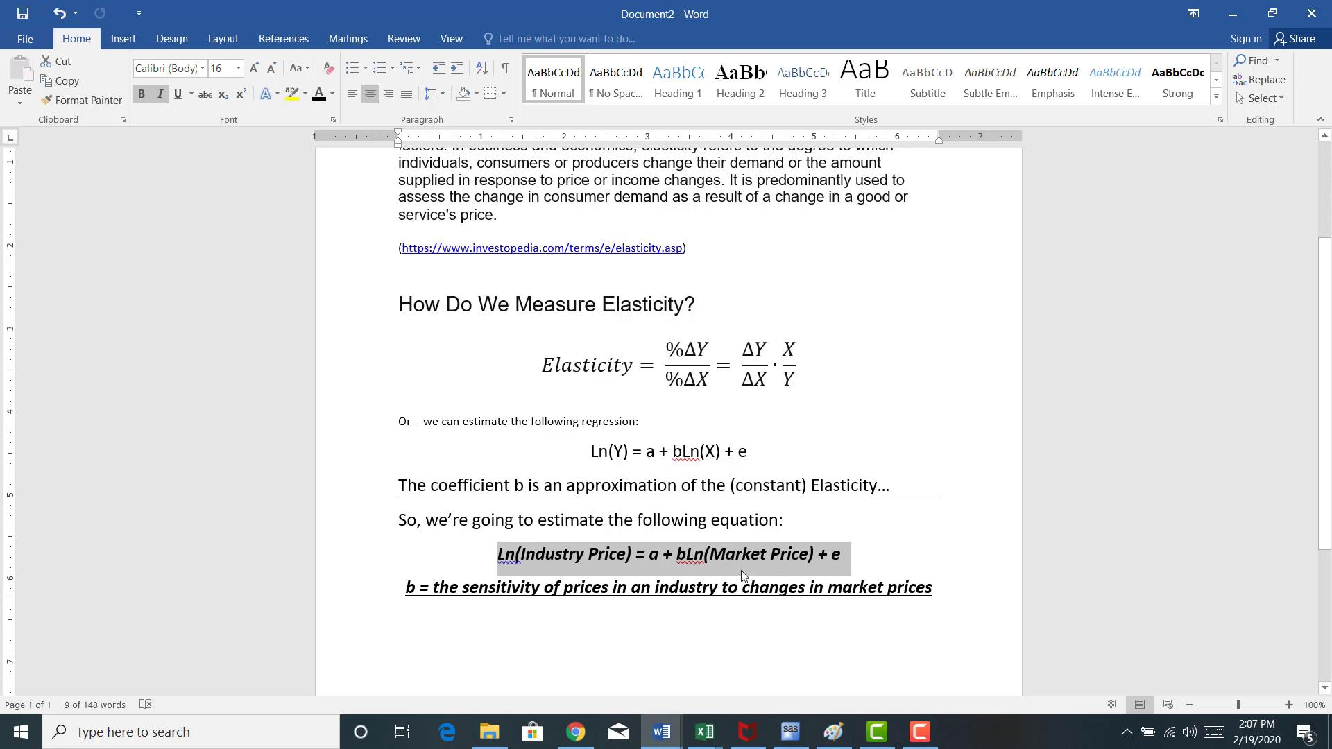
{"action": "mouse_move", "coordinate": [765, 559]}
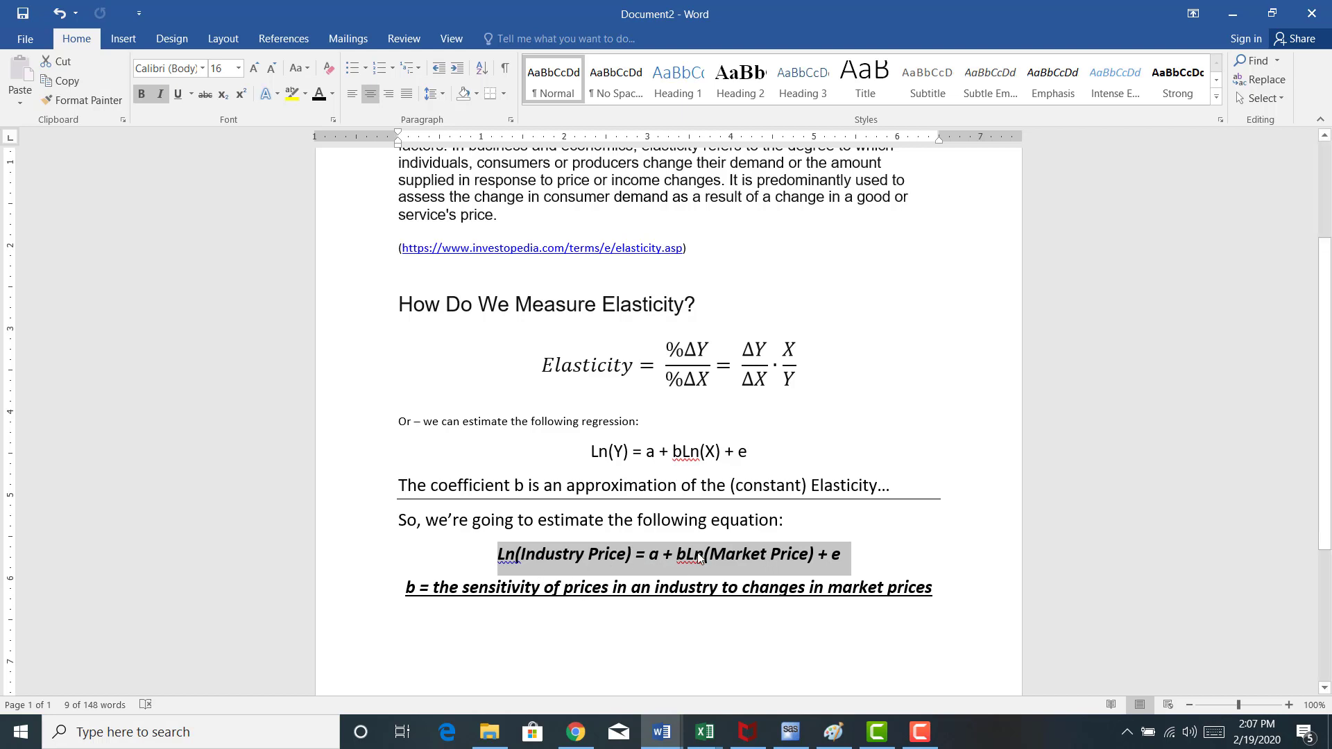
{"action": "mouse_move", "coordinate": [663, 580]}
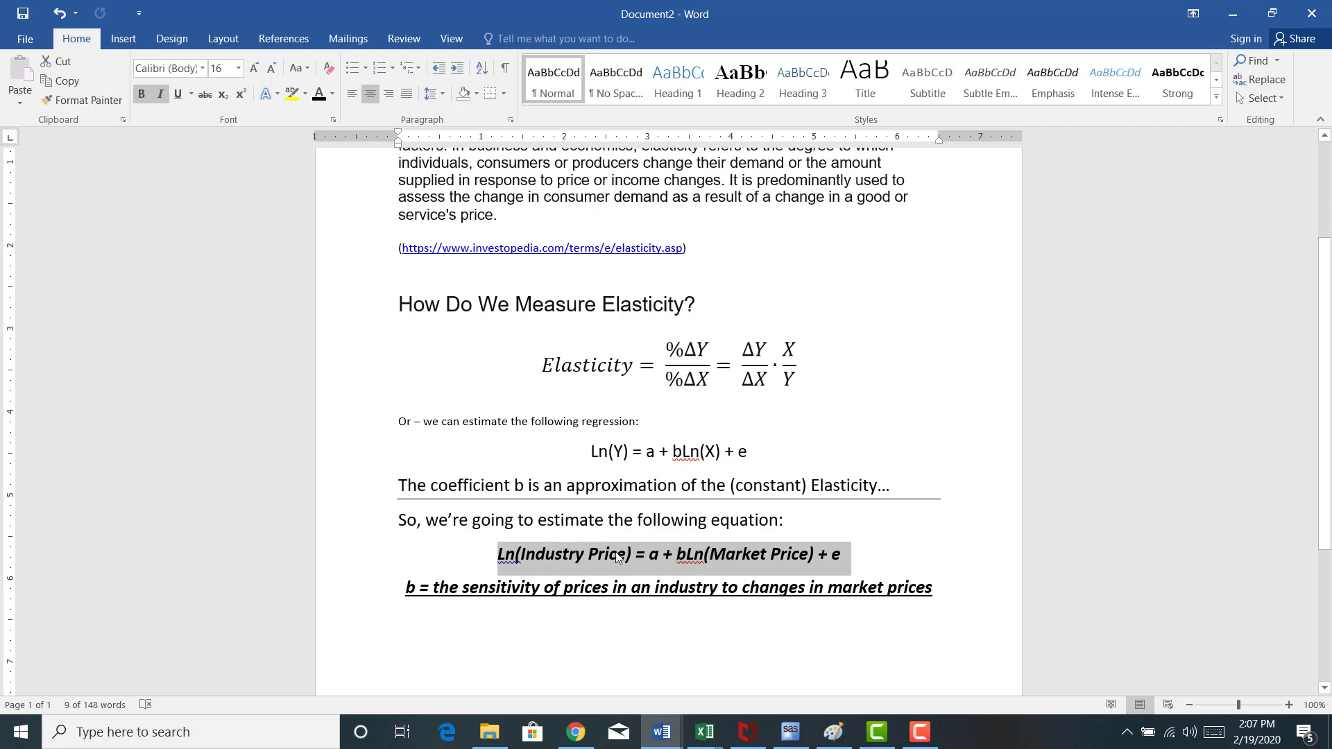
{"action": "mouse_move", "coordinate": [762, 559]}
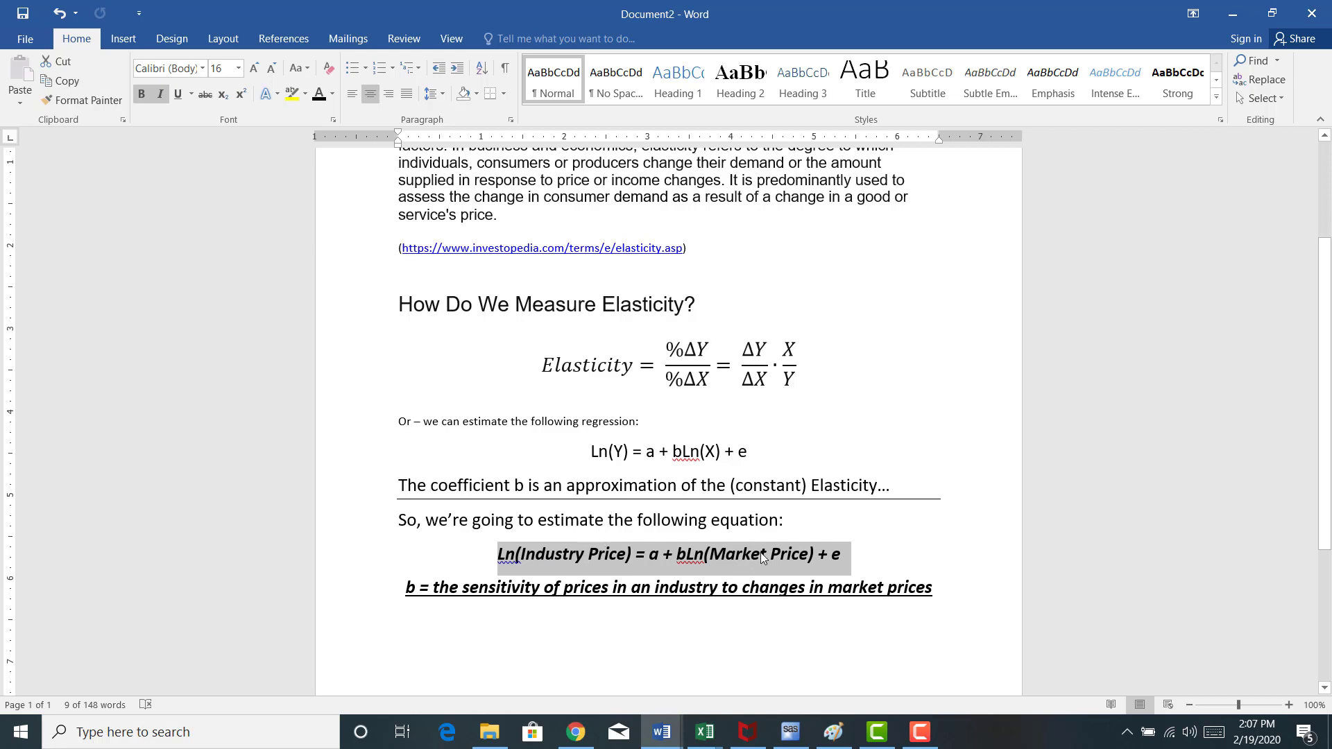
{"action": "mouse_move", "coordinate": [790, 555]}
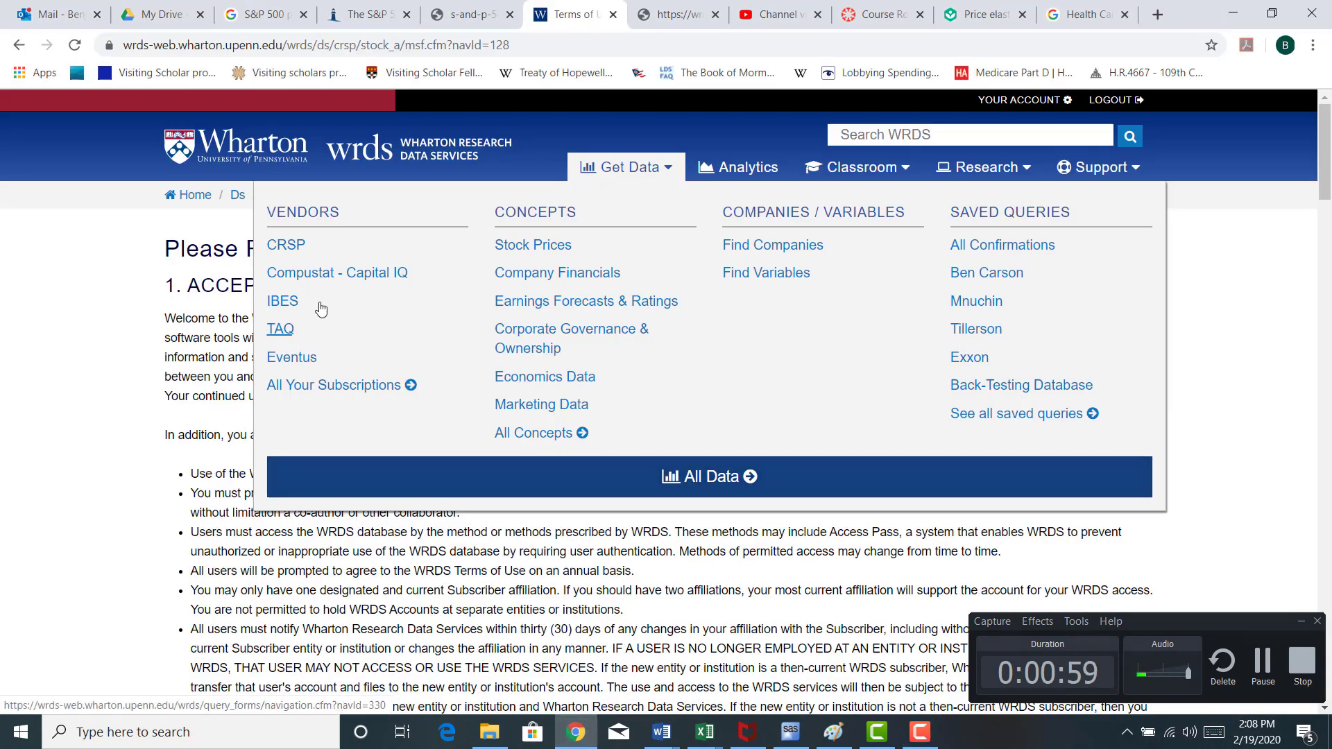
{"action": "mouse_move", "coordinate": [389, 153]}
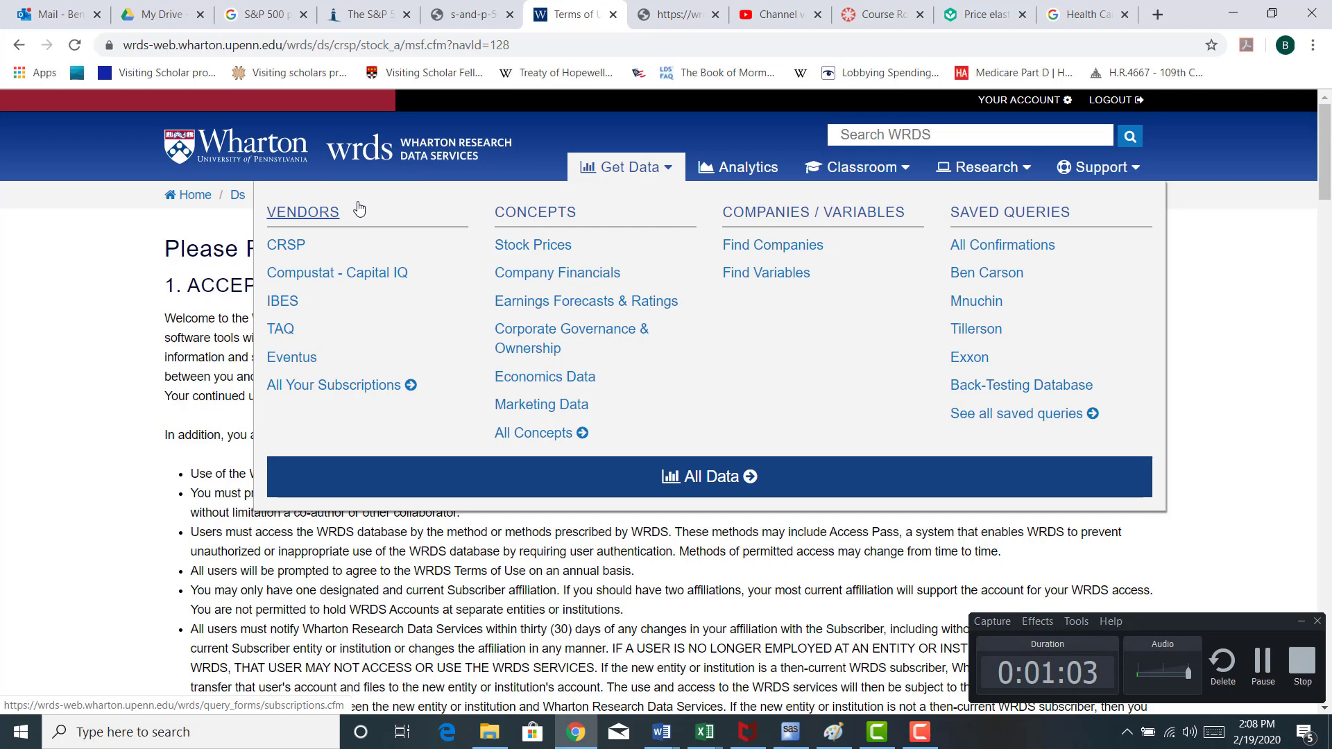
{"action": "left_click", "coordinate": [285, 245]}
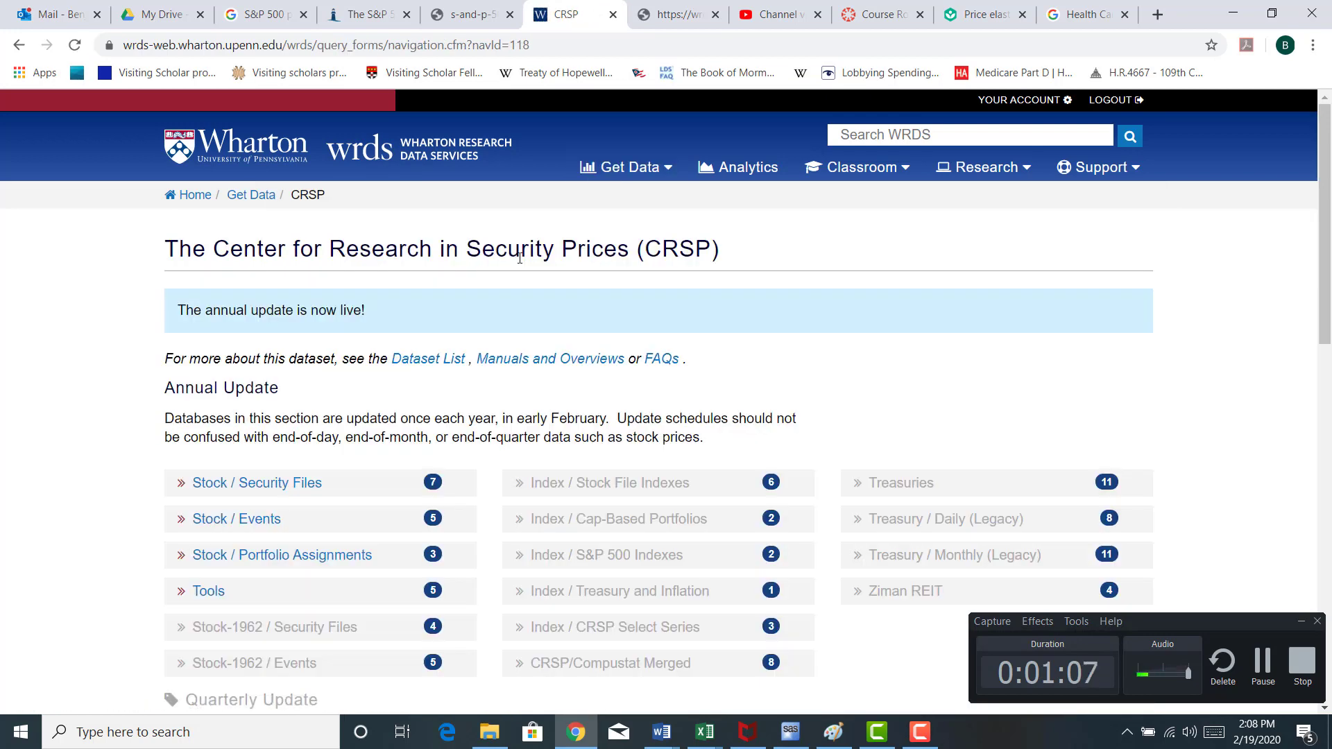
{"action": "left_click", "coordinate": [256, 483]}
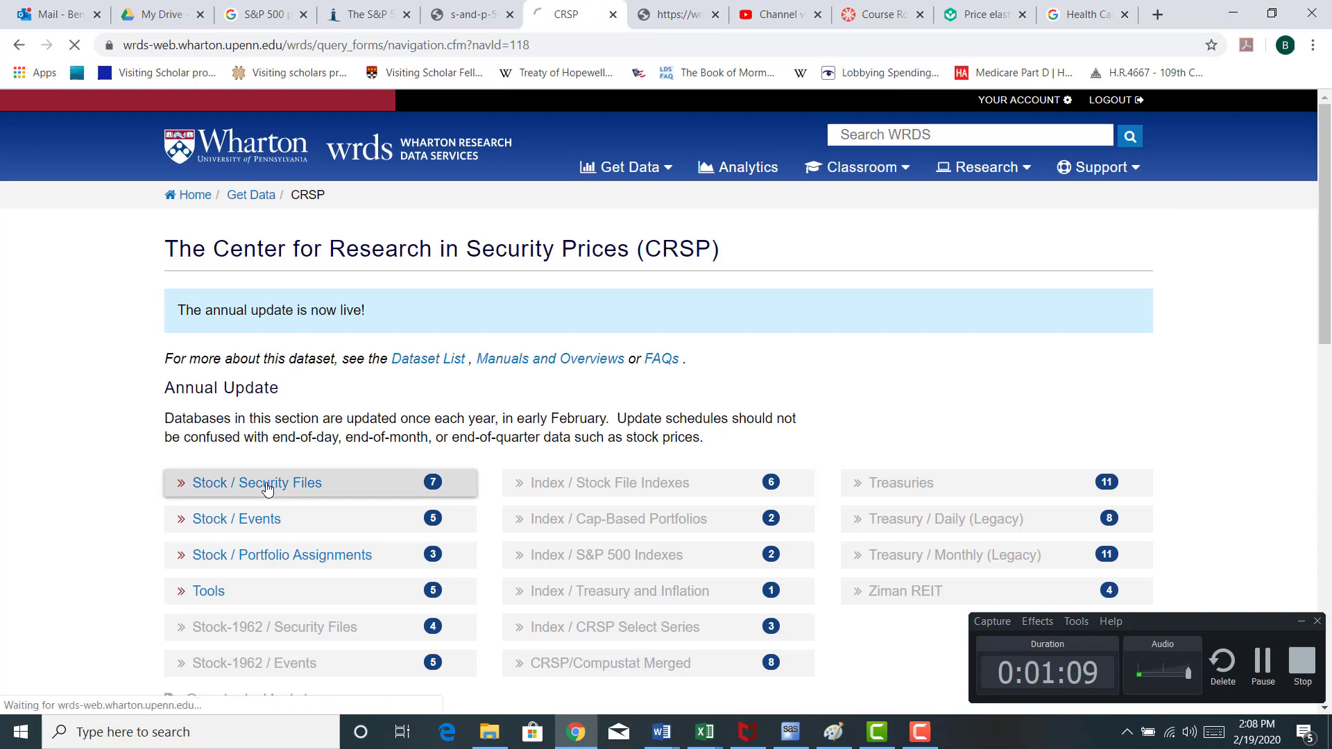
{"action": "left_click", "coordinate": [256, 483]}
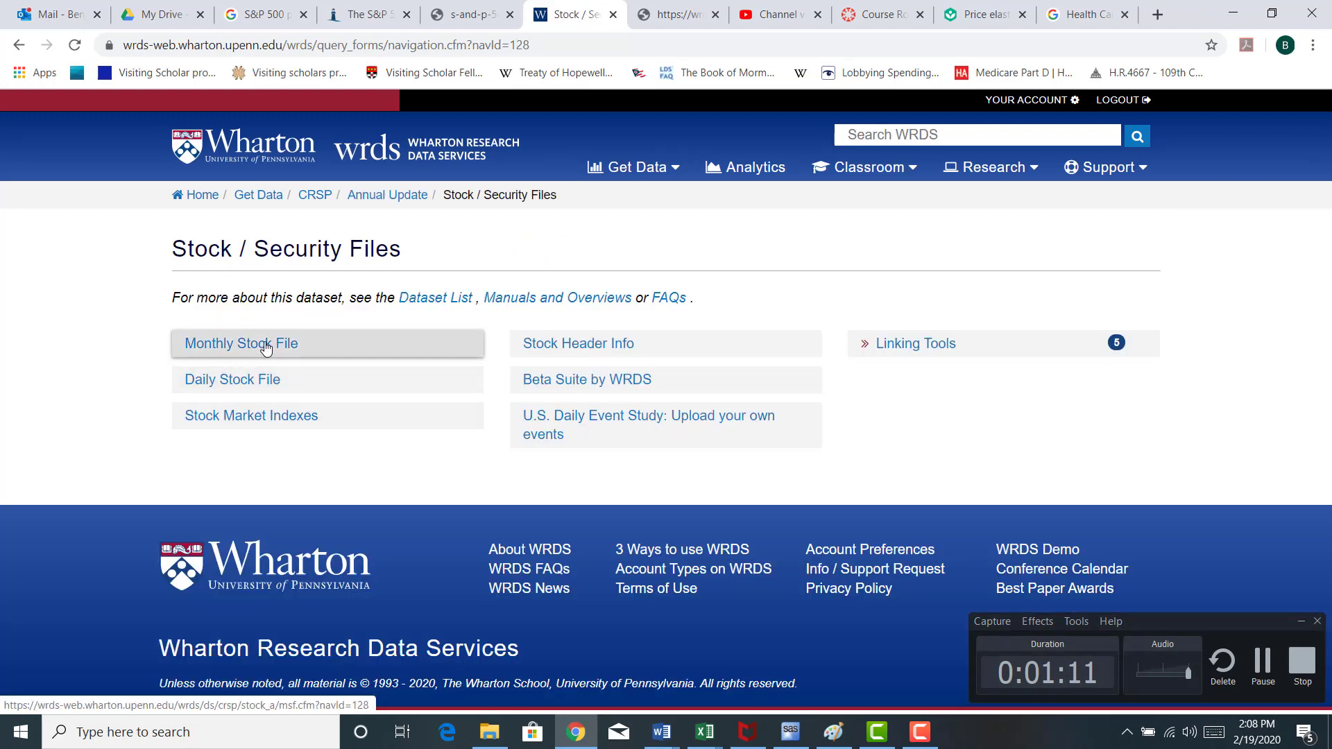
{"action": "left_click", "coordinate": [242, 343]}
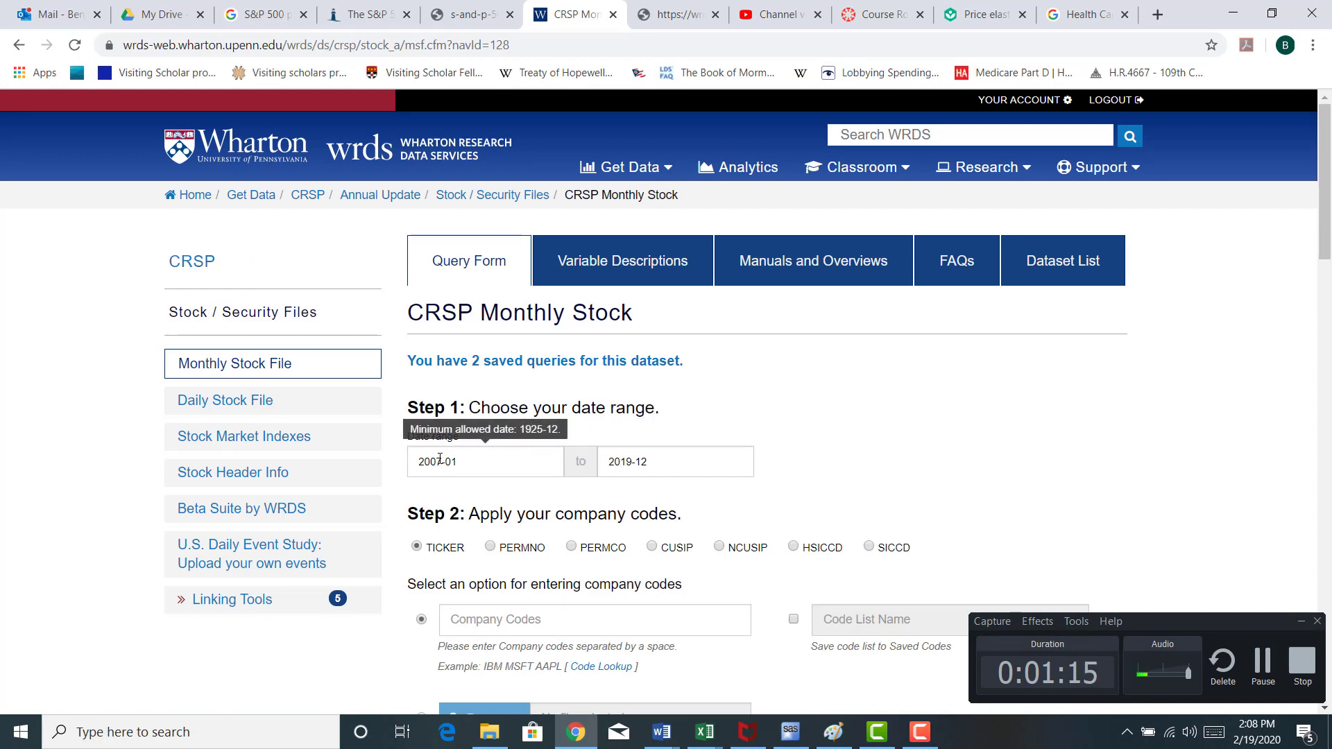
Set dates 2010-01 to 2019-12, tickers XLV and SPY, with Ticker and Price variables.
{"action": "left_click", "coordinate": [485, 461]}
{"action": "type", "text": "1"}
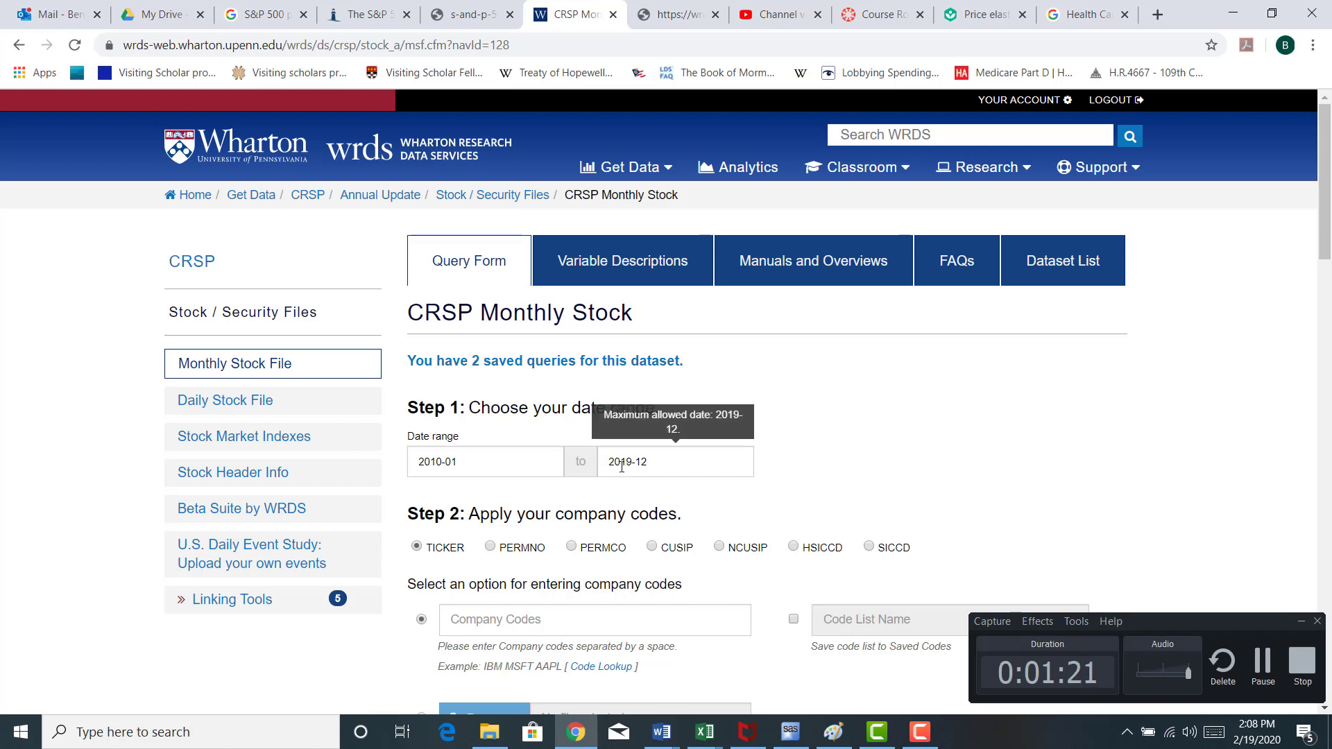
{"action": "mouse_move", "coordinate": [465, 639]}
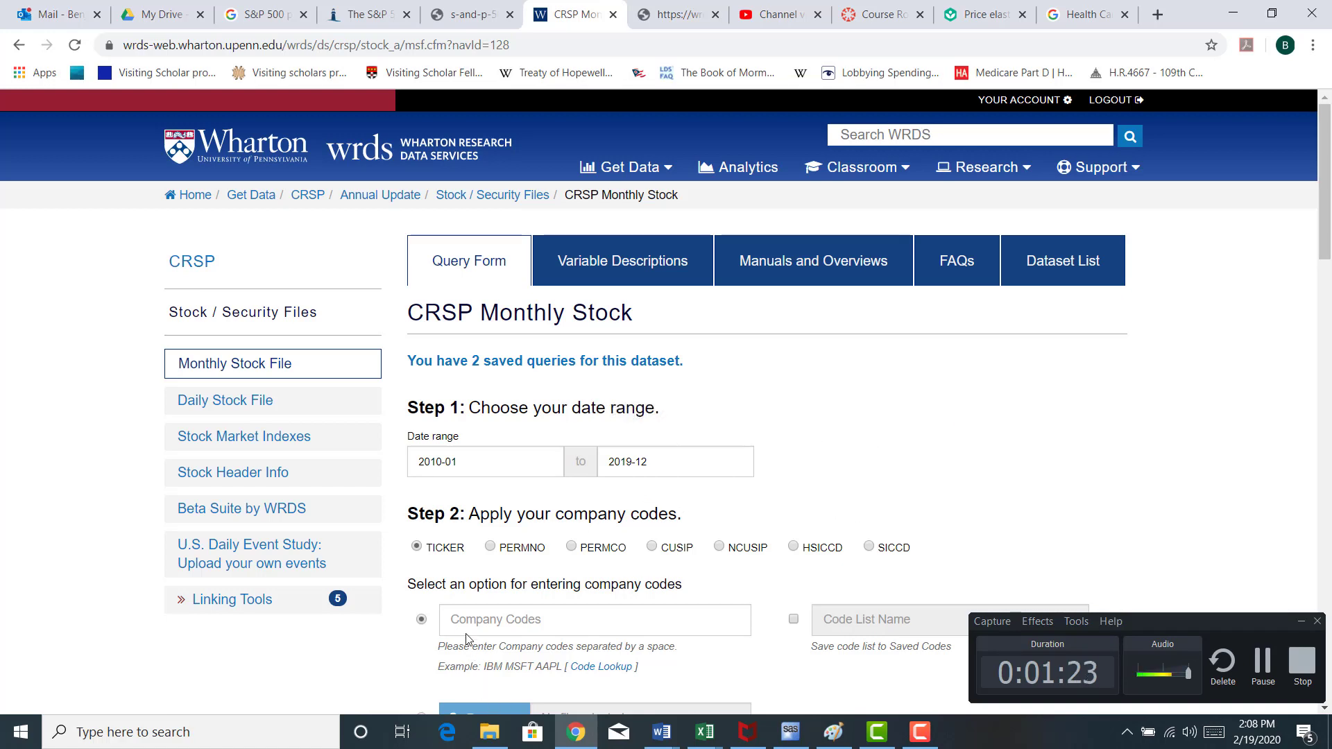
{"action": "type", "text": "XLV SPY"}
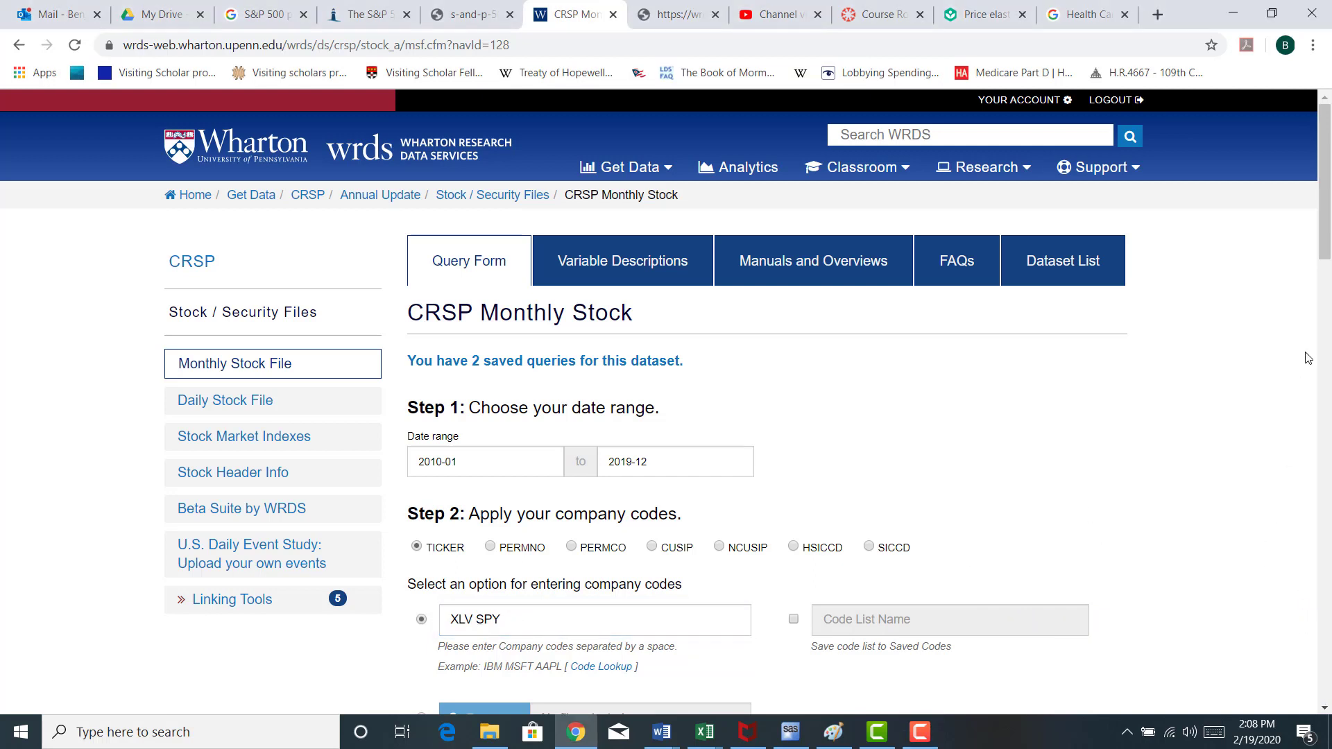
{"action": "scroll", "scroll_direction": "down", "scroll_amount": 3}
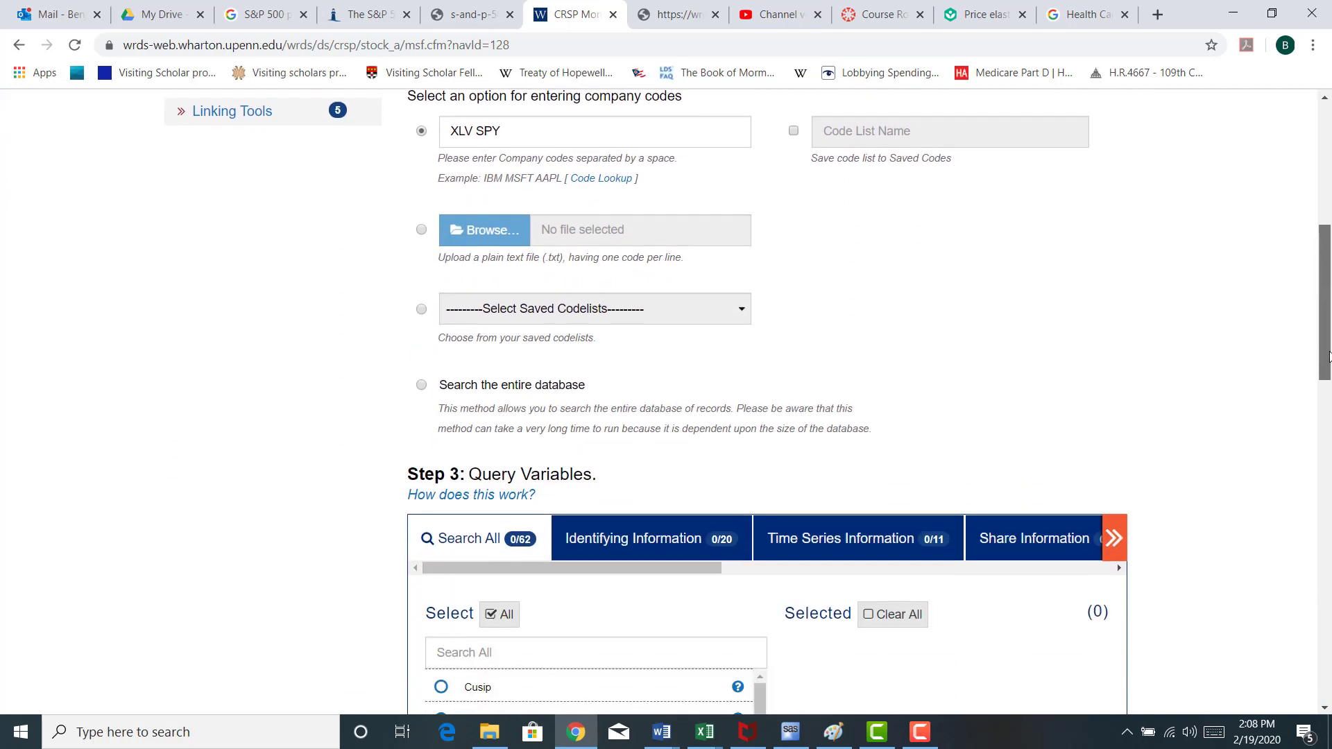
{"action": "scroll", "scroll_direction": "down", "scroll_amount": 3}
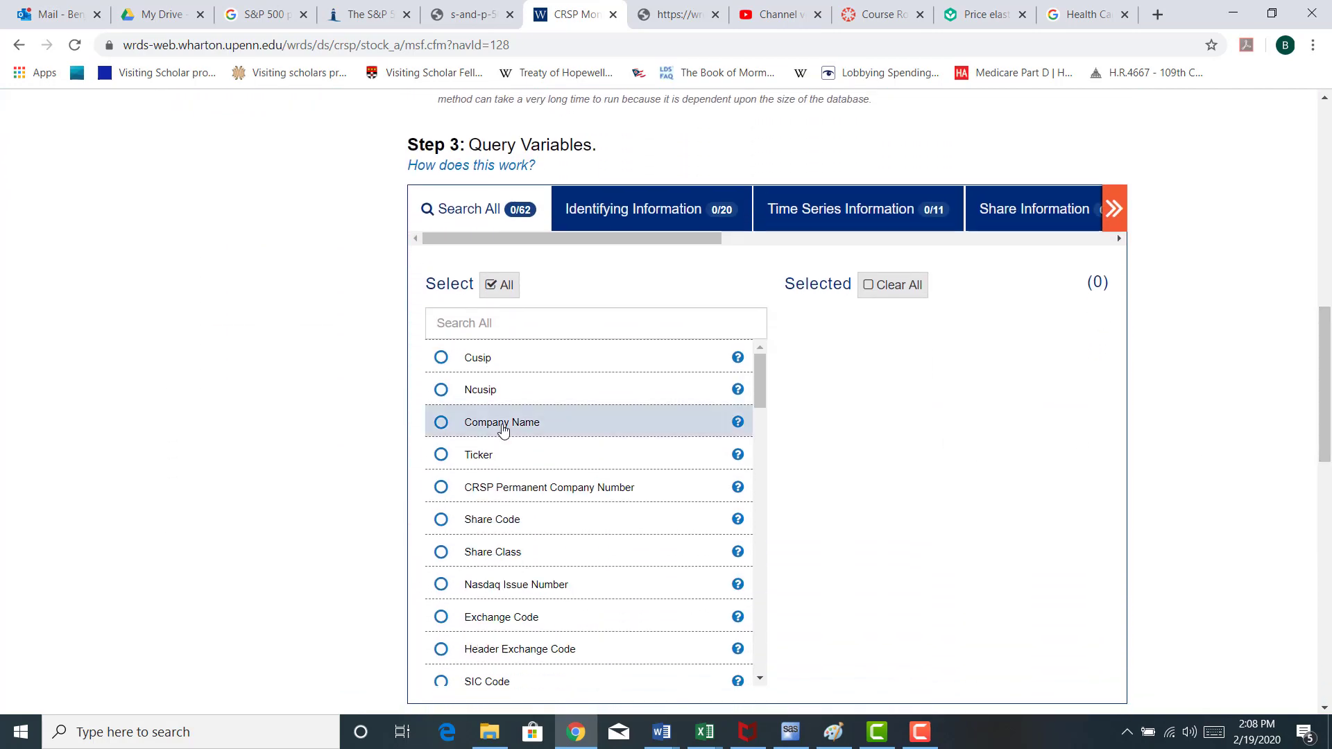
{"action": "left_click", "coordinate": [478, 454]}
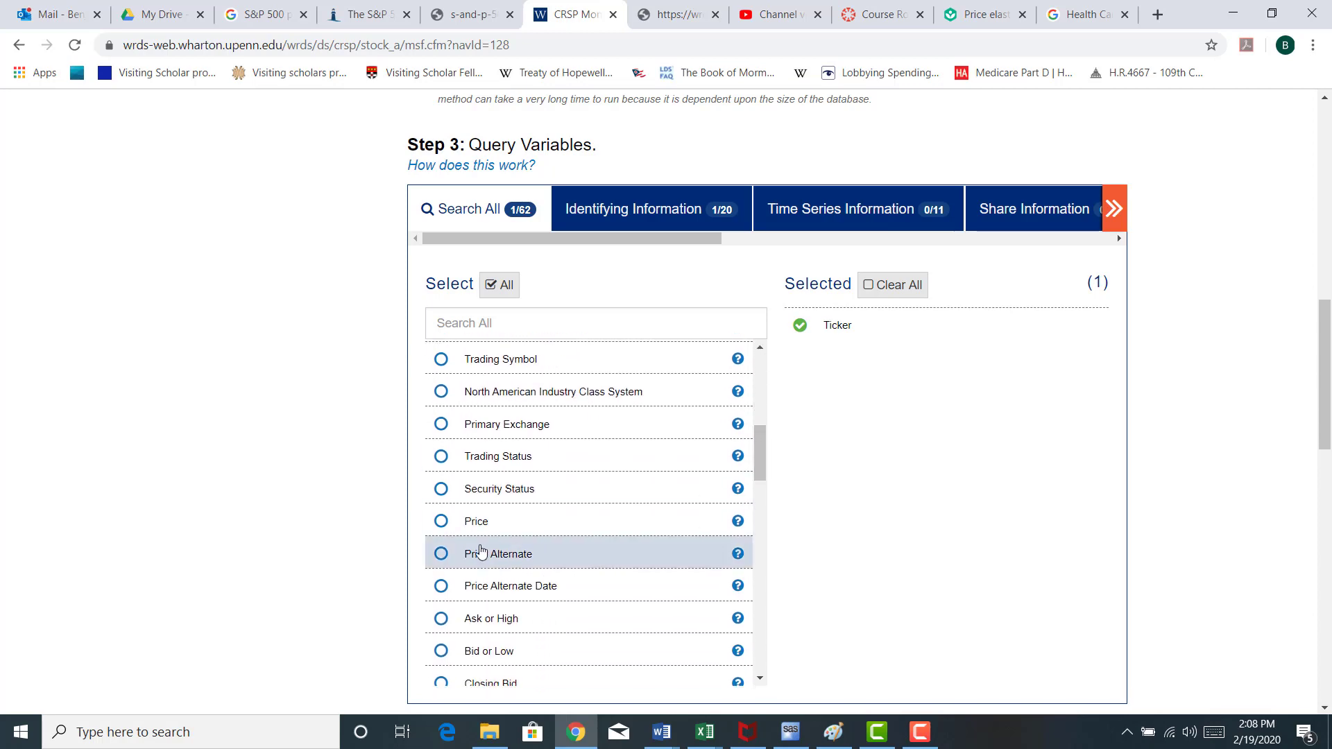
{"action": "left_click", "coordinate": [441, 521]}
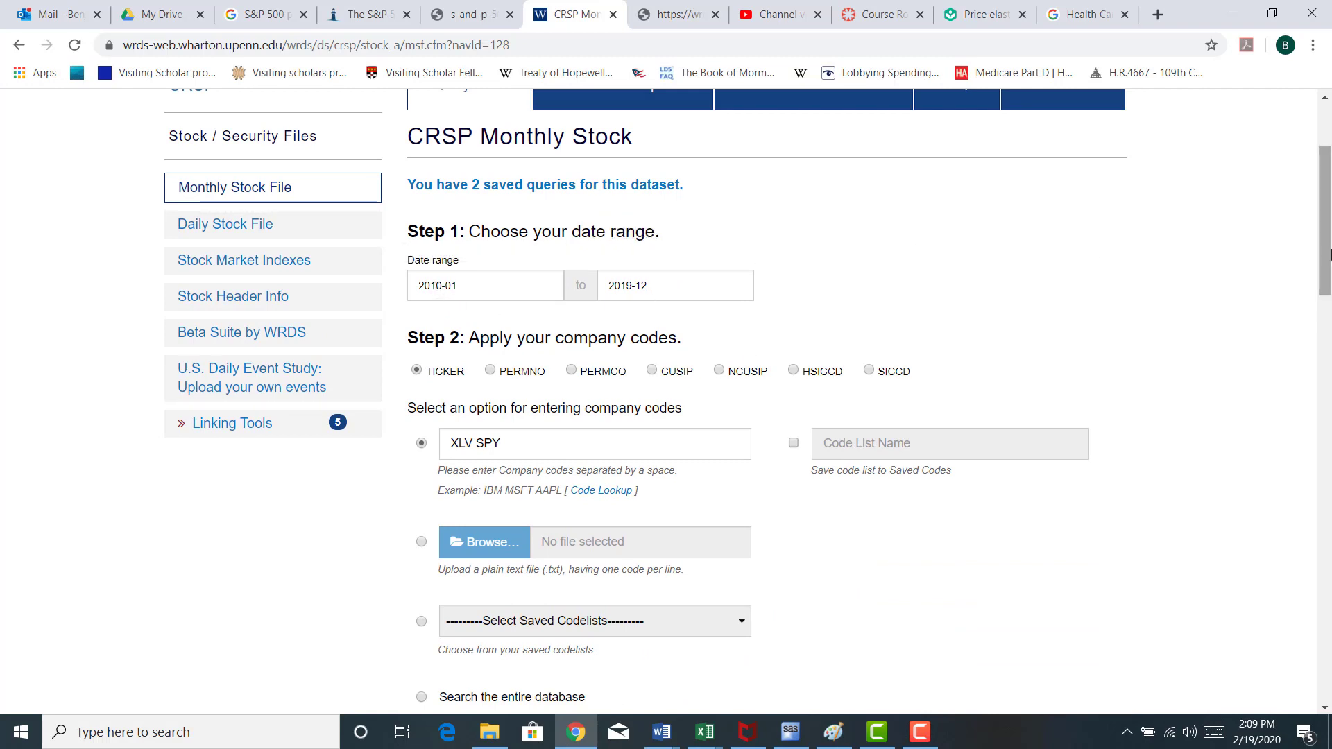
Choose Excel spreadsheet output and submit the WRDS query.
{"action": "scroll", "scroll_direction": "down", "scroll_amount": 3}
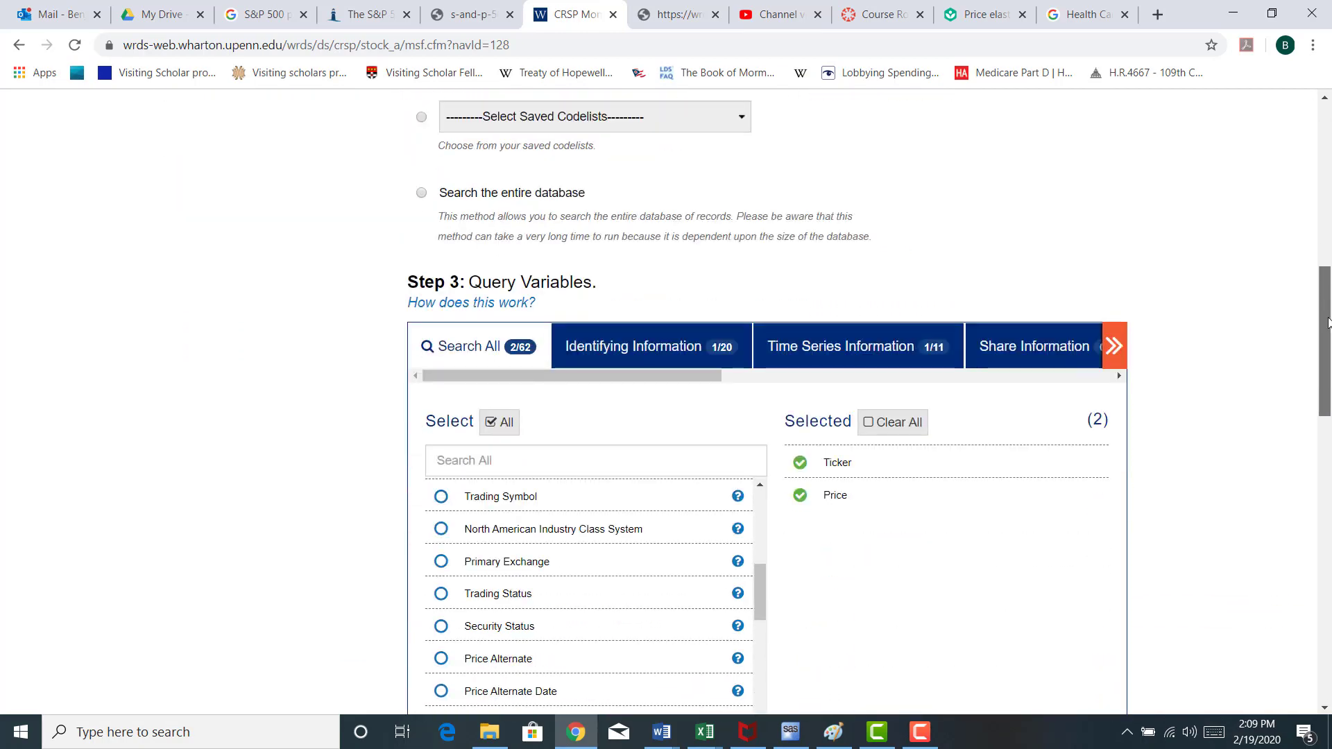
{"action": "scroll", "scroll_direction": "down", "scroll_amount": 3}
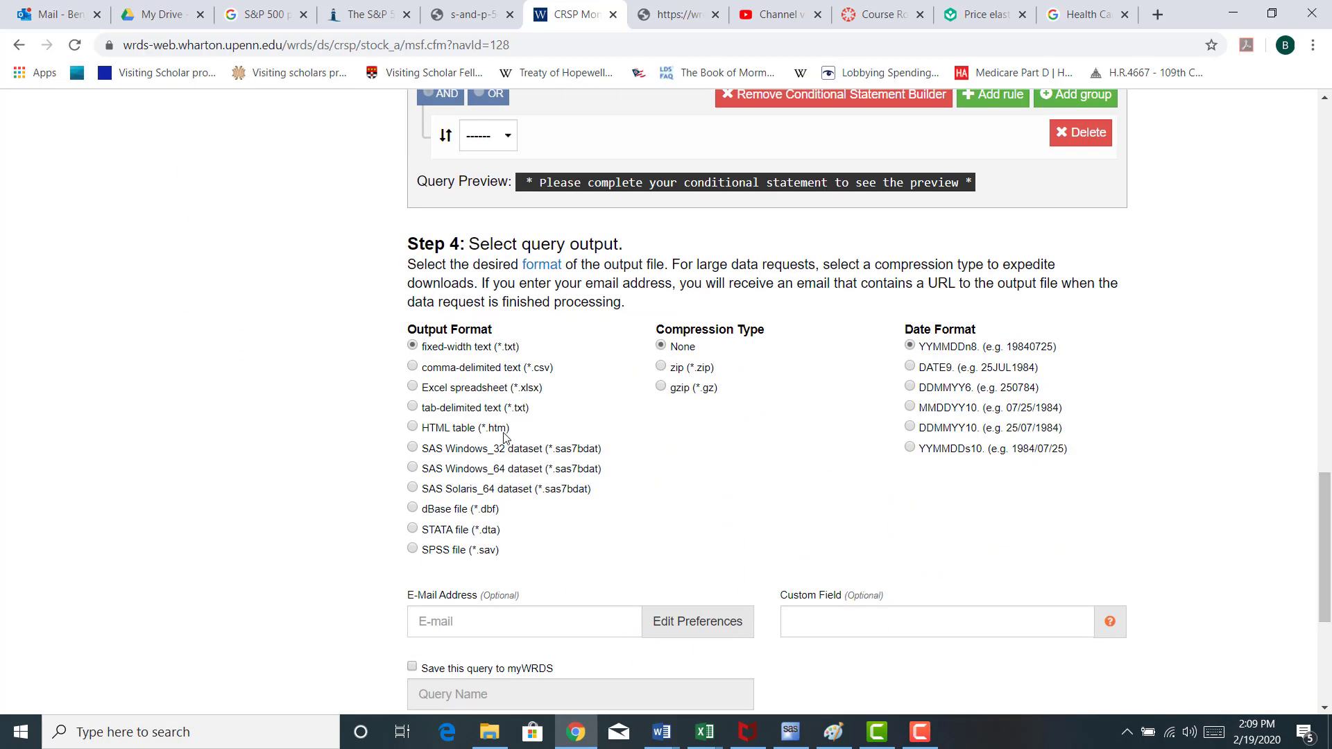
{"action": "left_click", "coordinate": [413, 387]}
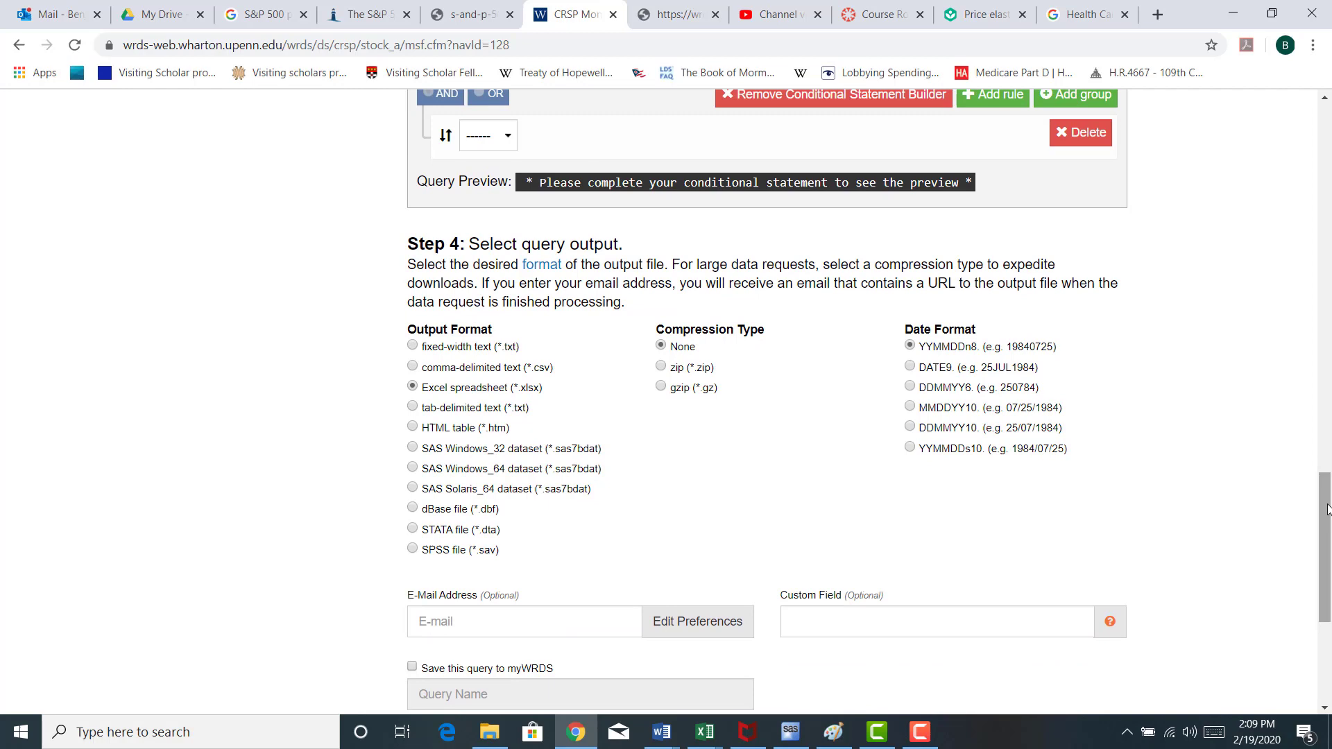
{"action": "scroll", "scroll_direction": "down", "scroll_amount": 3}
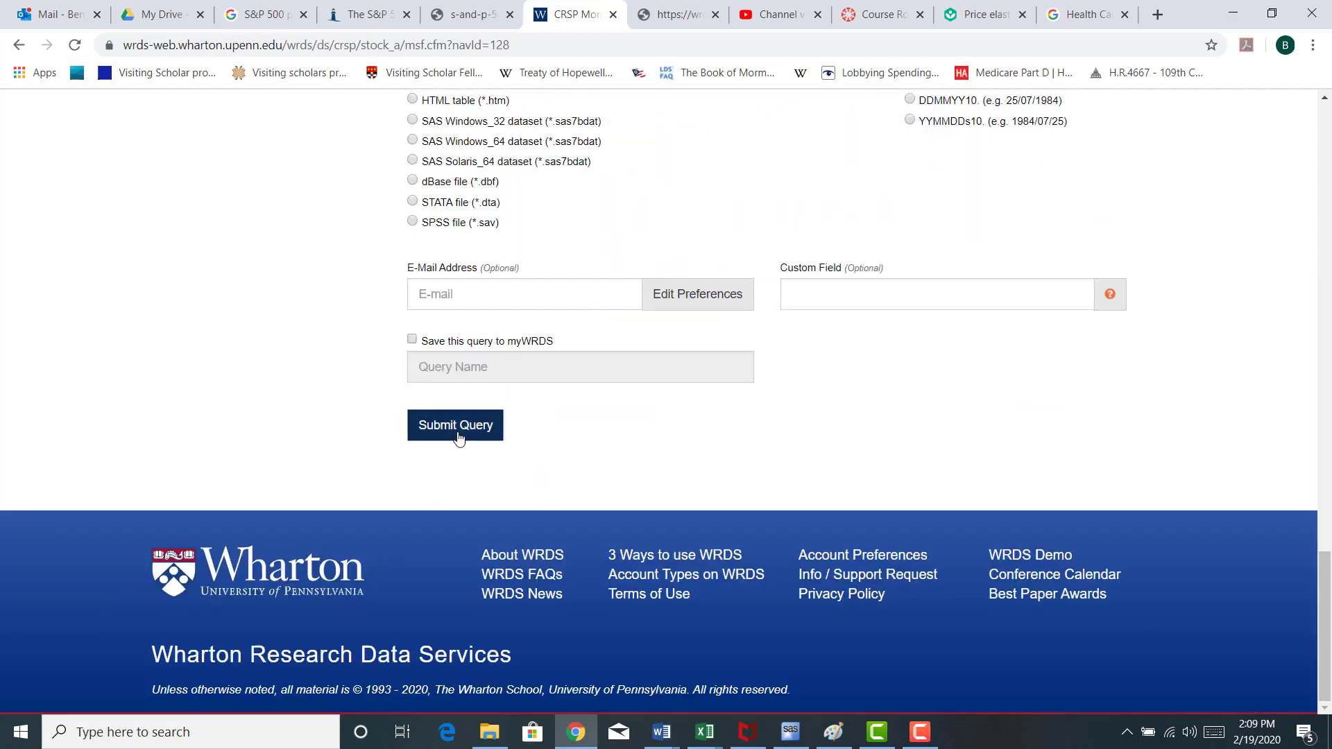
{"action": "left_click", "coordinate": [455, 424]}
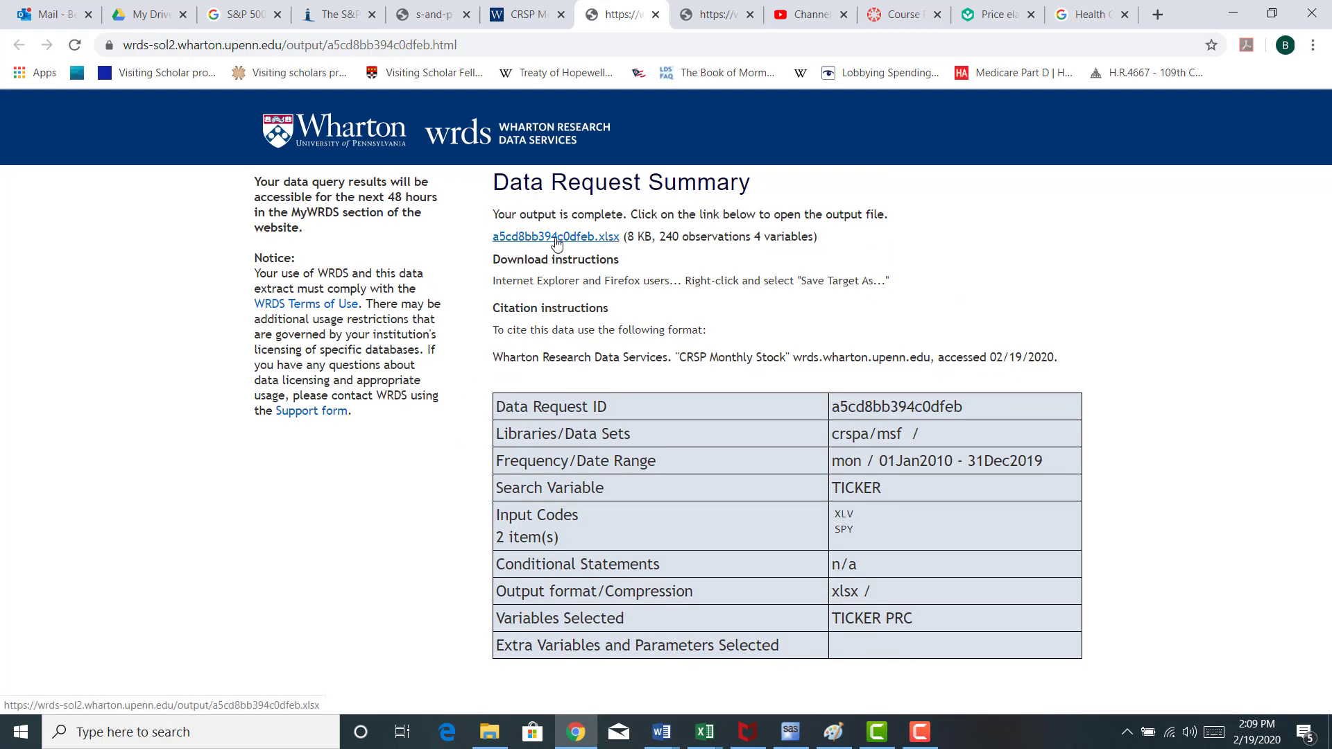
Download the .xlsx results file and open it in Excel.
{"action": "left_click", "coordinate": [556, 237]}
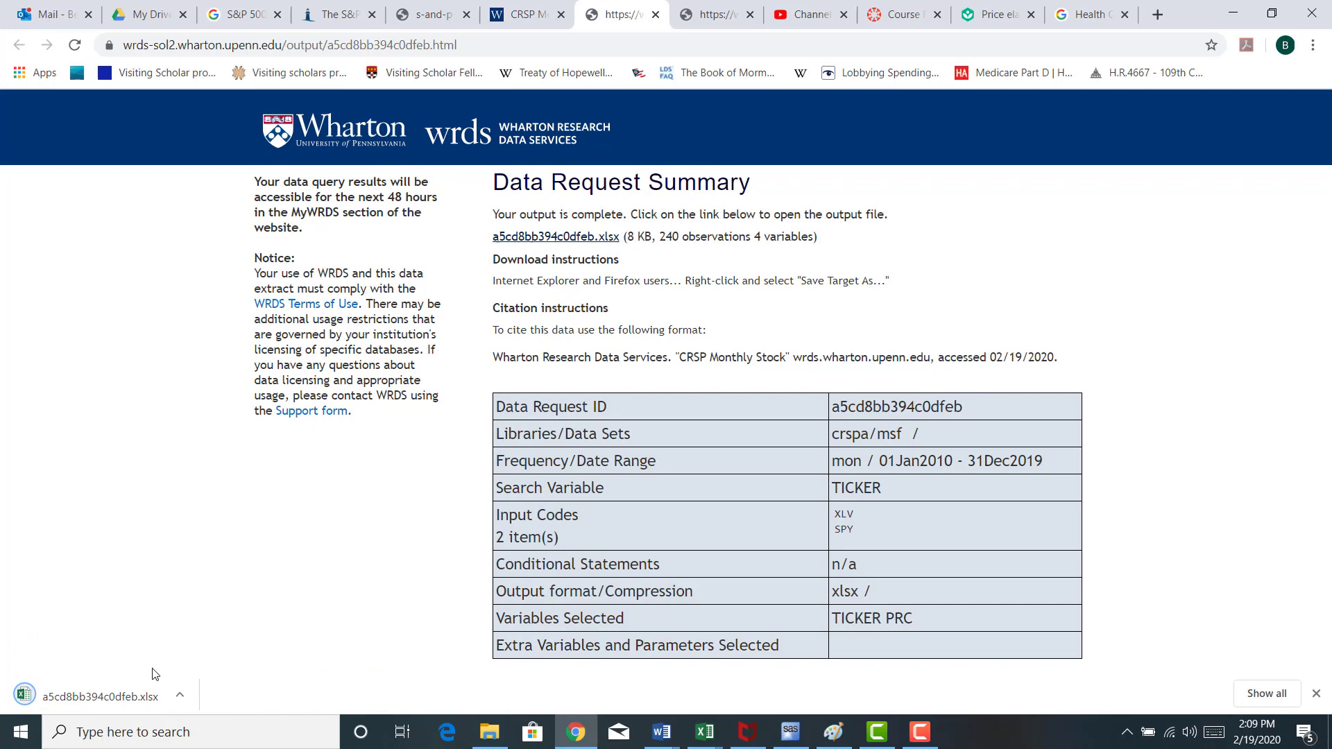
{"action": "left_click", "coordinate": [555, 236]}
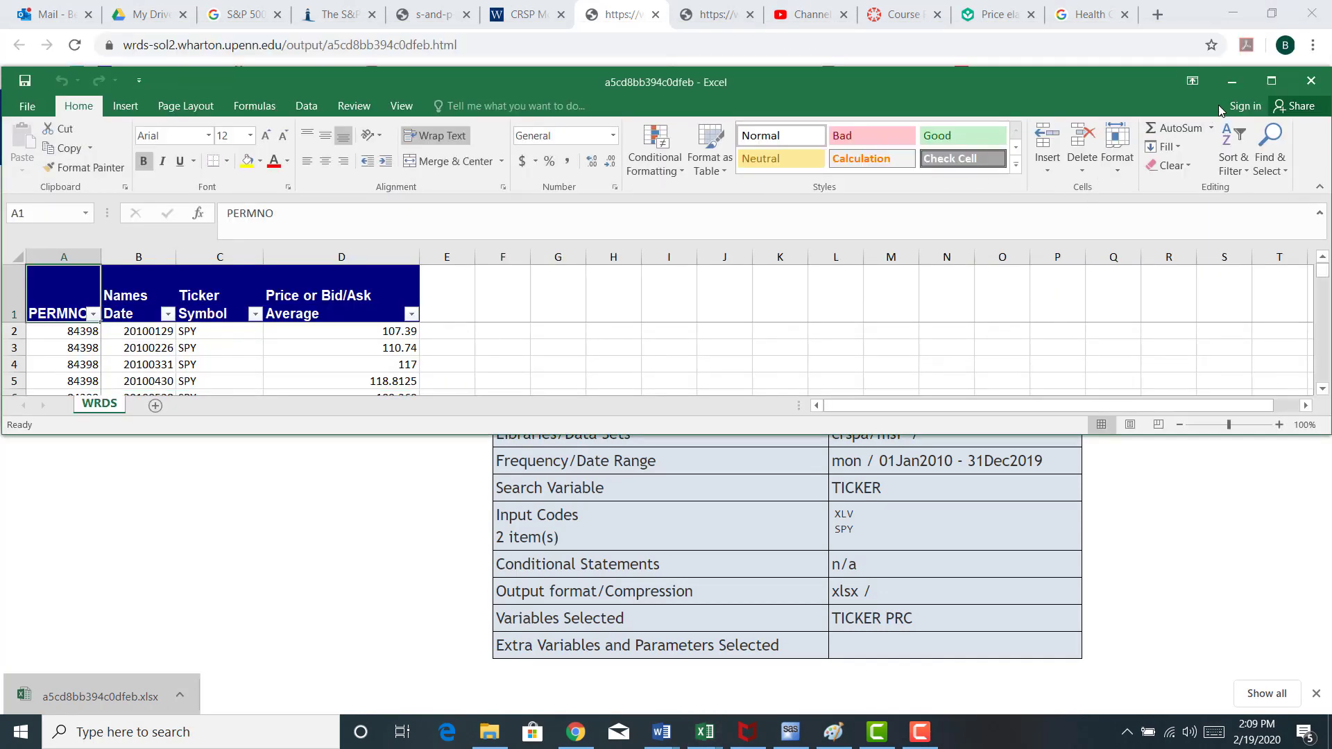
Maximize the Excel window and inspect the first date, ticker and price cells.
{"action": "left_click", "coordinate": [1272, 81]}
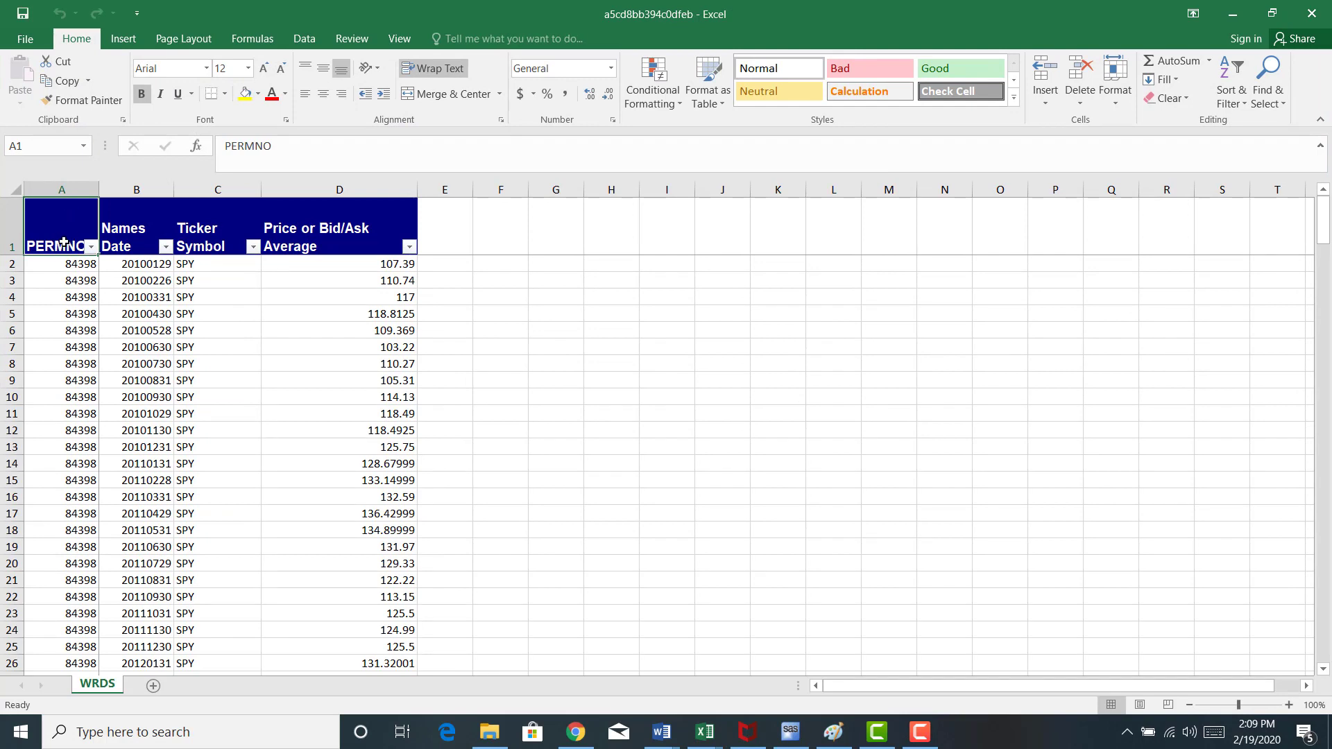
{"action": "mouse_move", "coordinate": [71, 293]}
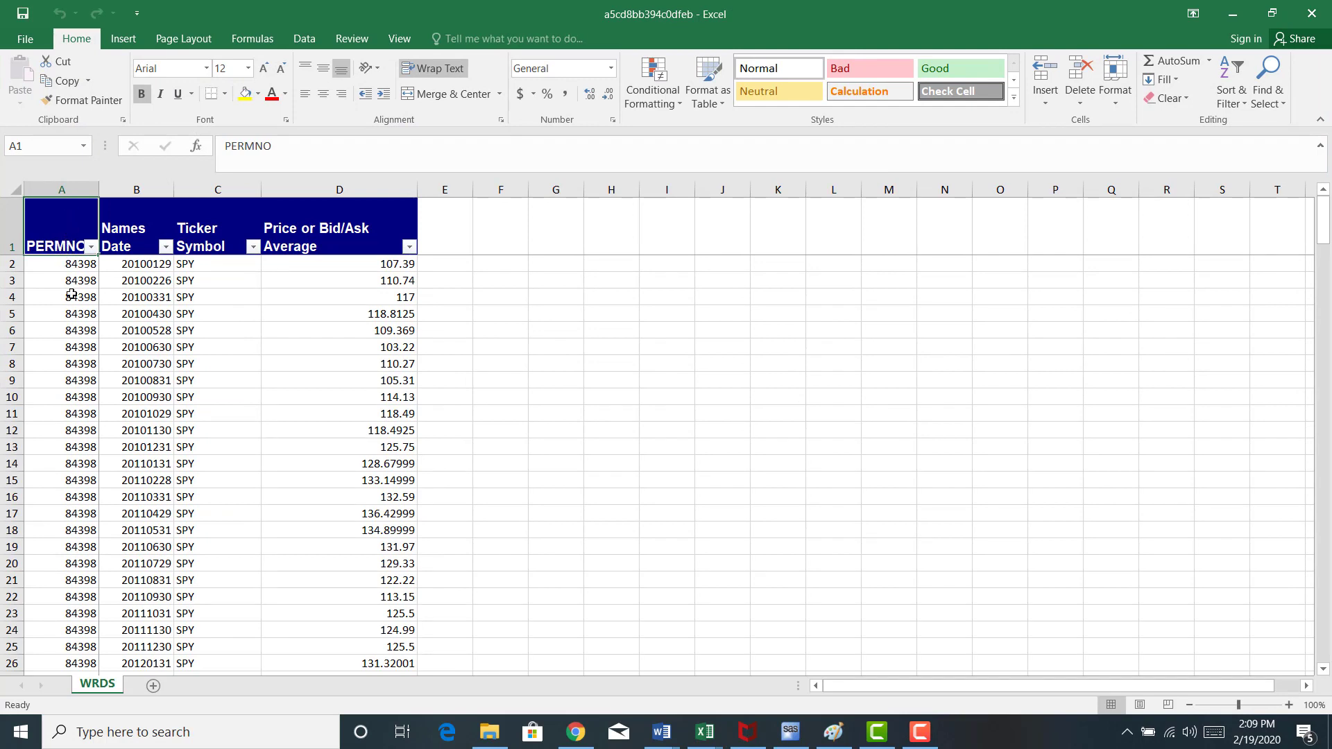
{"action": "left_click", "coordinate": [61, 189]}
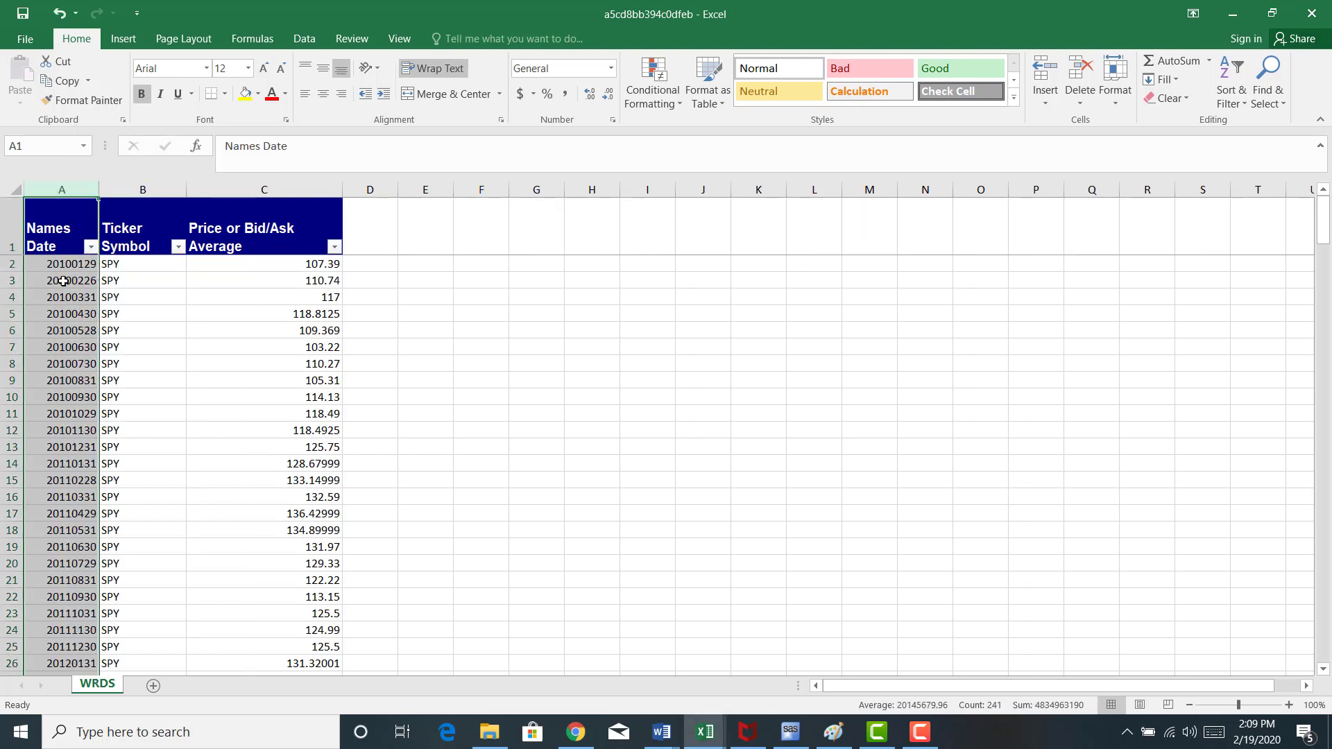
{"action": "left_click", "coordinate": [62, 264]}
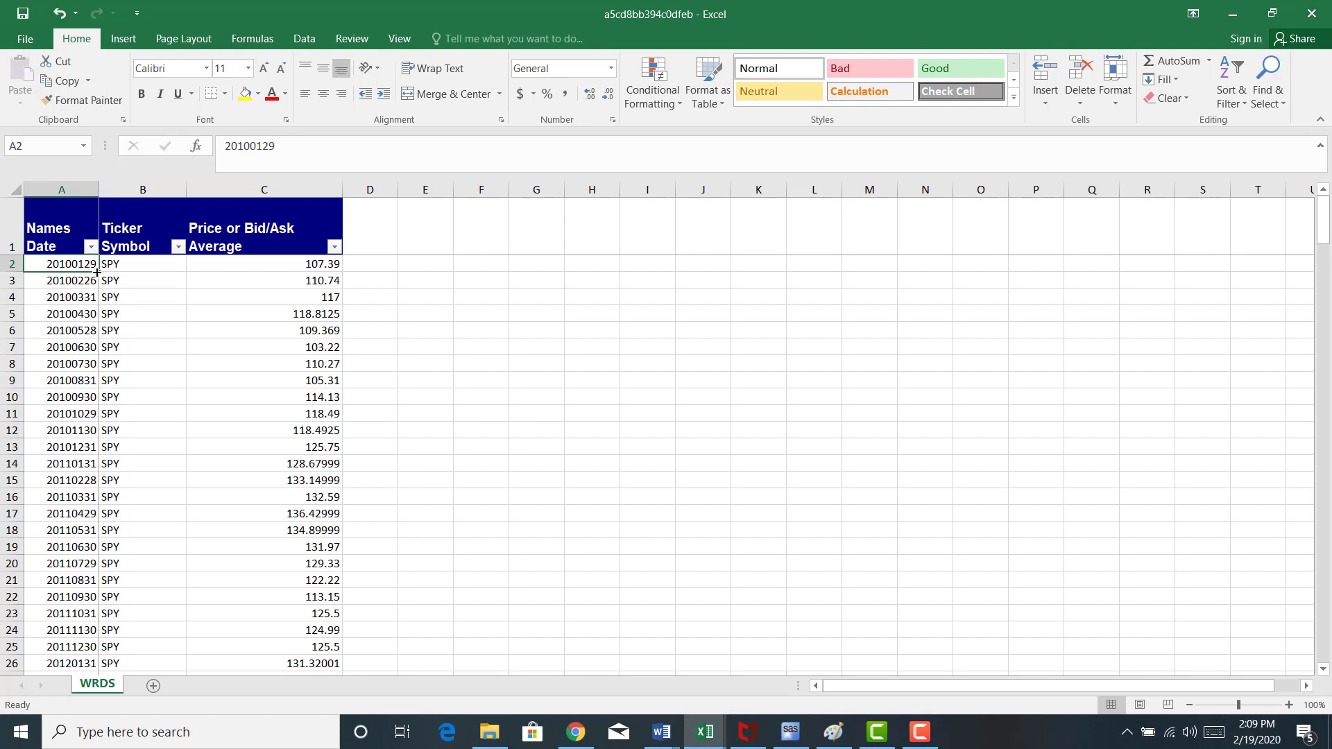
{"action": "mouse_move", "coordinate": [89, 280]}
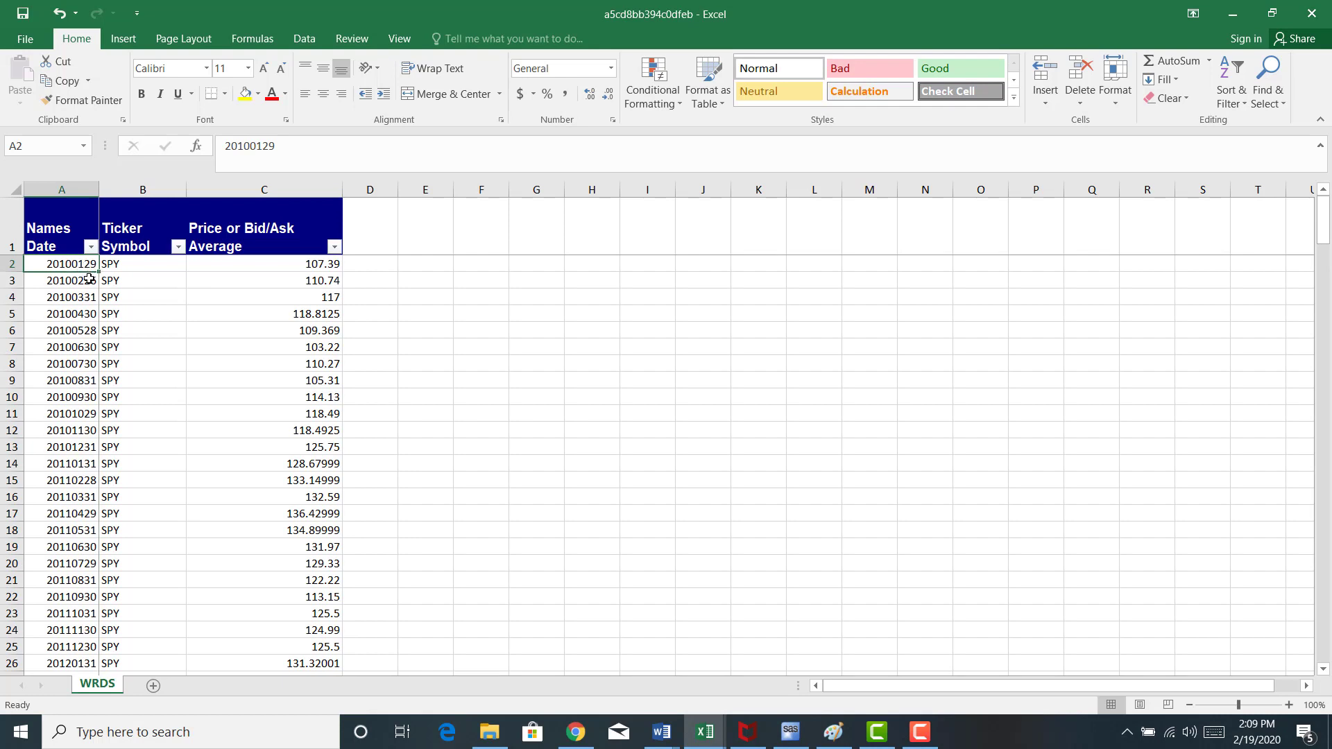
{"action": "mouse_move", "coordinate": [80, 272]}
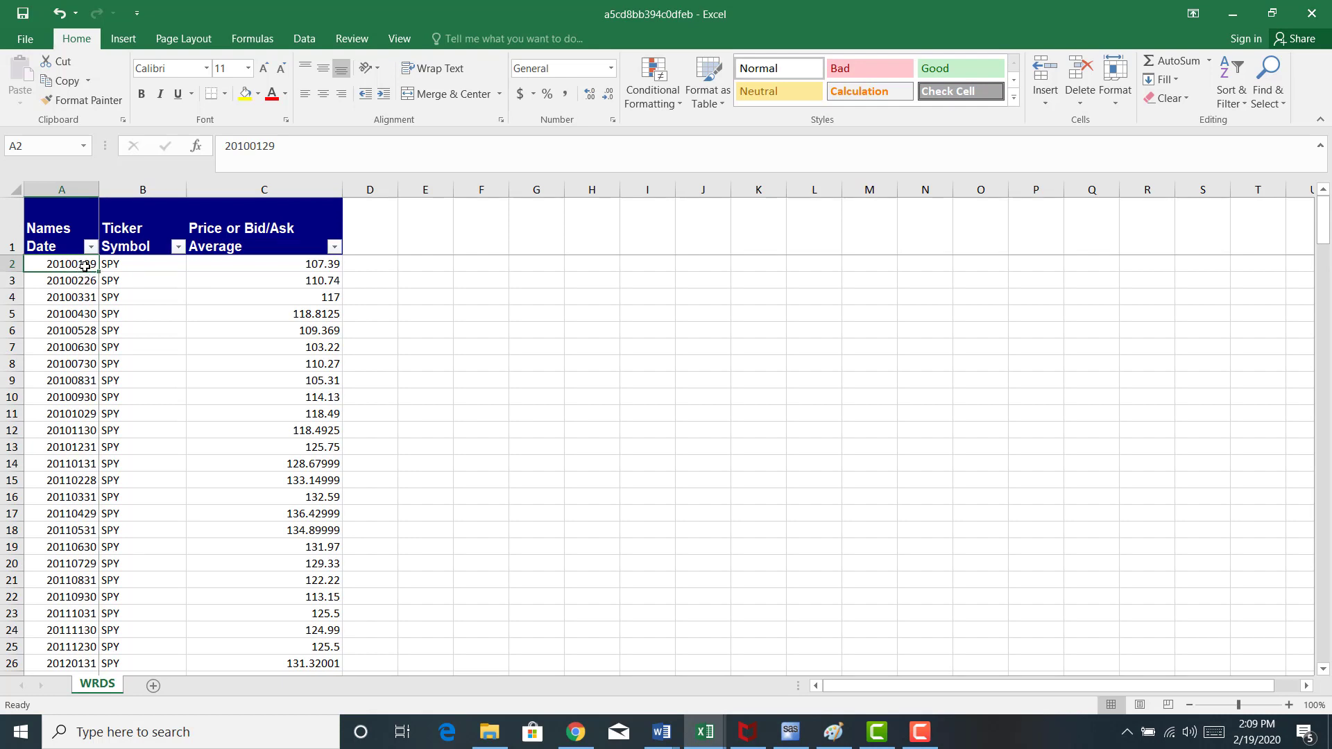
{"action": "mouse_move", "coordinate": [113, 265]}
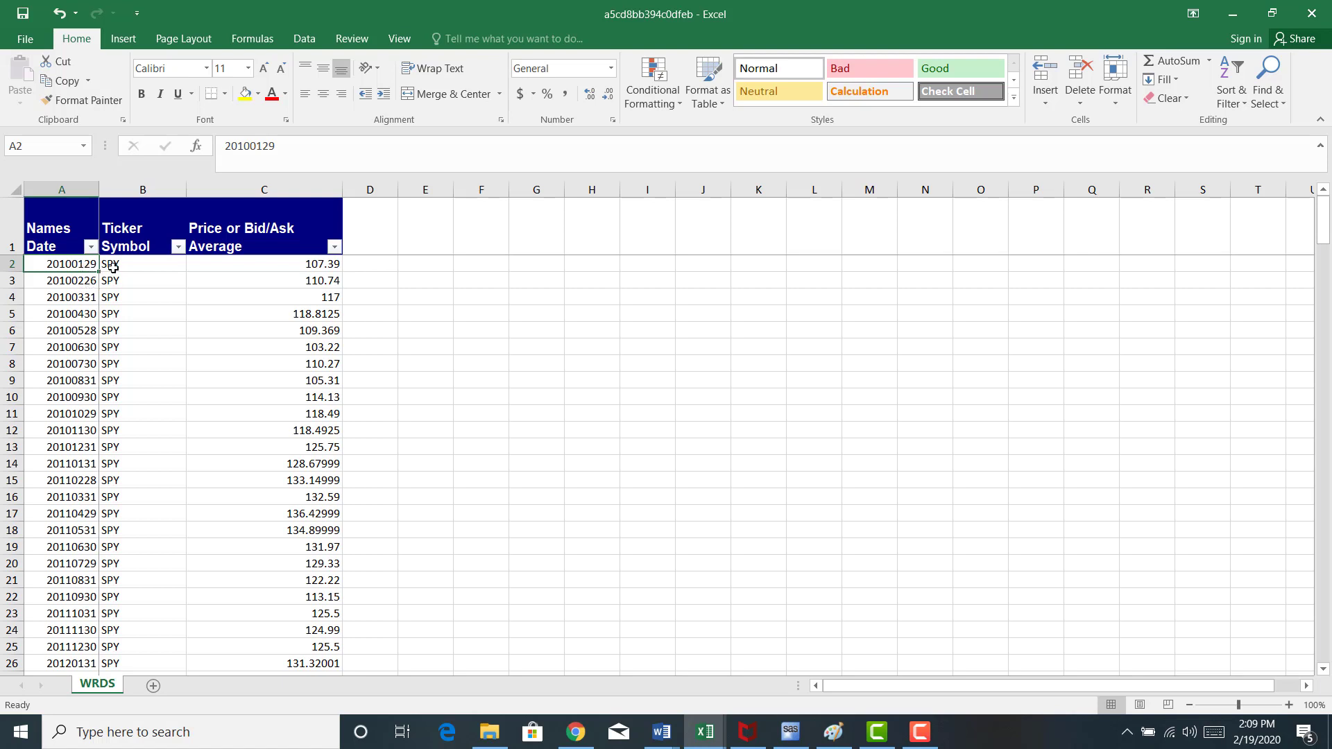
{"action": "left_click", "coordinate": [141, 263]}
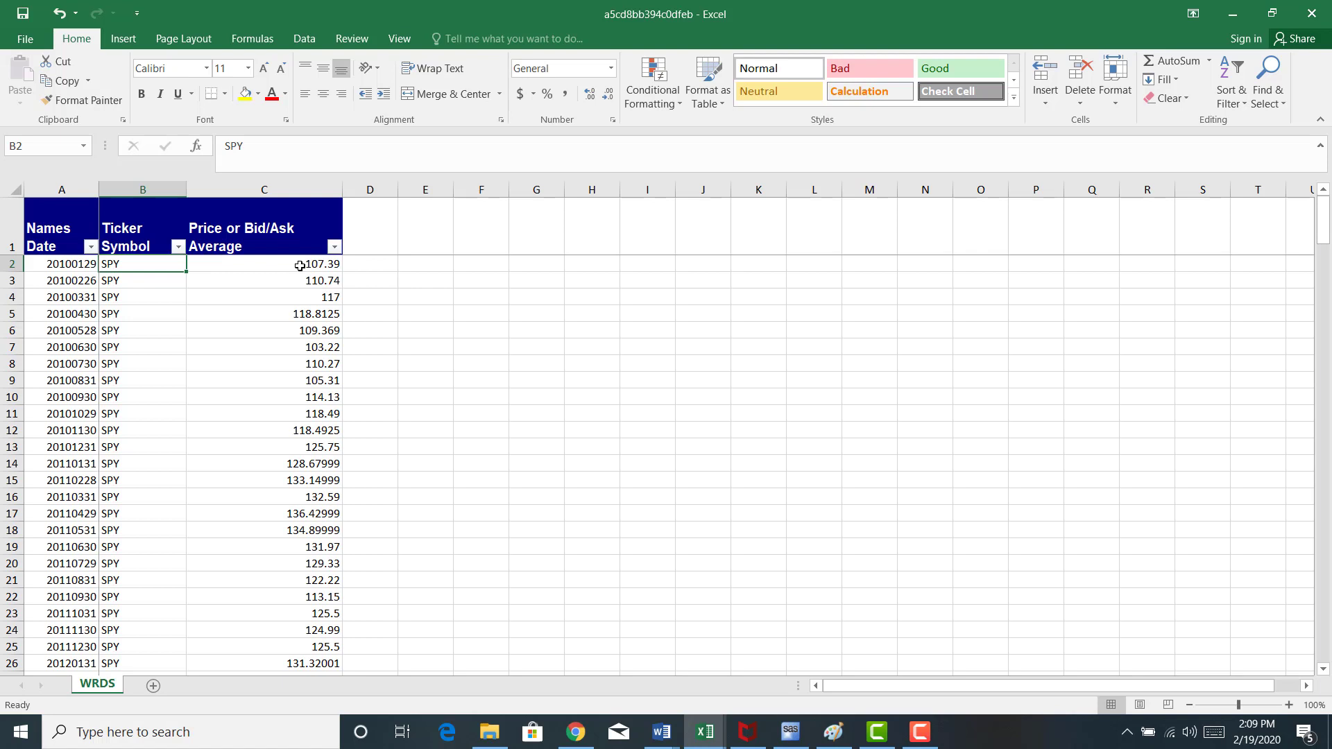
{"action": "left_click", "coordinate": [263, 264]}
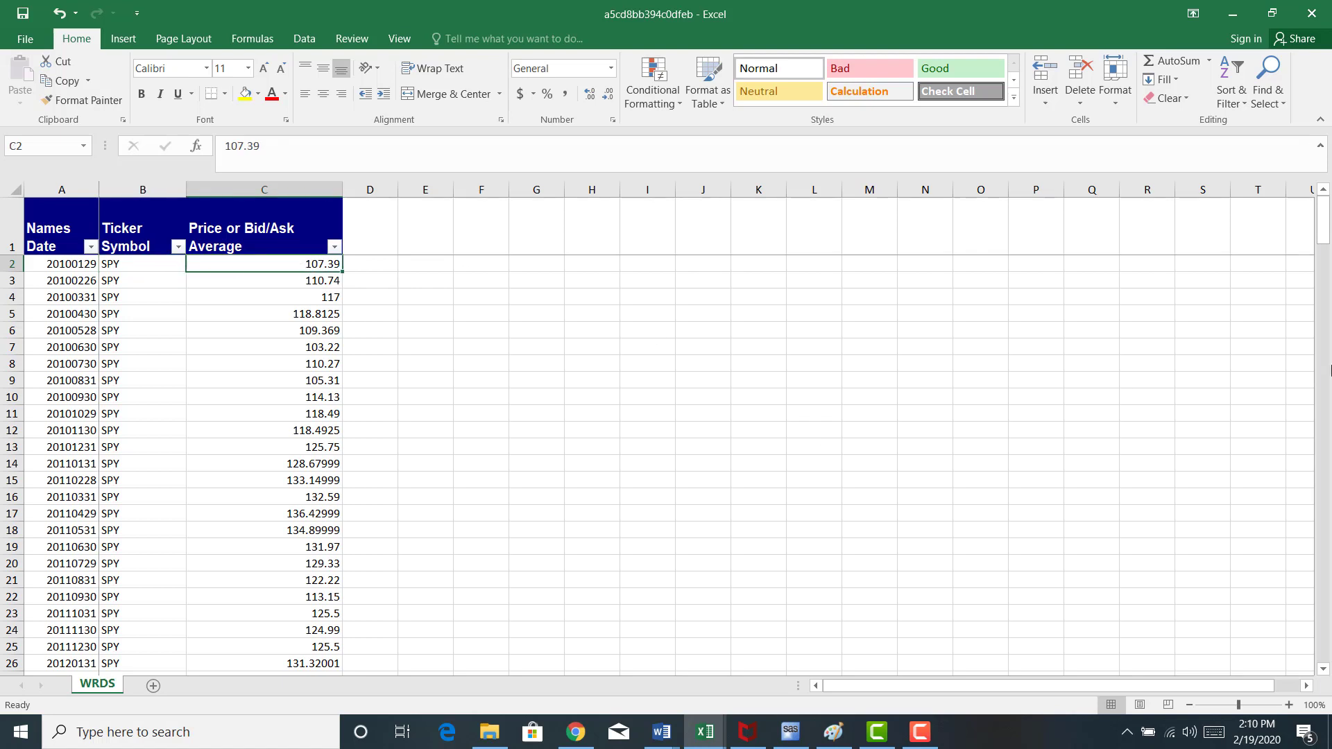
Select the XLV rows A122:C241 and copy them.
{"action": "scroll", "scroll_direction": "down", "scroll_amount": 3}
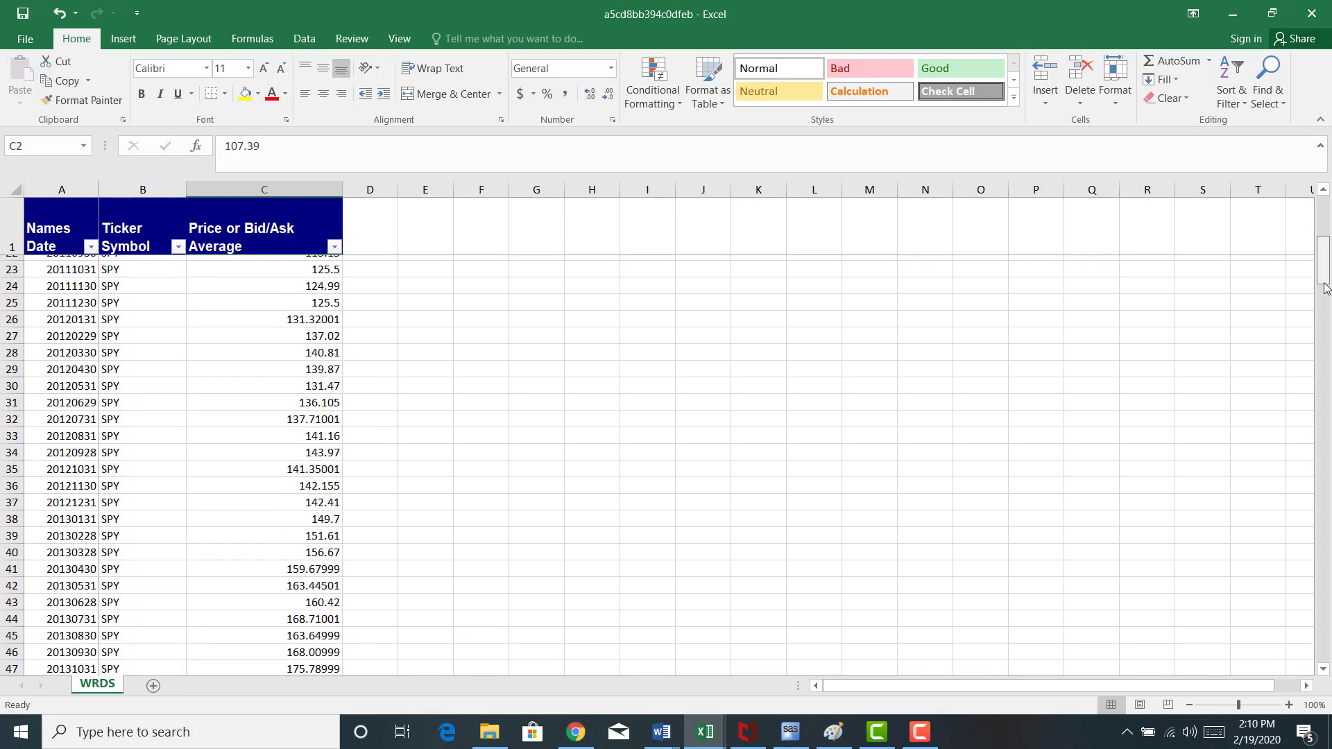
{"action": "scroll", "scroll_direction": "down", "scroll_amount": 3}
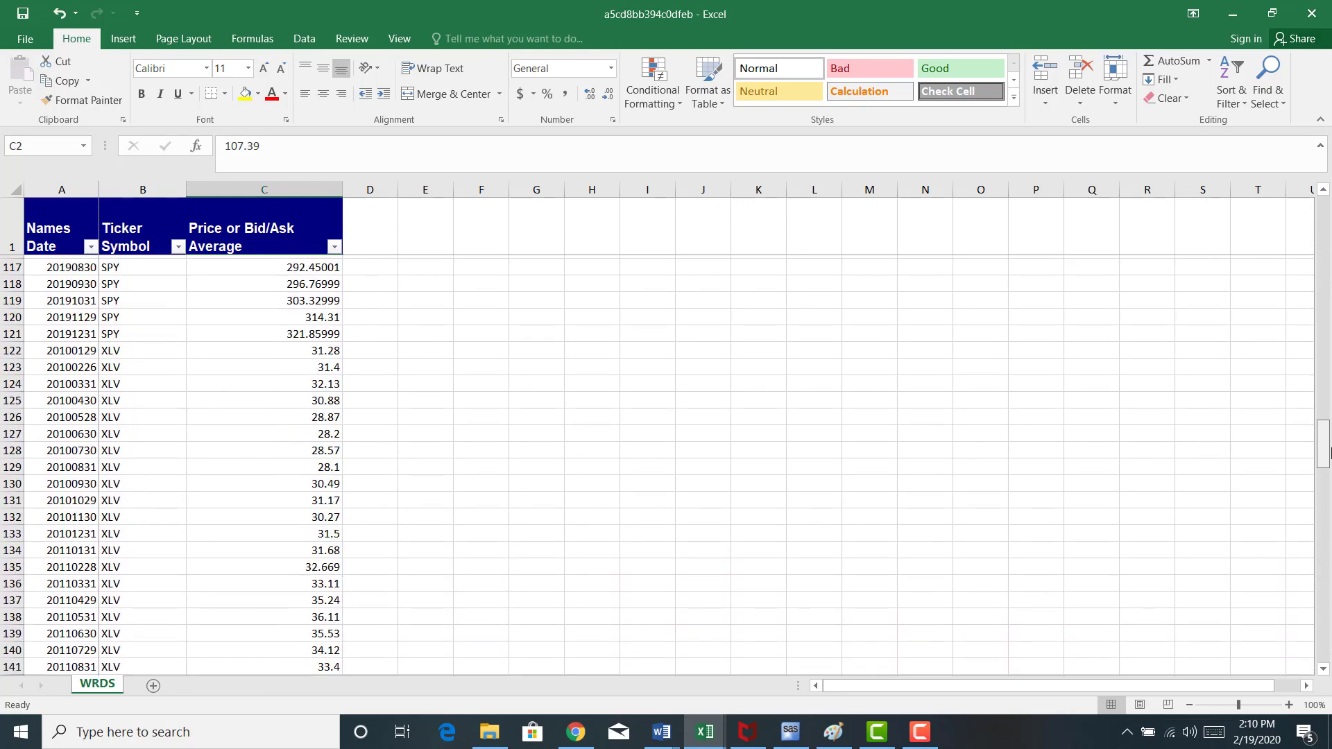
{"action": "scroll", "scroll_direction": "down", "scroll_amount": 3}
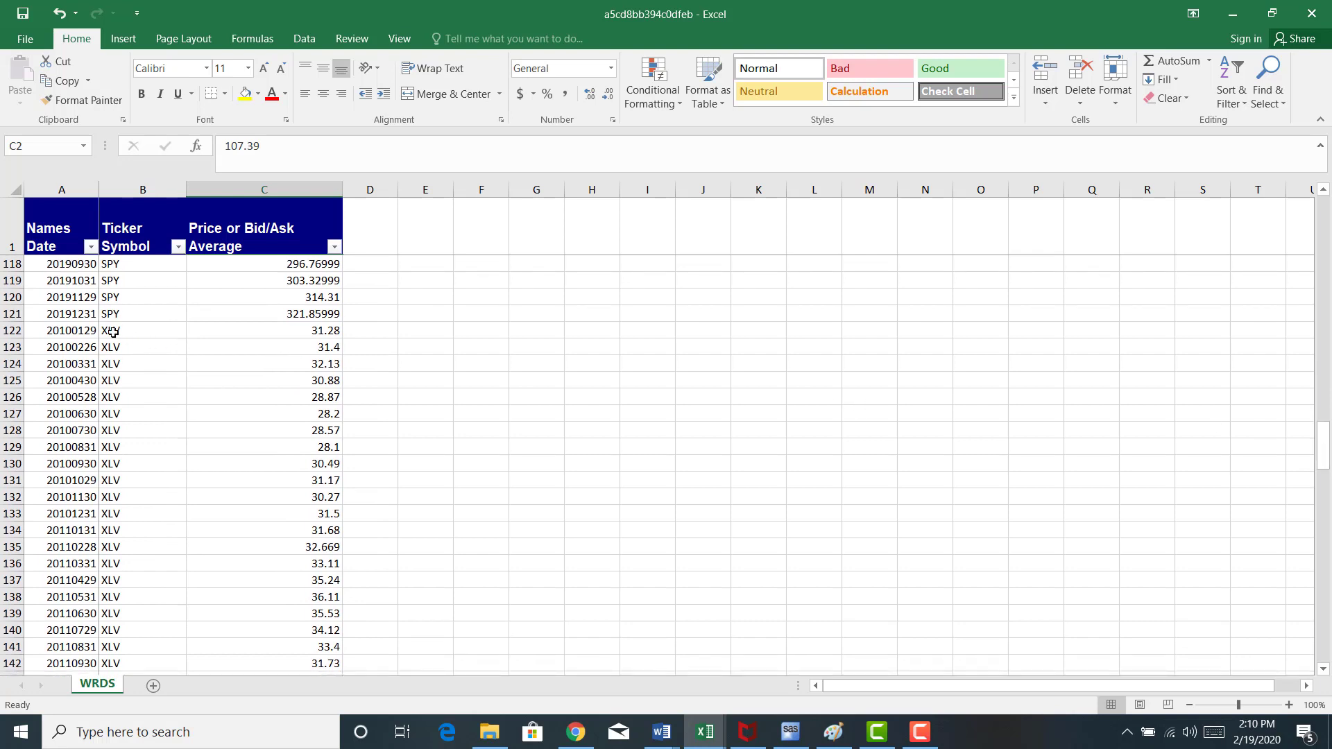
{"action": "left_click_drag", "start_coordinate": [61, 330], "coordinate": [264, 347]}
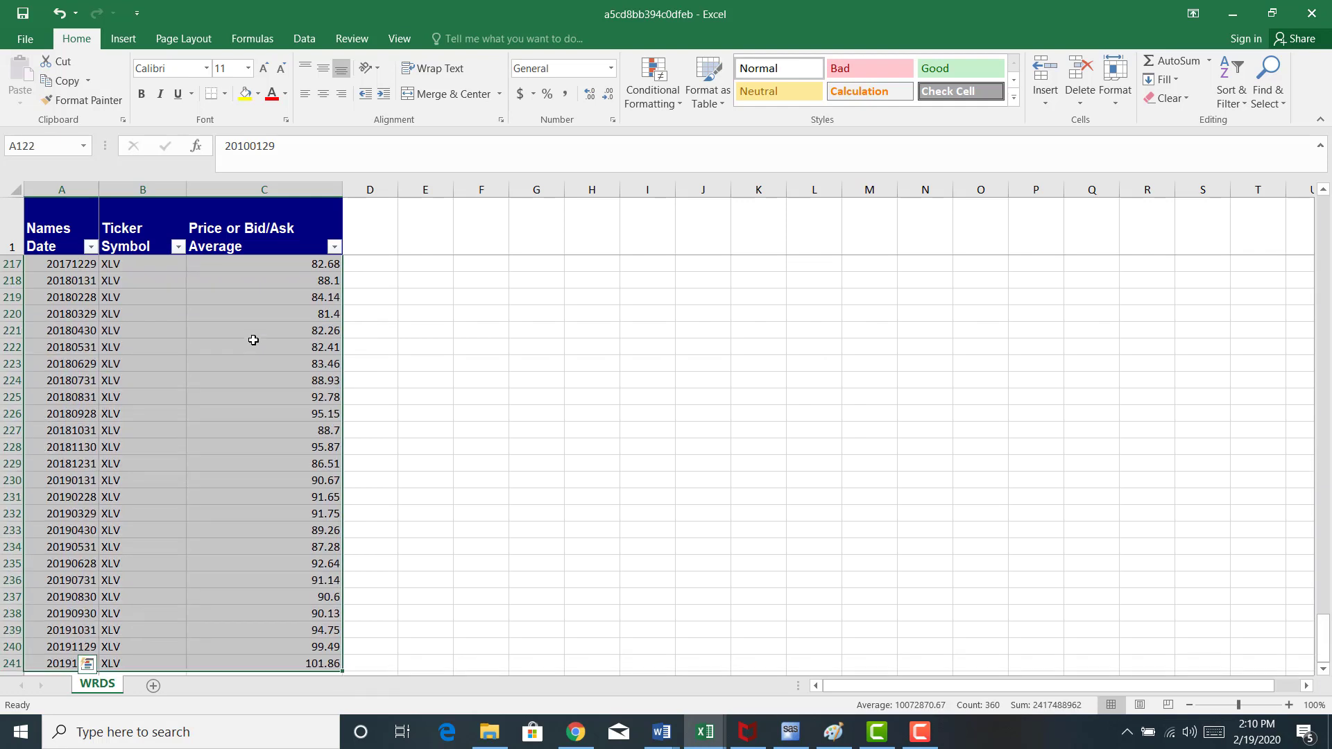
{"action": "key", "text": "ctrl+c"}
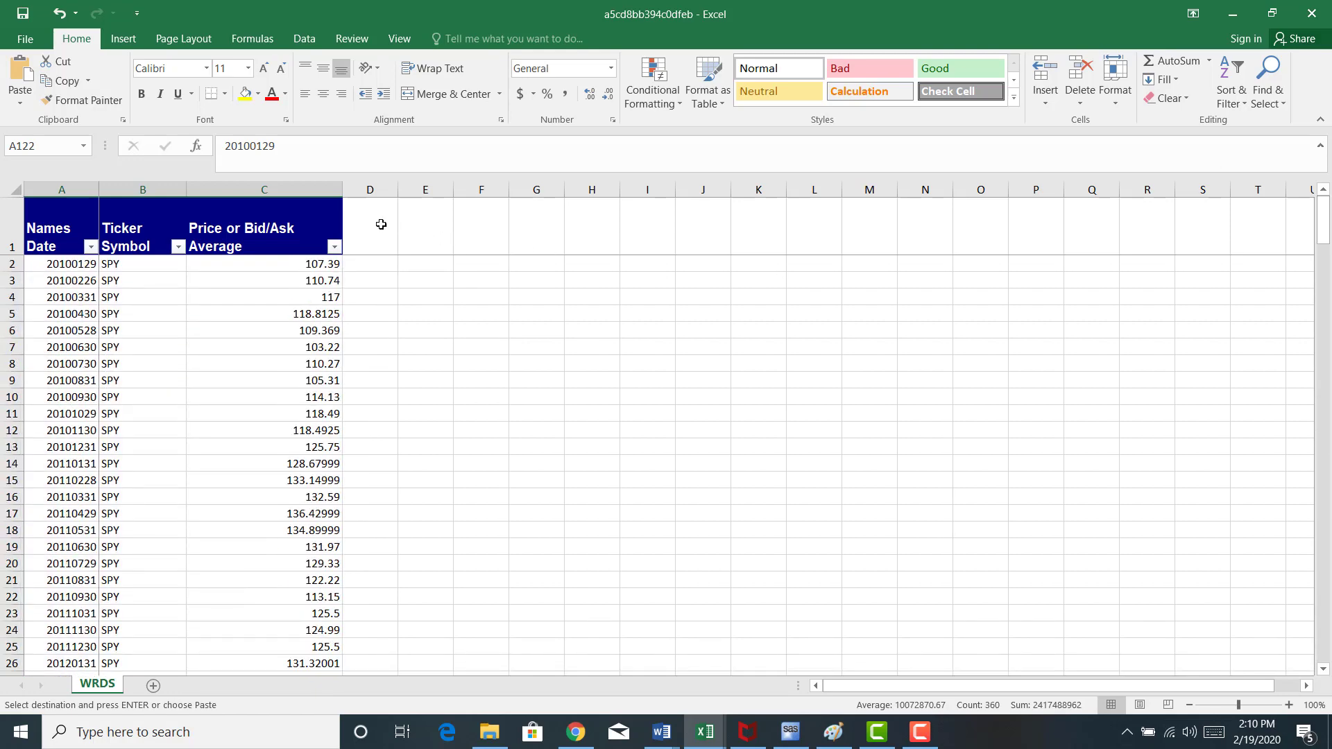
Paste the XLV rows at D2 beside the SPY data and delete the ticker column.
{"action": "left_click", "coordinate": [370, 264]}
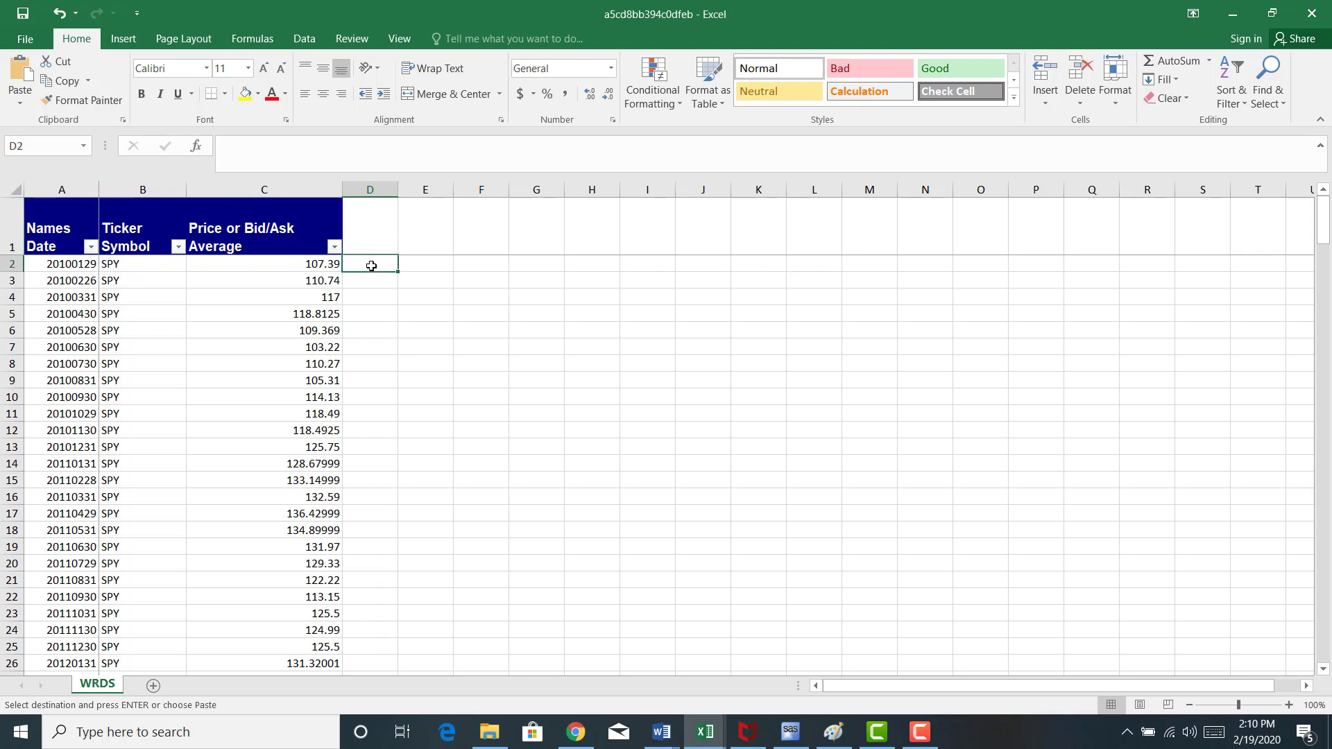
{"action": "key", "text": "ctrl+v"}
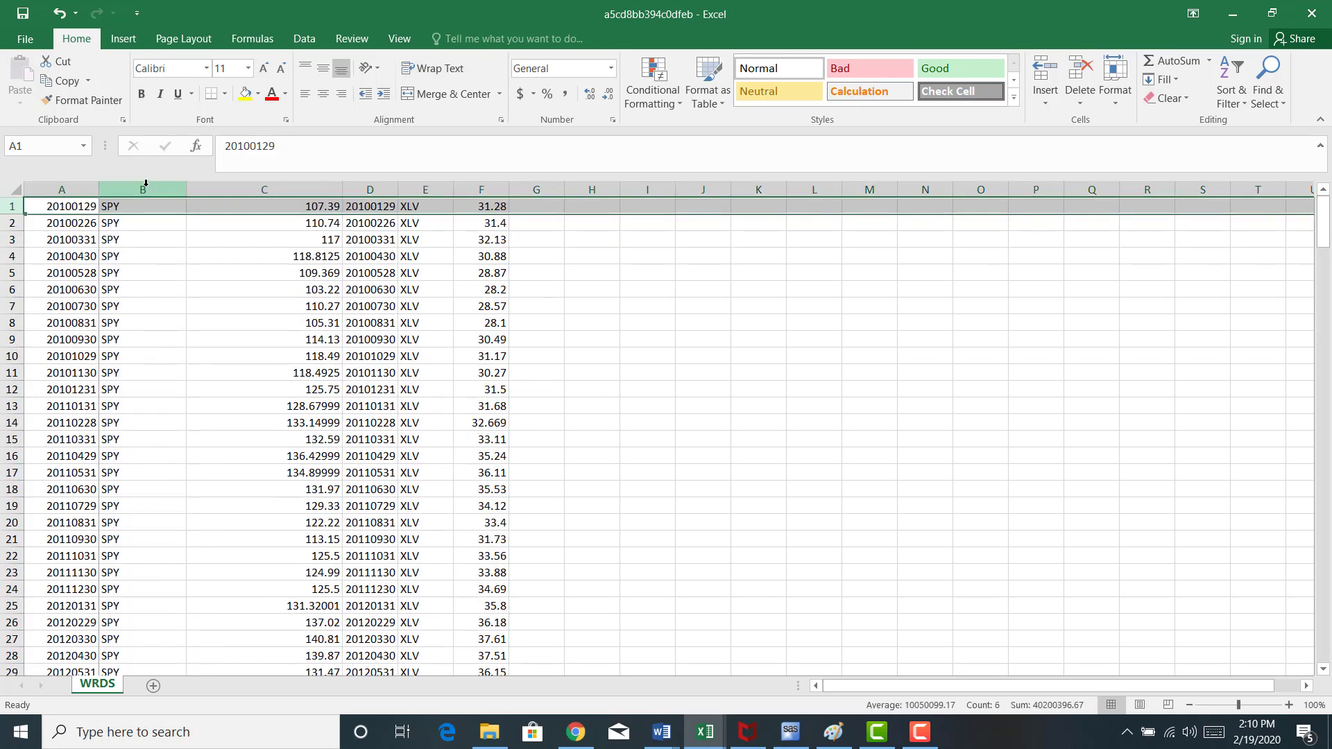
{"action": "right_click", "coordinate": [141, 188]}
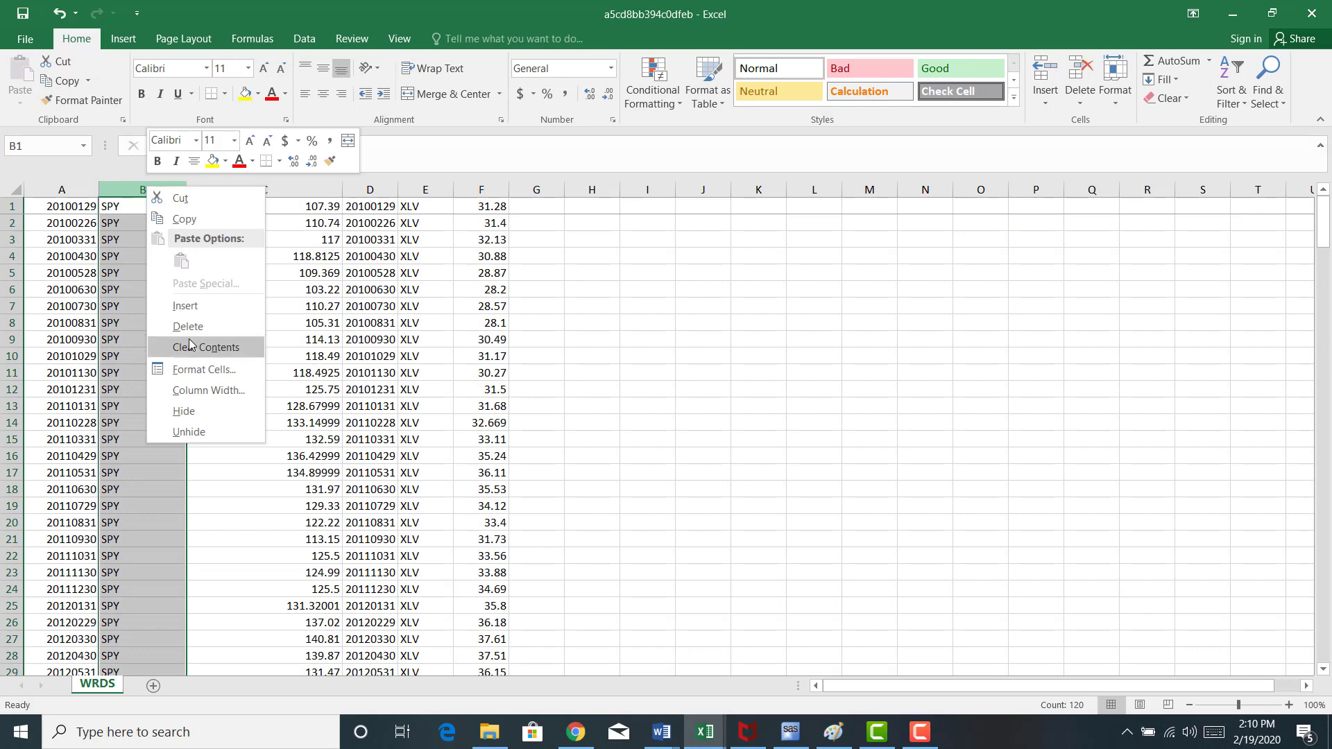
{"action": "left_click", "coordinate": [188, 326]}
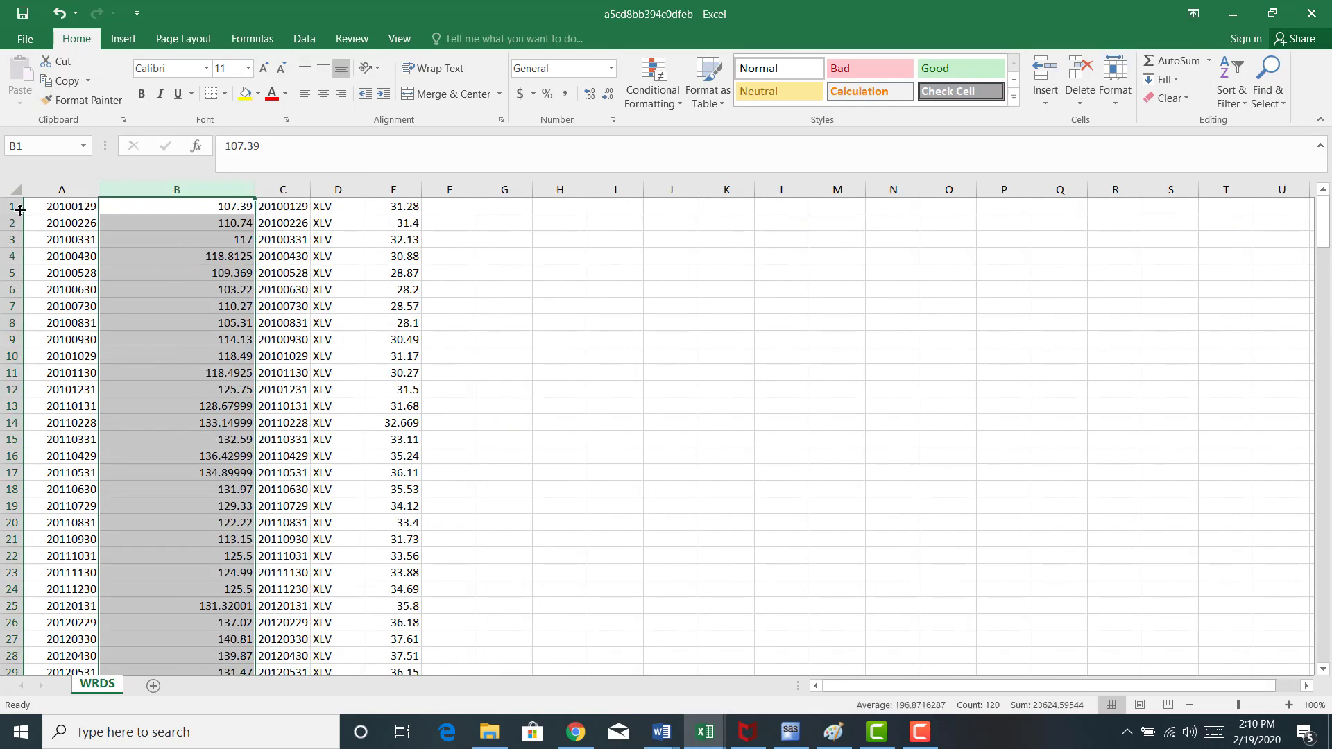
Add a header row with 'SPY price' and 'XLV price' and remove duplicate date/ticker columns.
{"action": "right_click", "coordinate": [61, 205]}
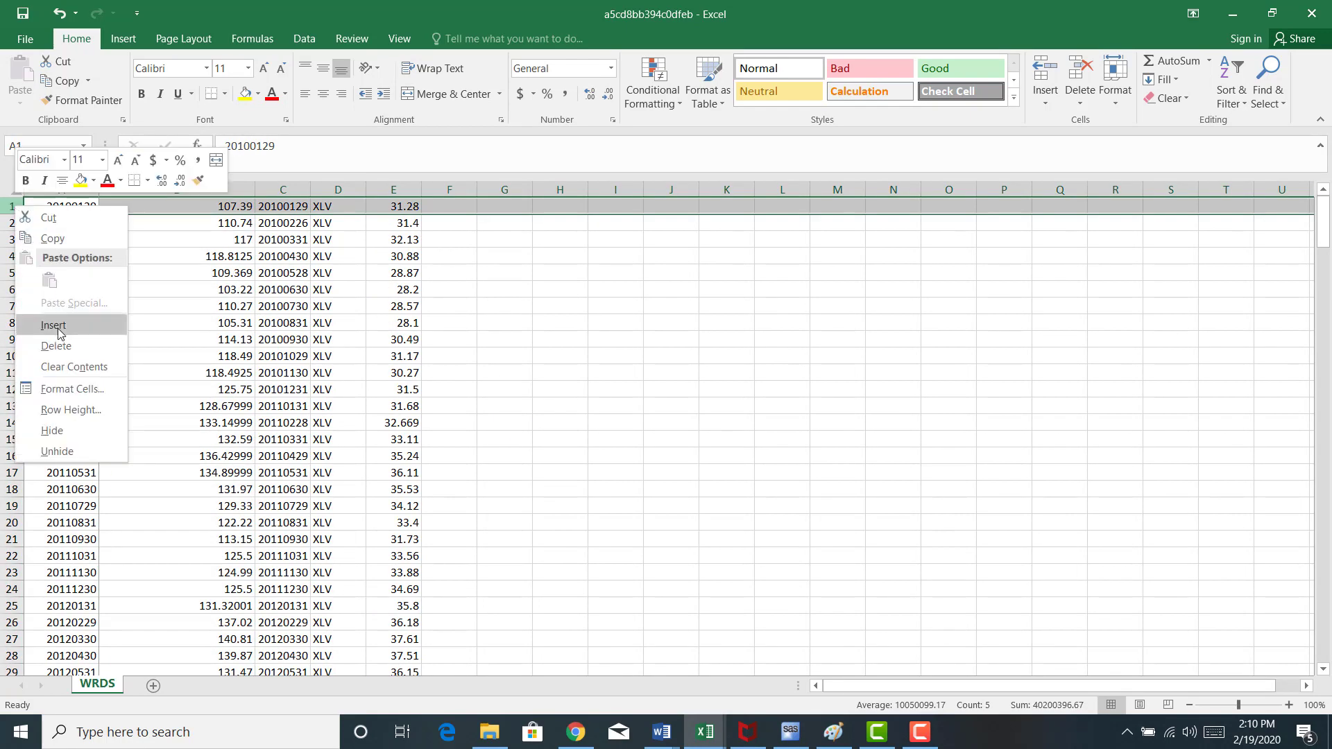
{"action": "left_click", "coordinate": [54, 325]}
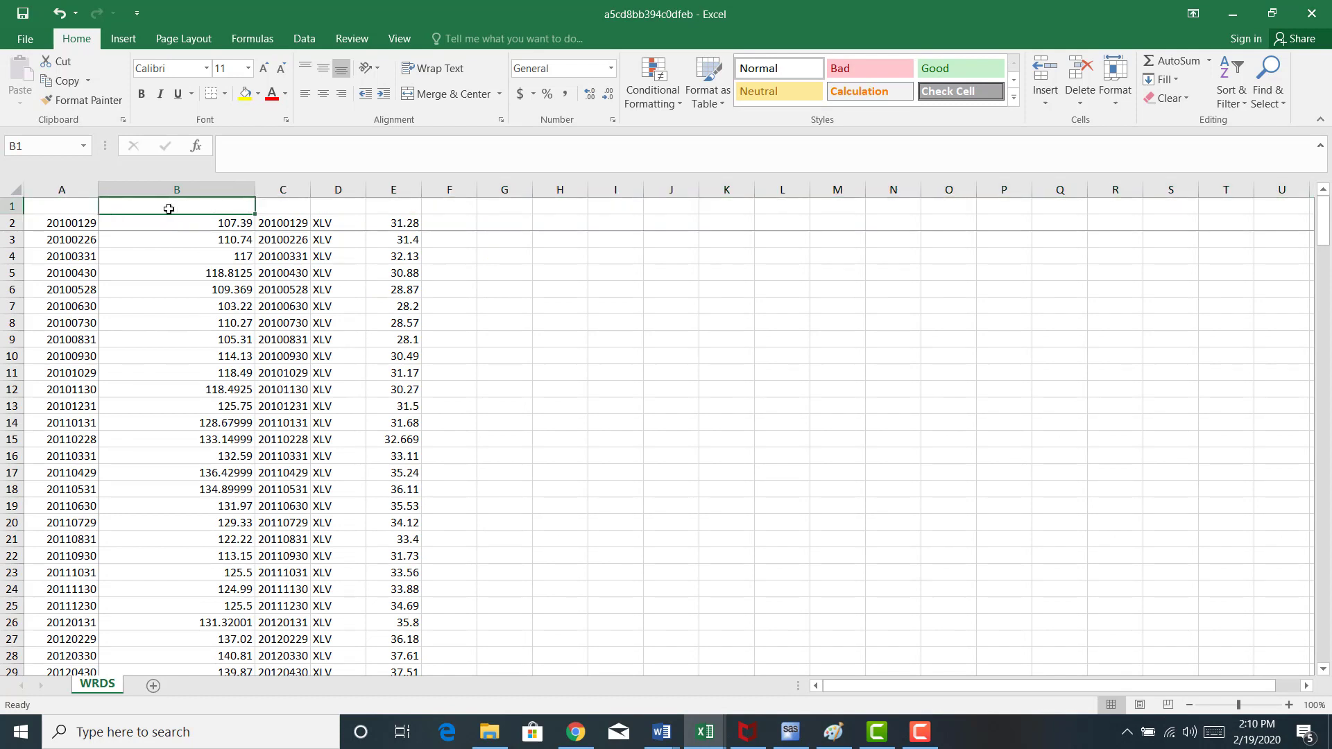
{"action": "type", "text": "SPY price"}
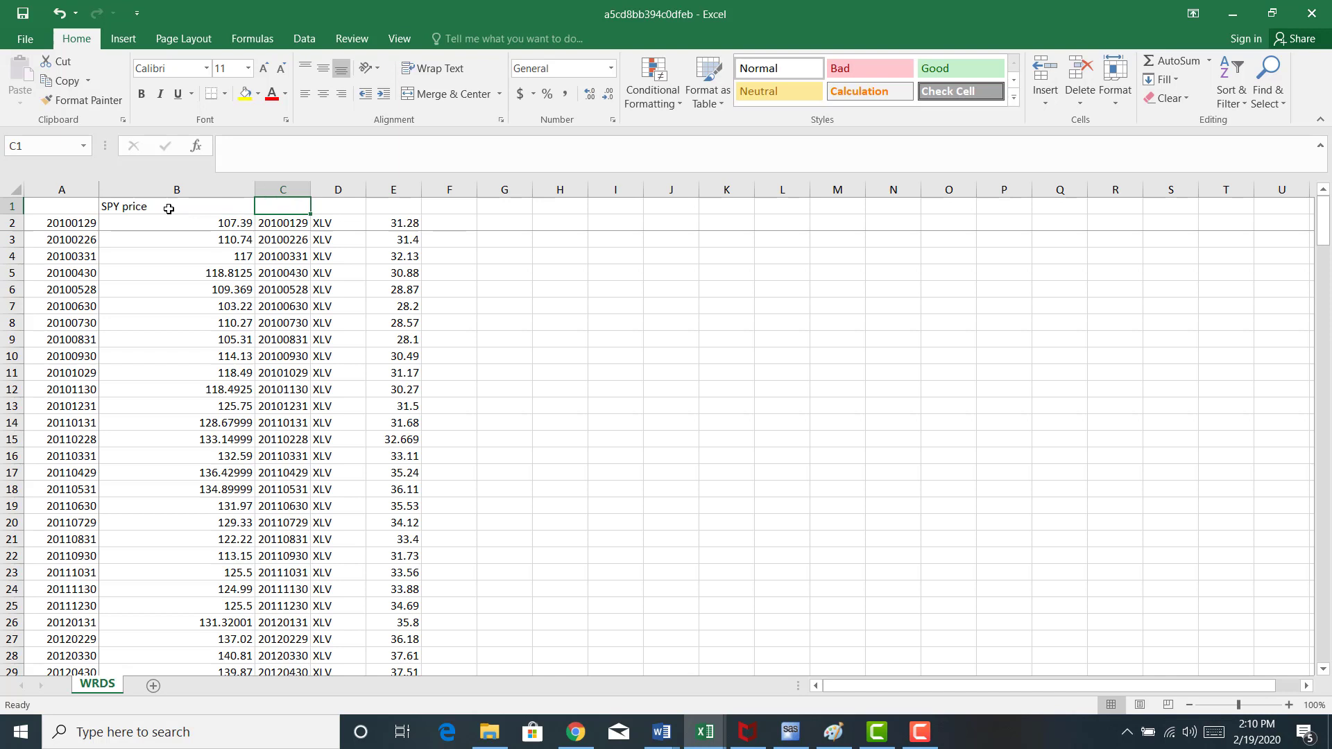
{"action": "type", "text": "XLV"}
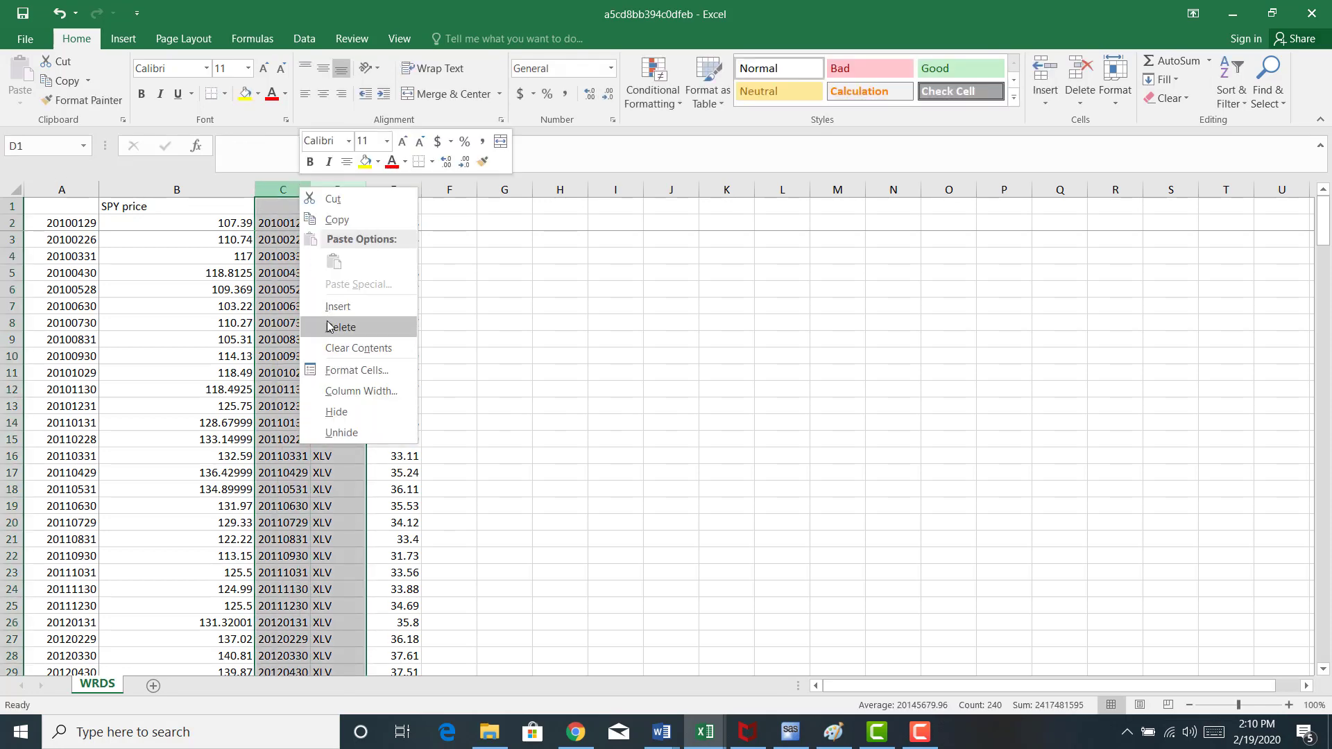
{"action": "left_click", "coordinate": [341, 327]}
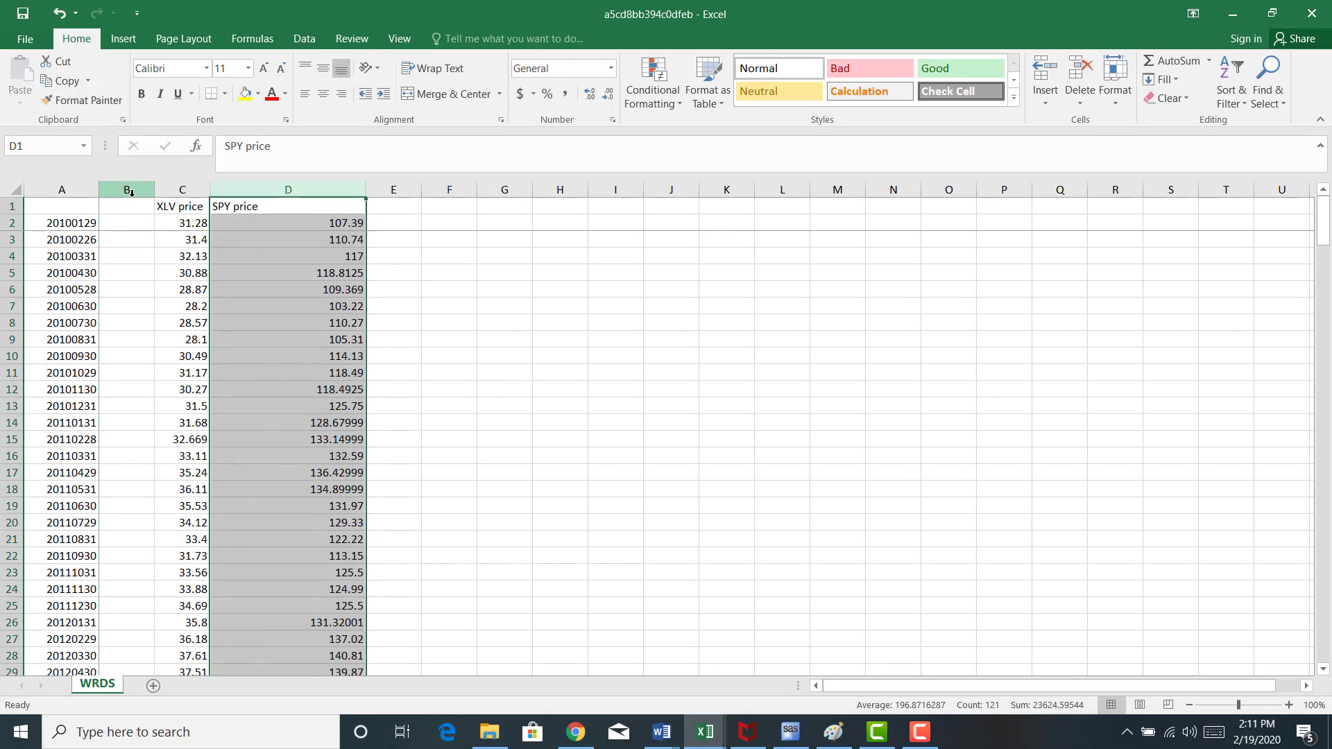
{"action": "right_click", "coordinate": [126, 189]}
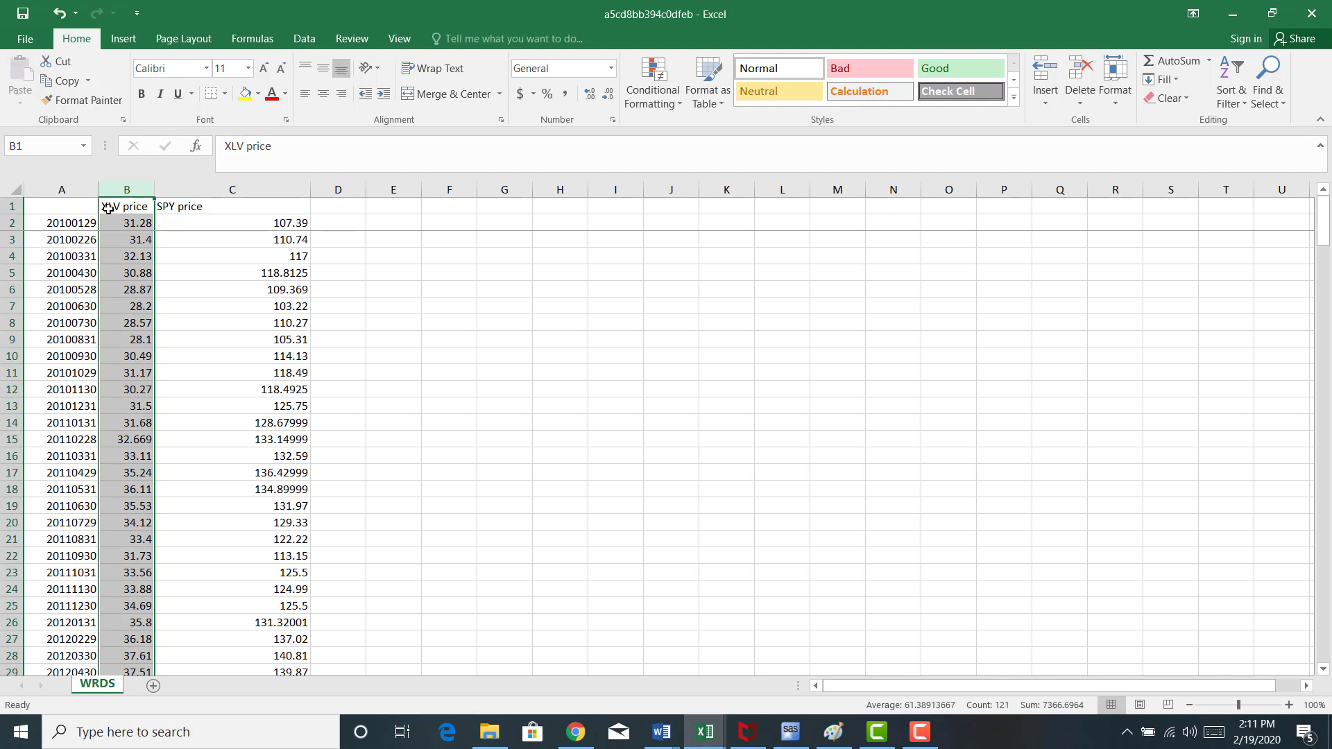
{"action": "mouse_move", "coordinate": [1143, 417]}
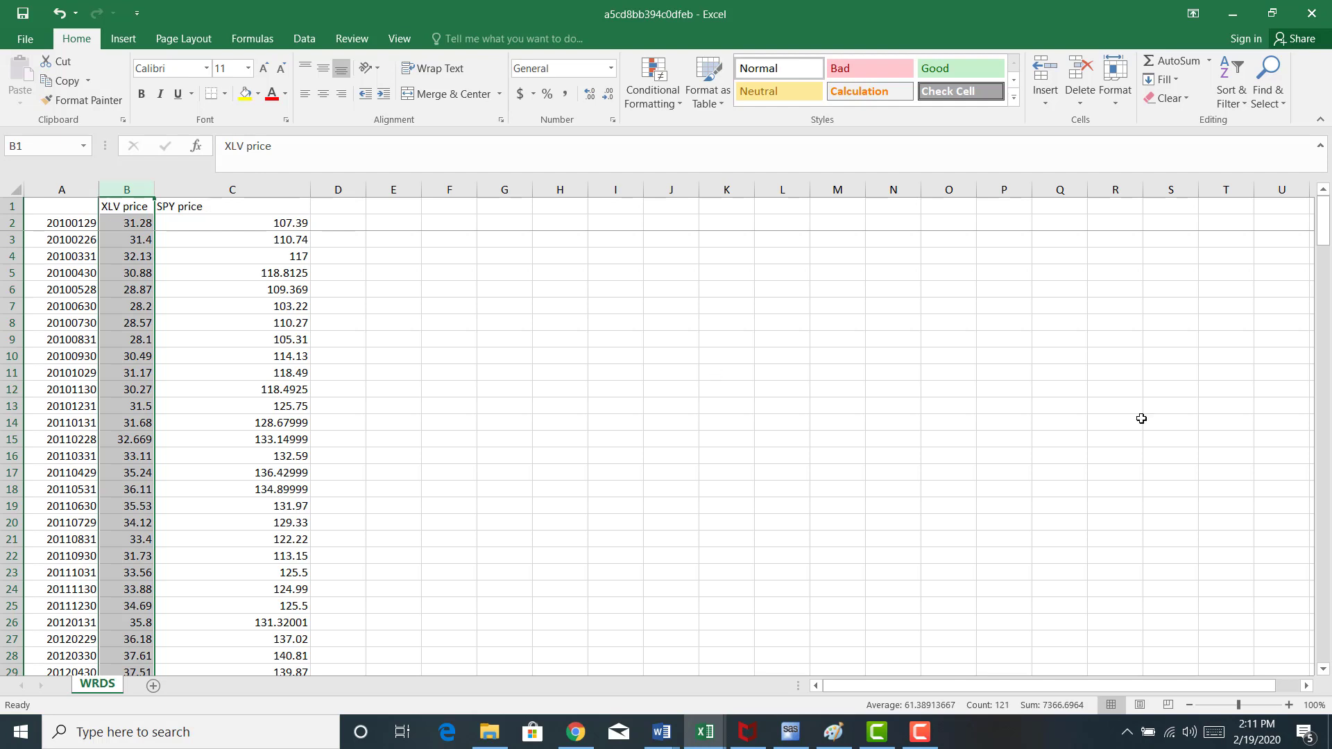
{"action": "scroll", "scroll_direction": "down", "scroll_amount": 3}
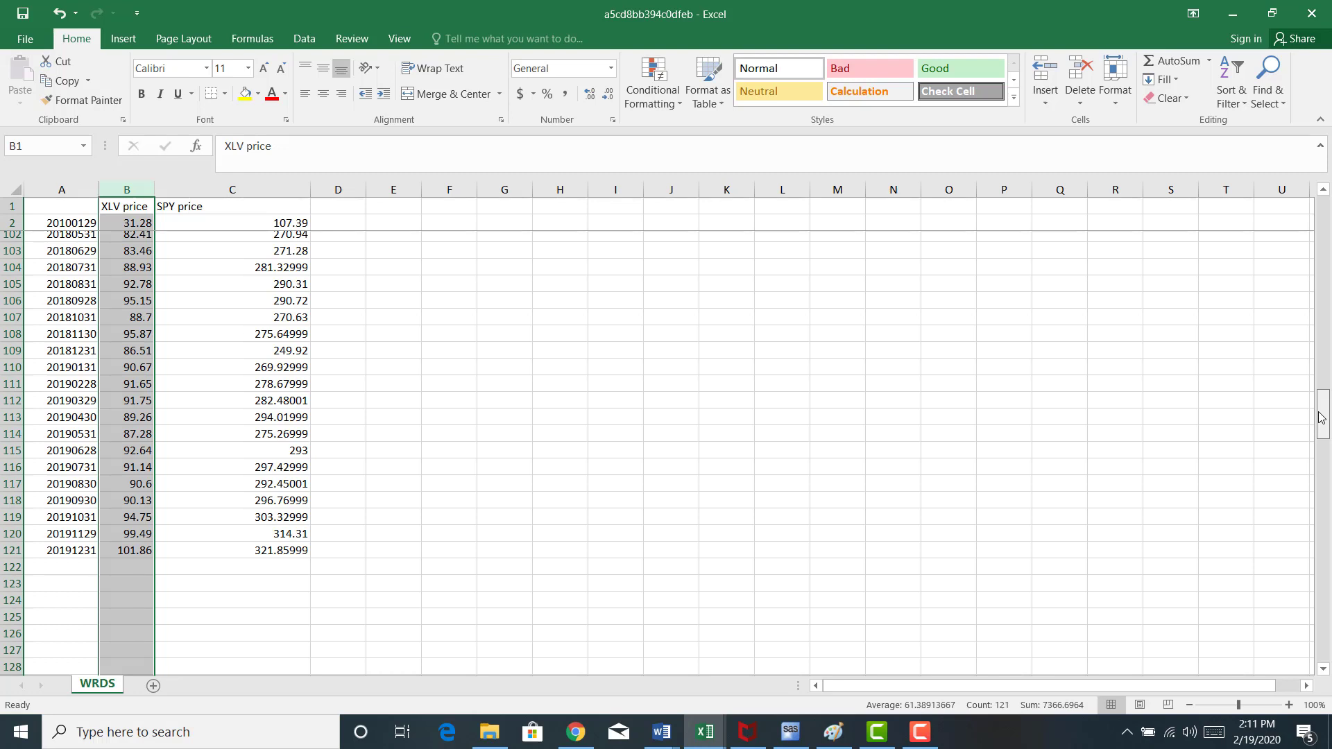
{"action": "scroll", "scroll_direction": "up", "scroll_amount": 3}
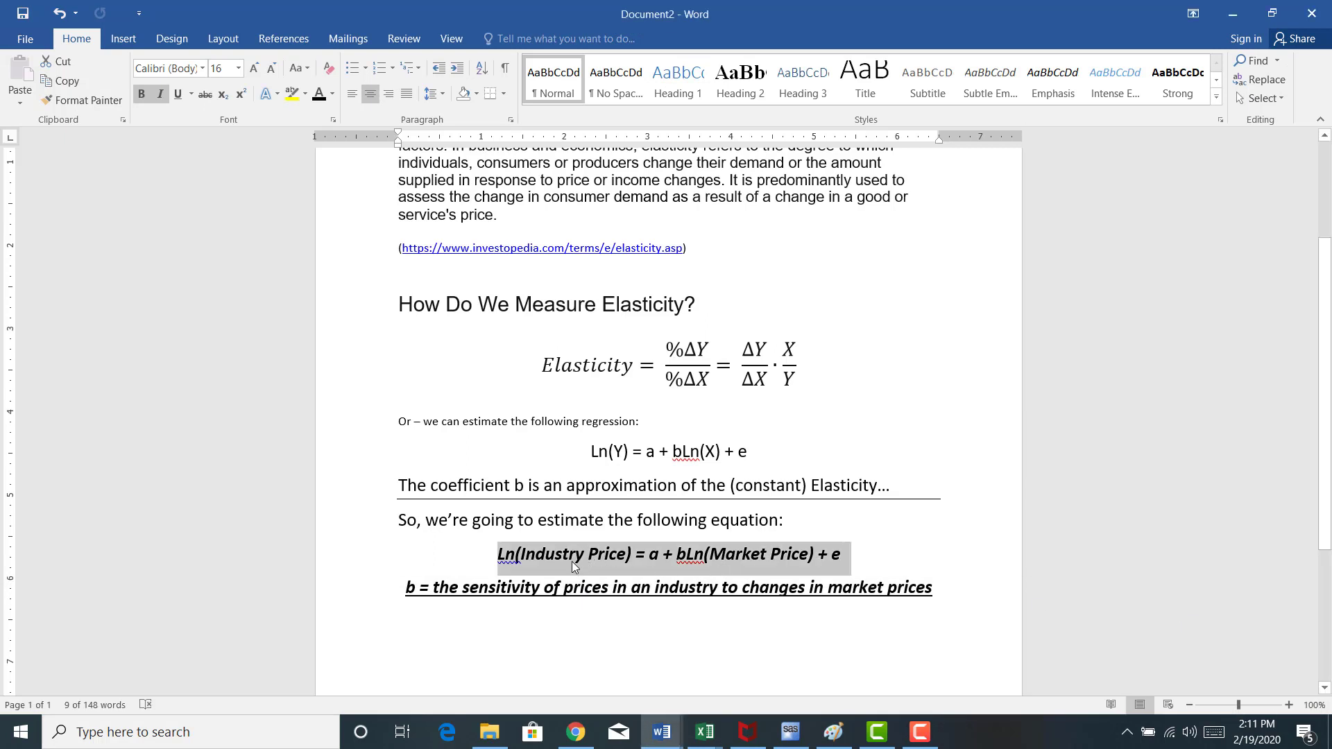
{"action": "mouse_move", "coordinate": [561, 558]}
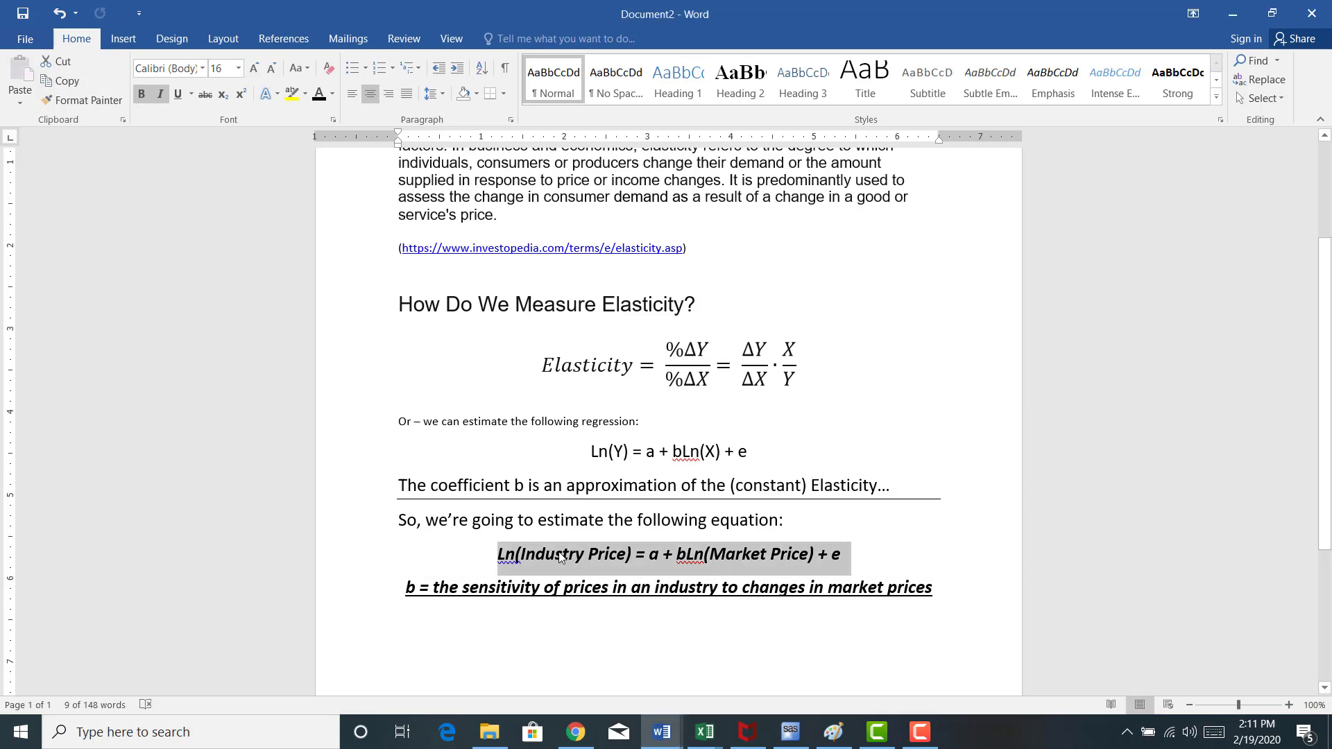
{"action": "mouse_move", "coordinate": [716, 563]}
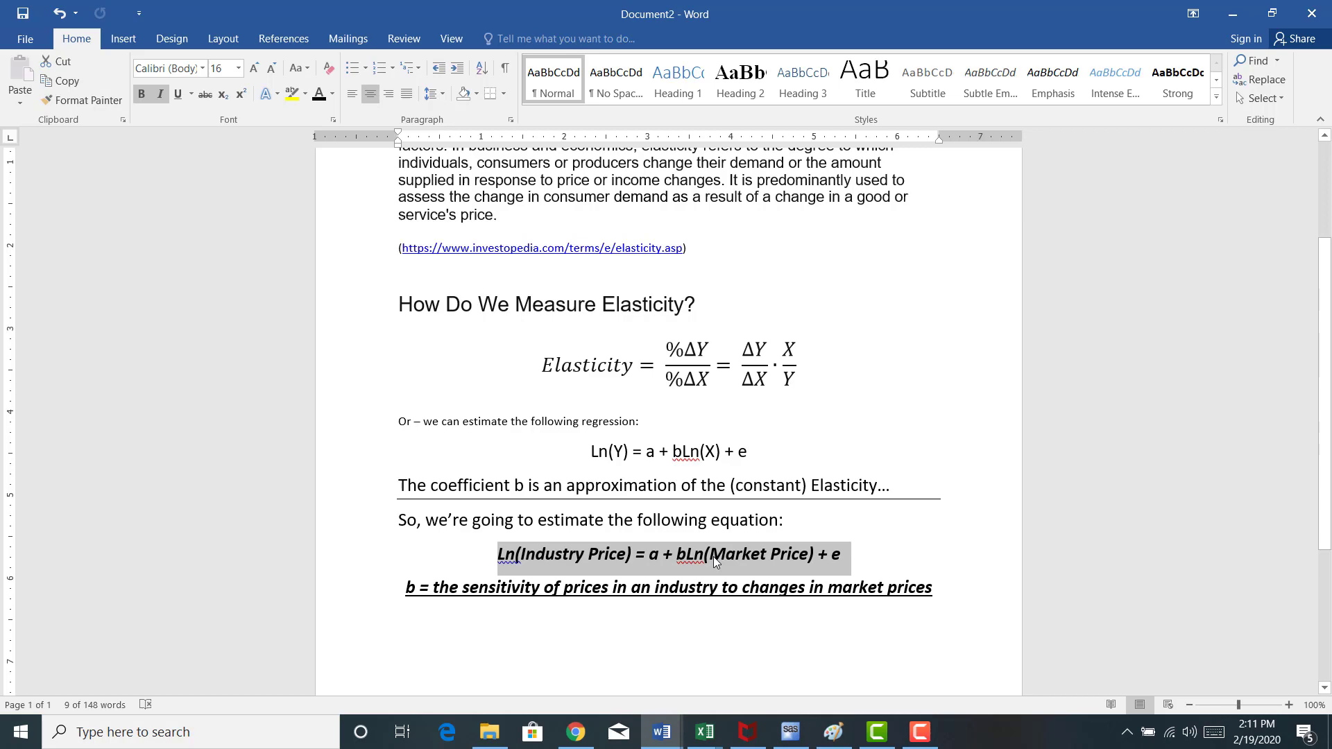
{"action": "left_click", "coordinate": [704, 732]}
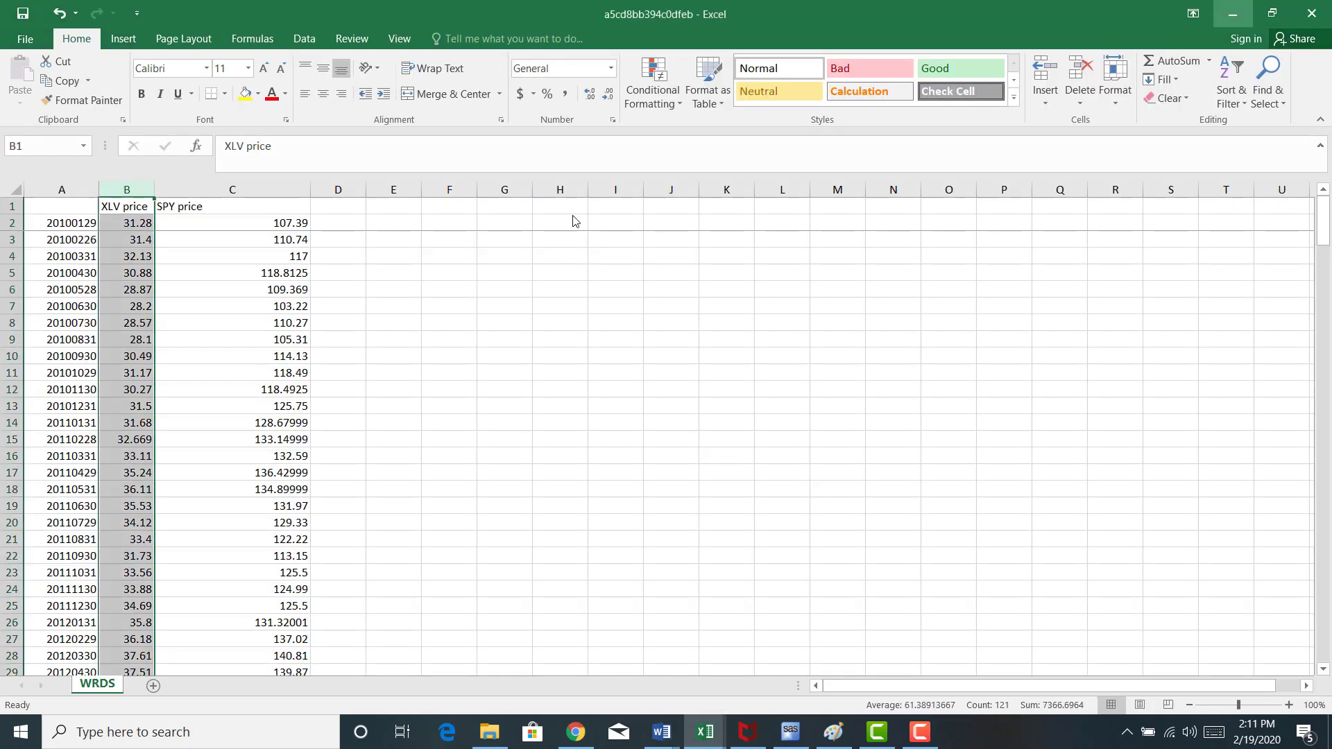
Enter a natural log formula of the first XLV price in D2.
{"action": "left_click", "coordinate": [338, 223]}
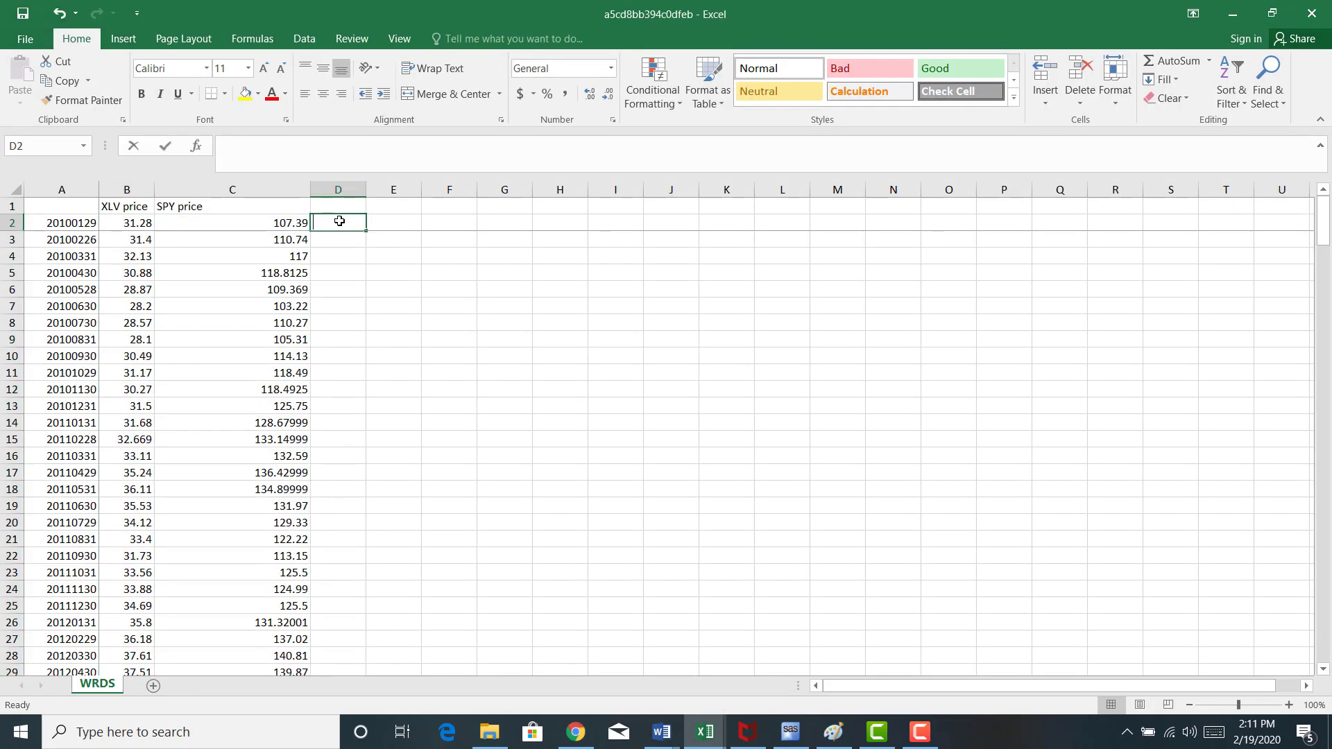
{"action": "type", "text": "=ln("}
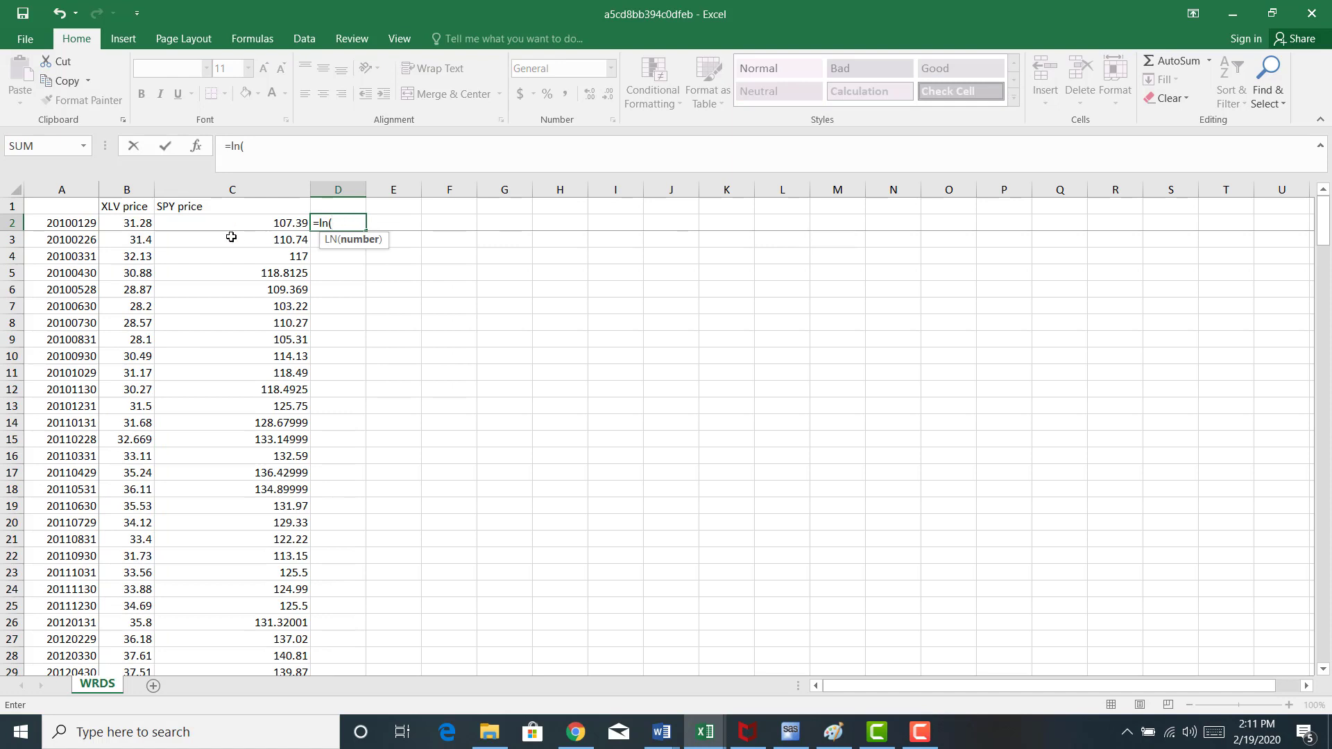
{"action": "left_click", "coordinate": [127, 223]}
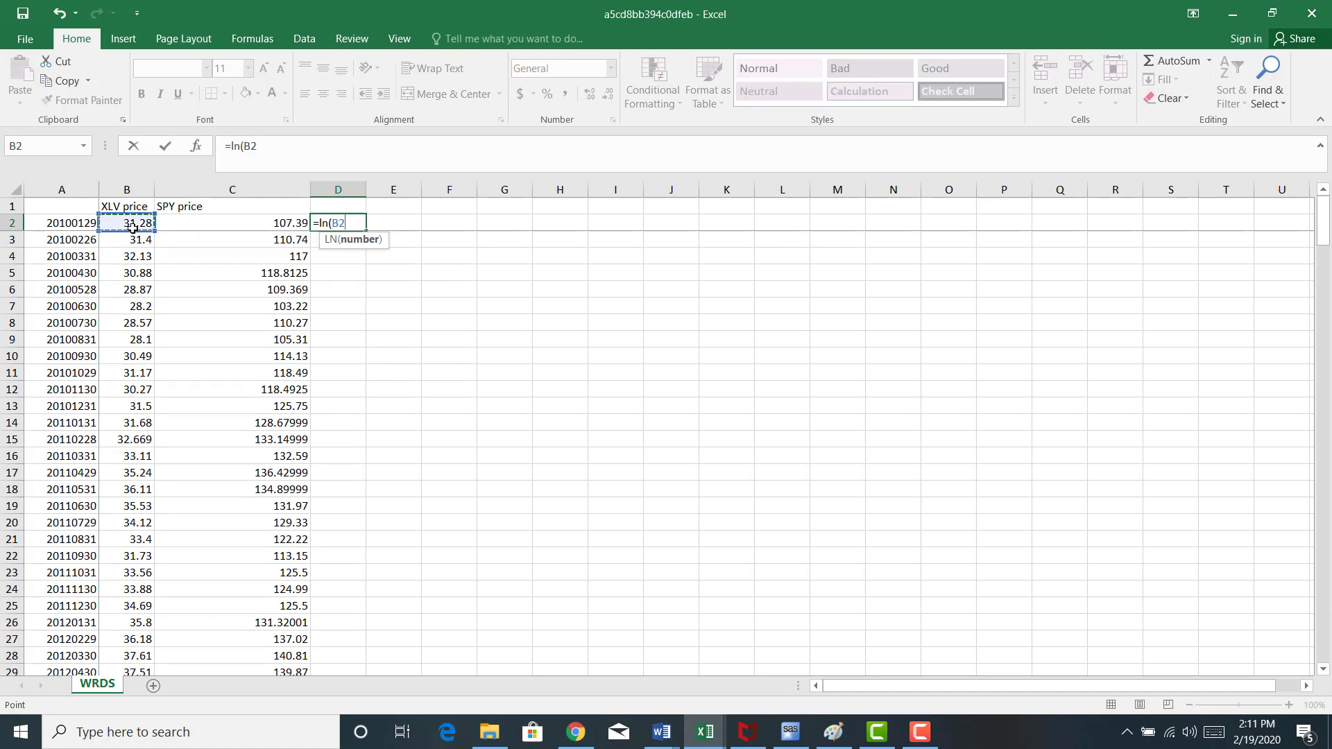
{"action": "type", "text": ")"}
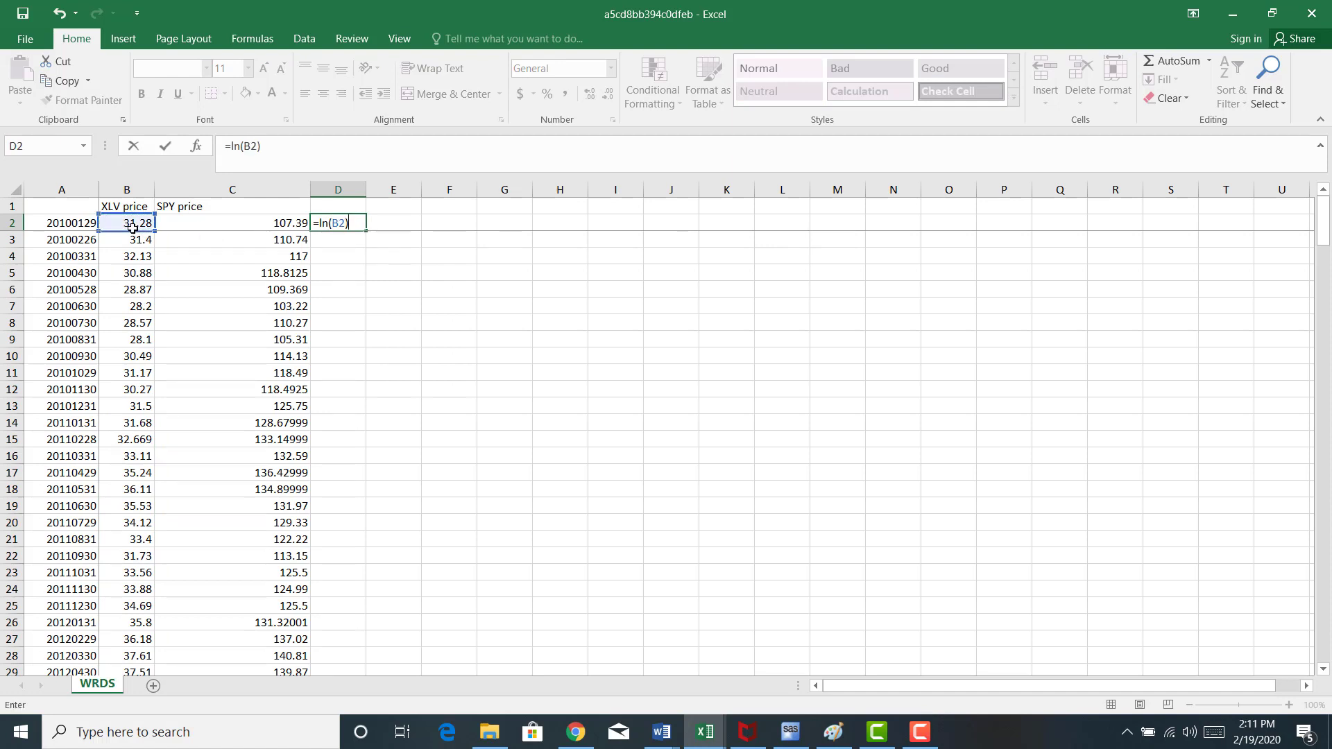
{"action": "key", "text": "enter"}
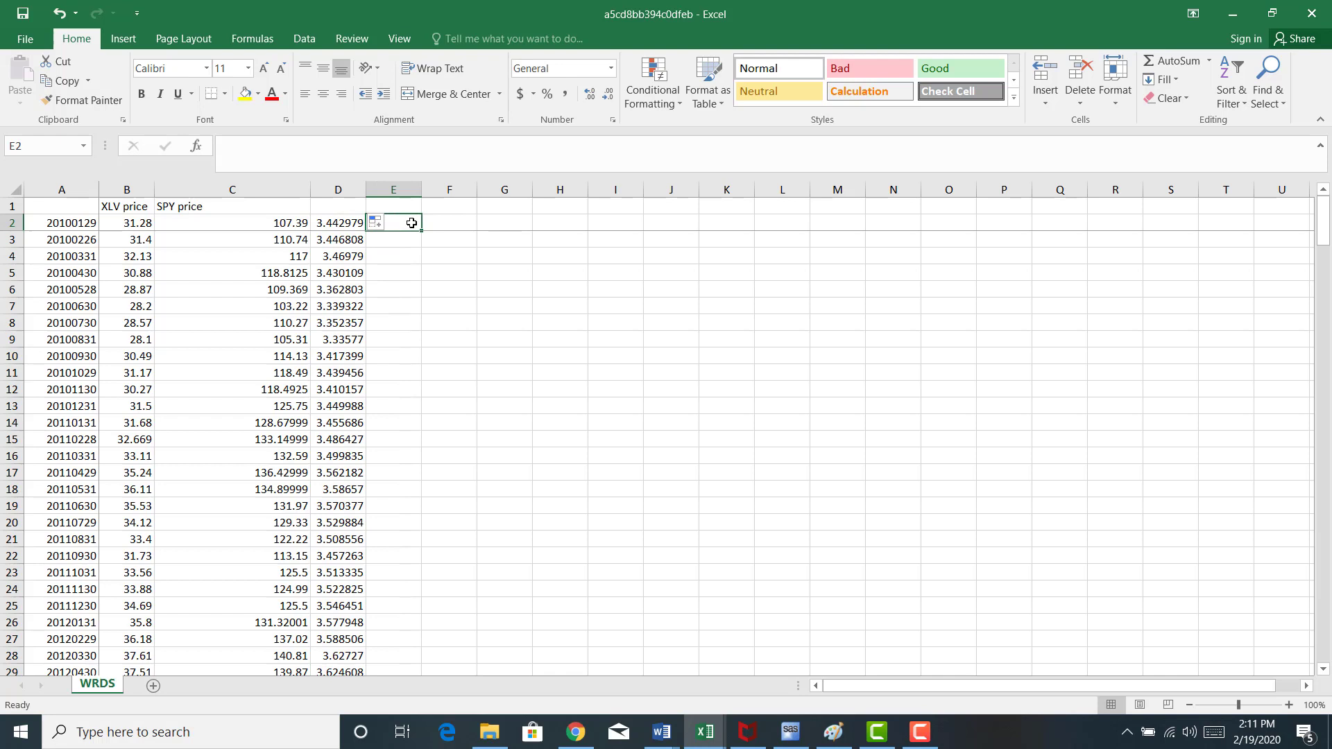
Enter =LN(C2) in E2 and fill it down column E.
{"action": "type", "text": "ln("}
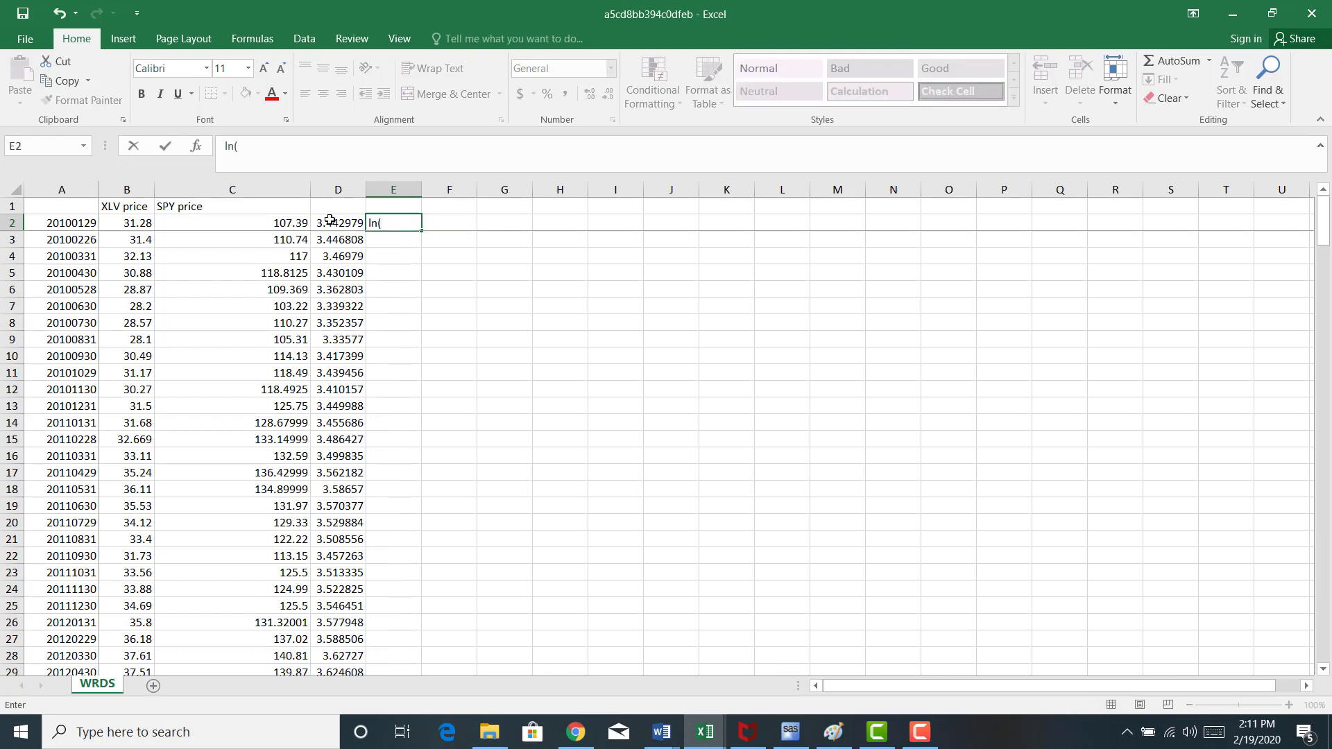
{"action": "left_click", "coordinate": [231, 223]}
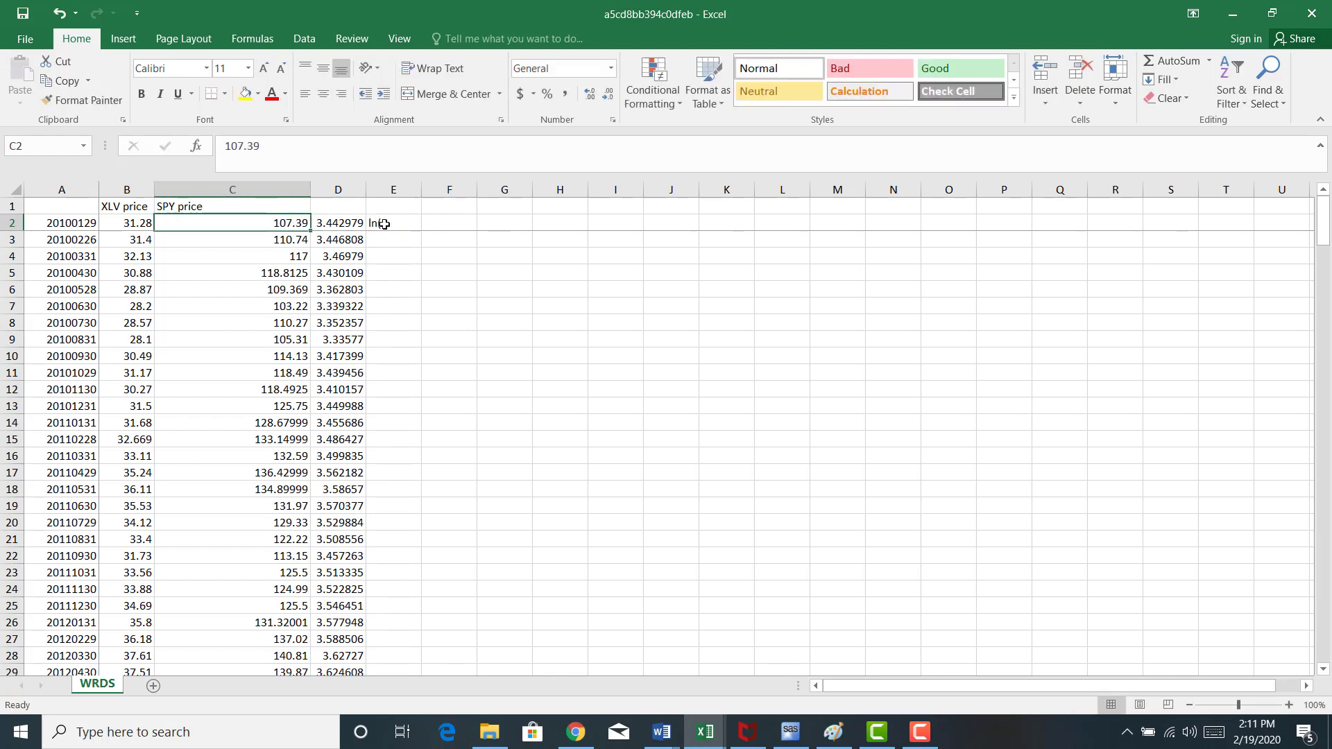
{"action": "type", "text": "ln("}
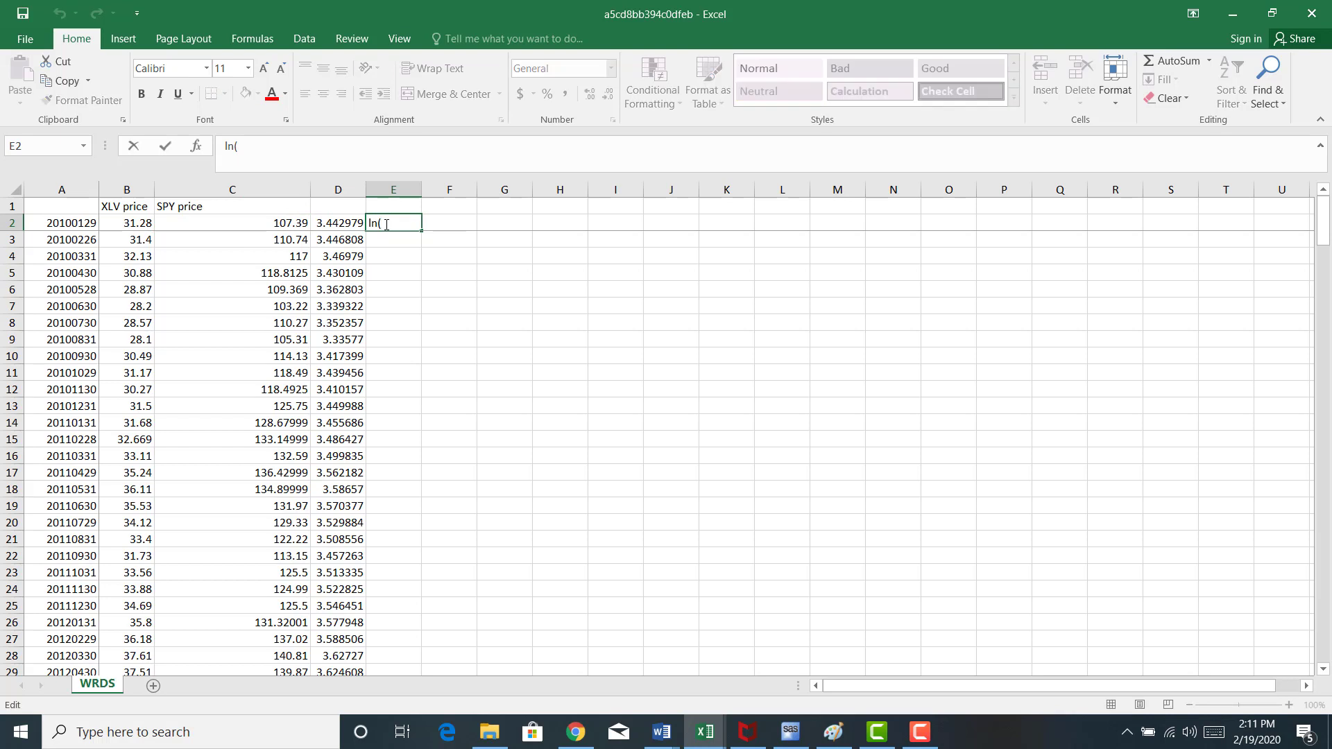
{"action": "type", "text": "=ln"}
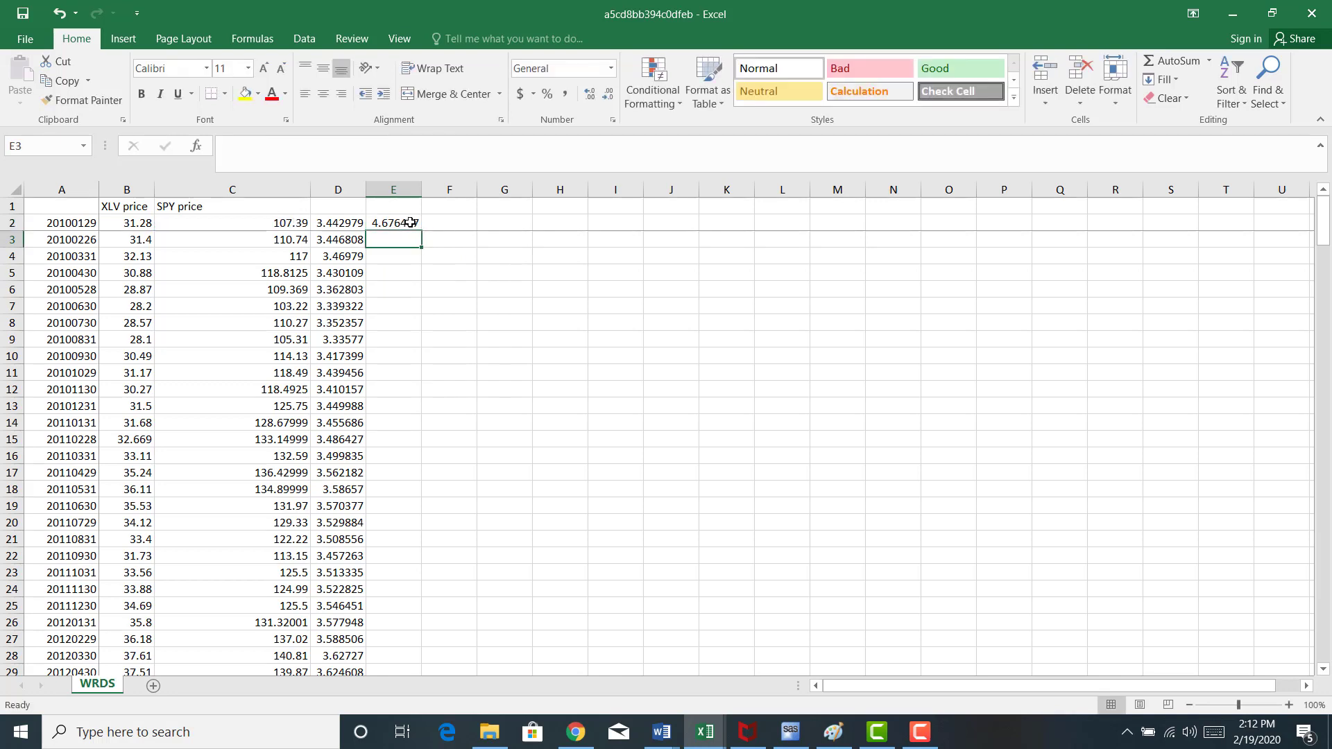
{"action": "left_click", "coordinate": [393, 223]}
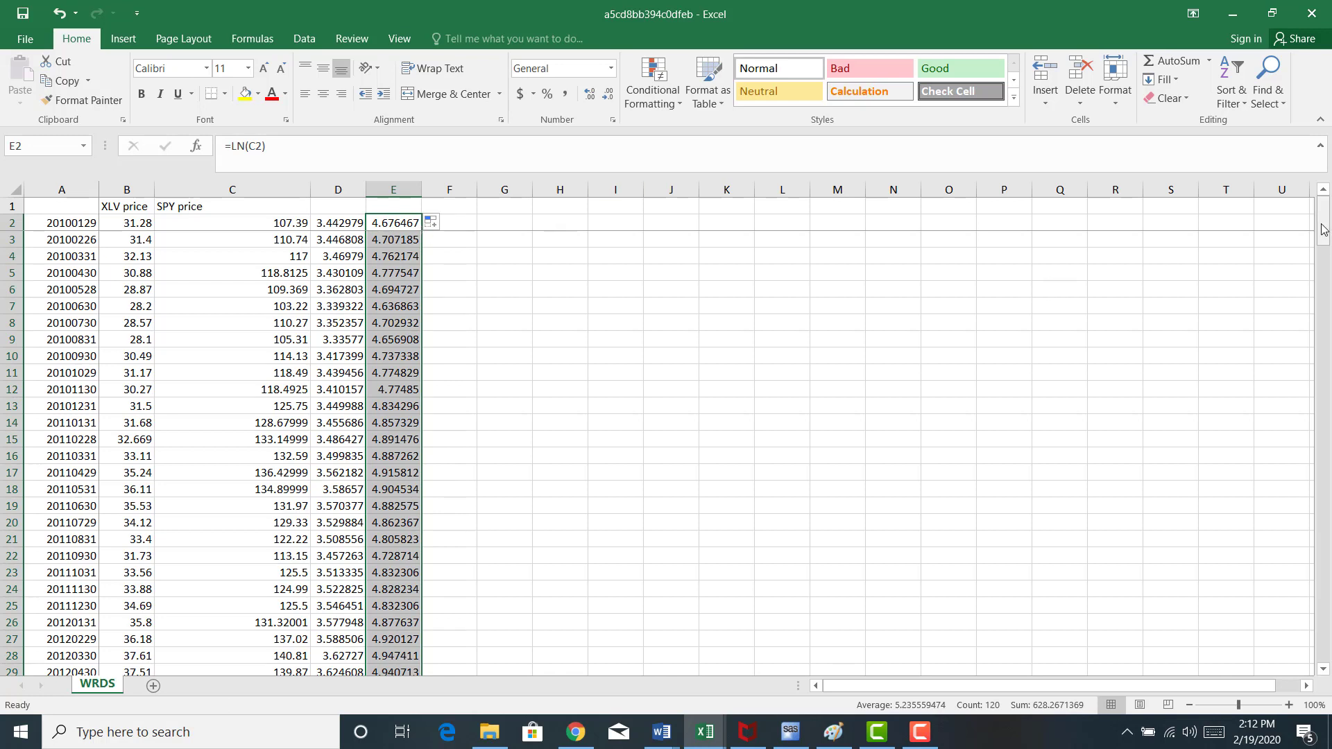
Label columns D and E as ln(xlv) and ln(spy).
{"action": "left_click", "coordinate": [337, 206]}
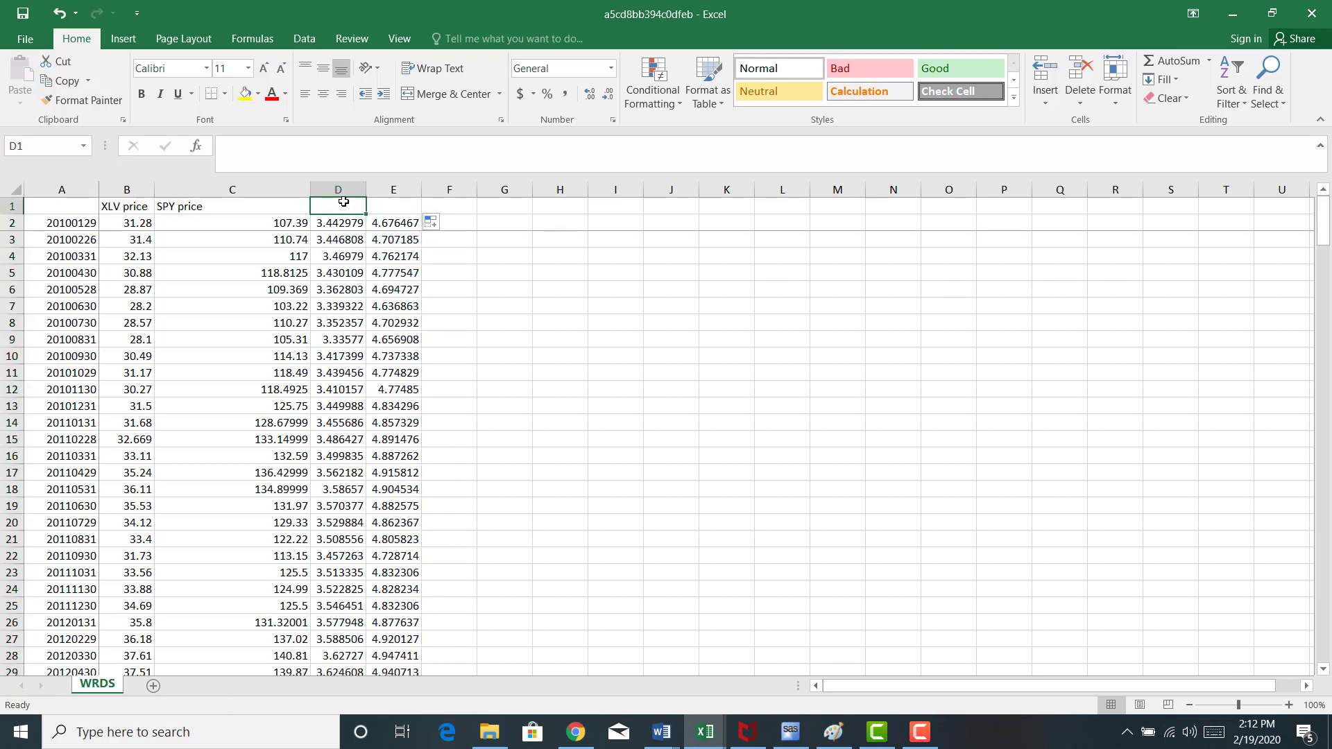
{"action": "type", "text": "ln(spy"}
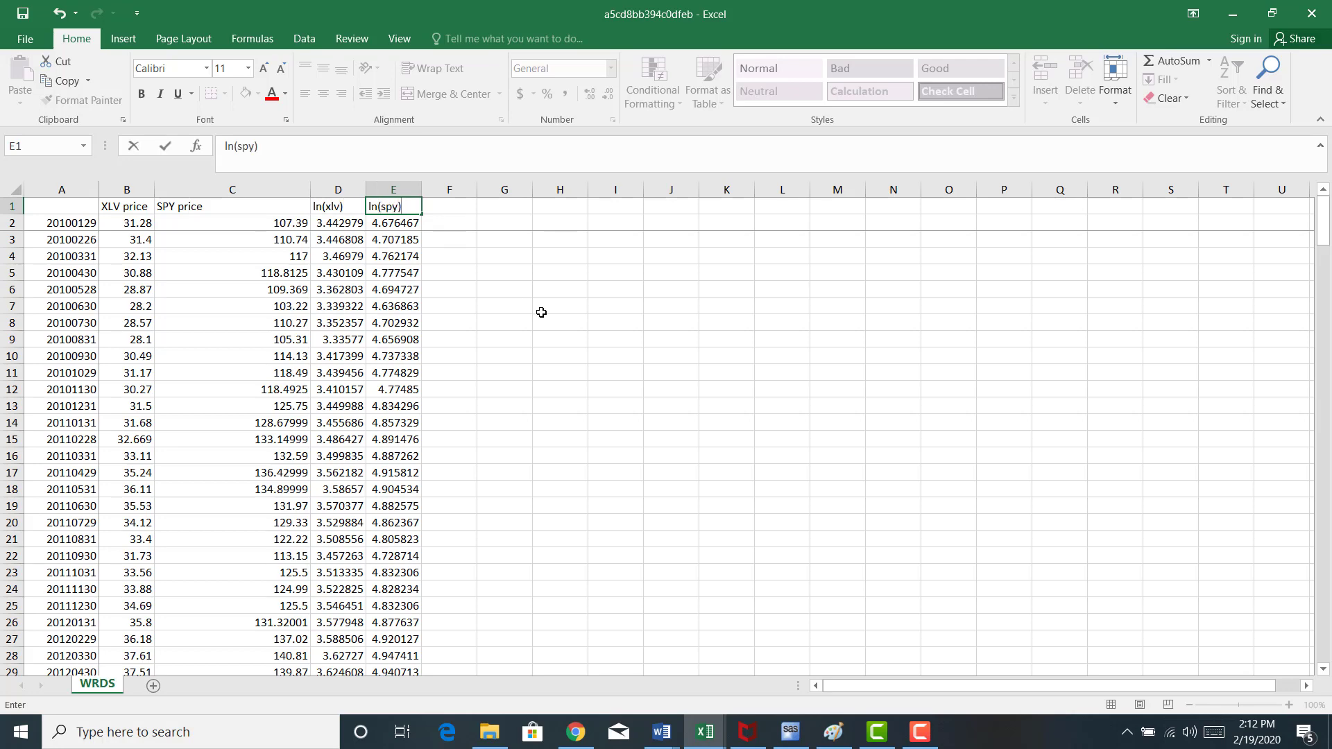
{"action": "scroll", "scroll_direction": "down", "scroll_amount": 3}
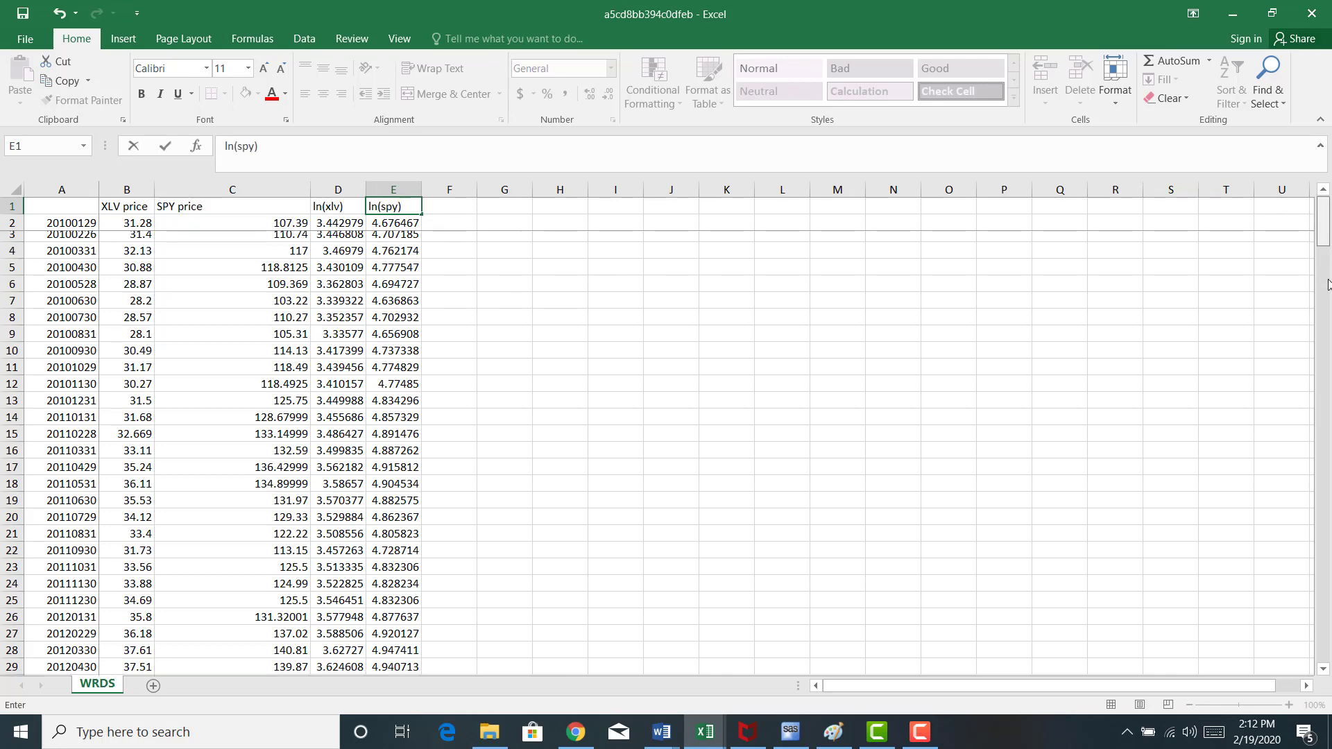
{"action": "scroll", "scroll_direction": "down", "scroll_amount": 3}
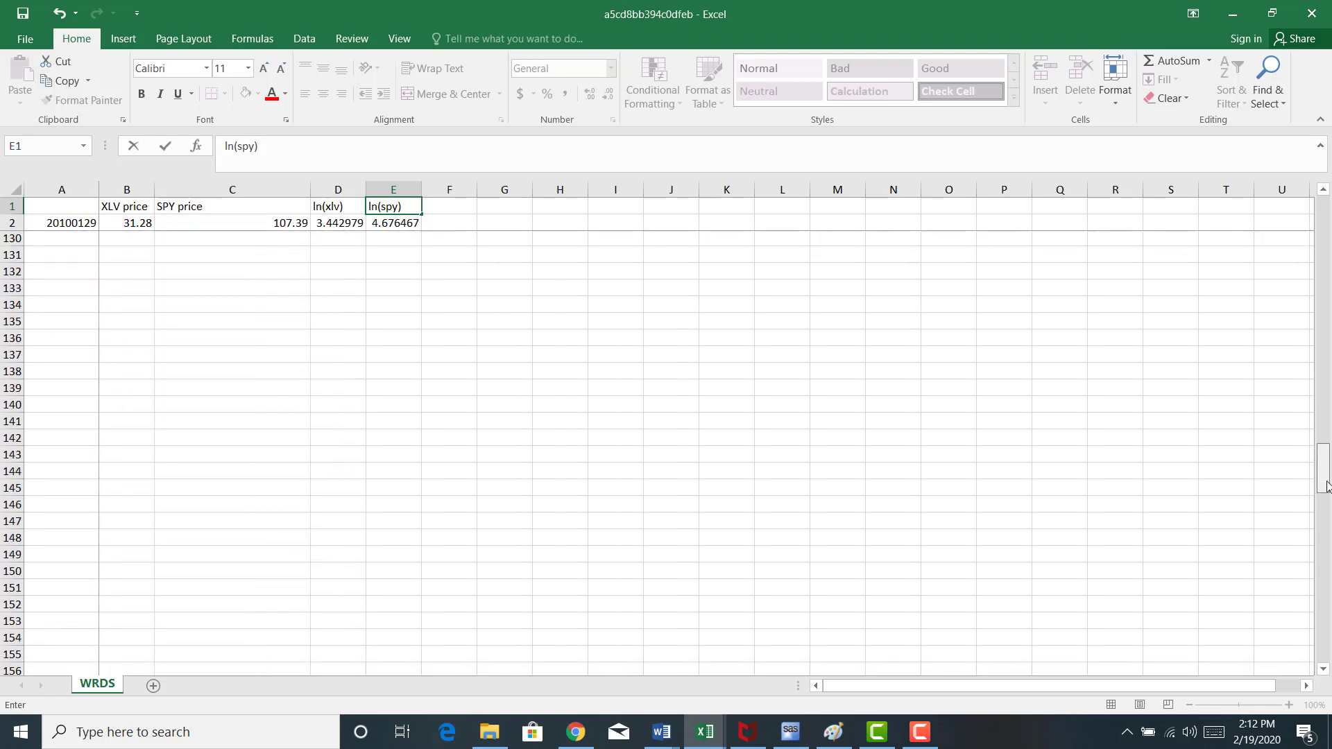
{"action": "scroll", "scroll_direction": "up", "scroll_amount": 3}
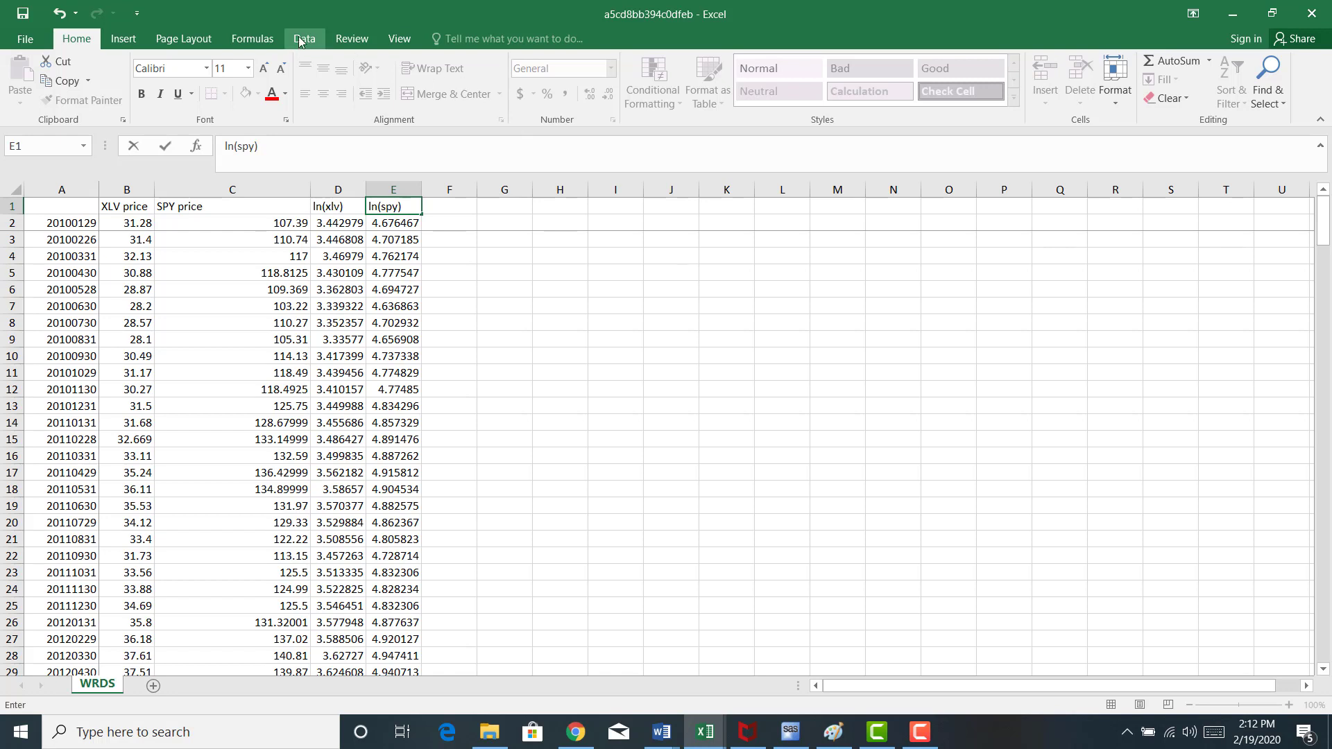
Run Data Analysis Regression with Y $D$2:$D$121, X $E$2:$E$121, on a new worksheet.
{"action": "left_click", "coordinate": [303, 38]}
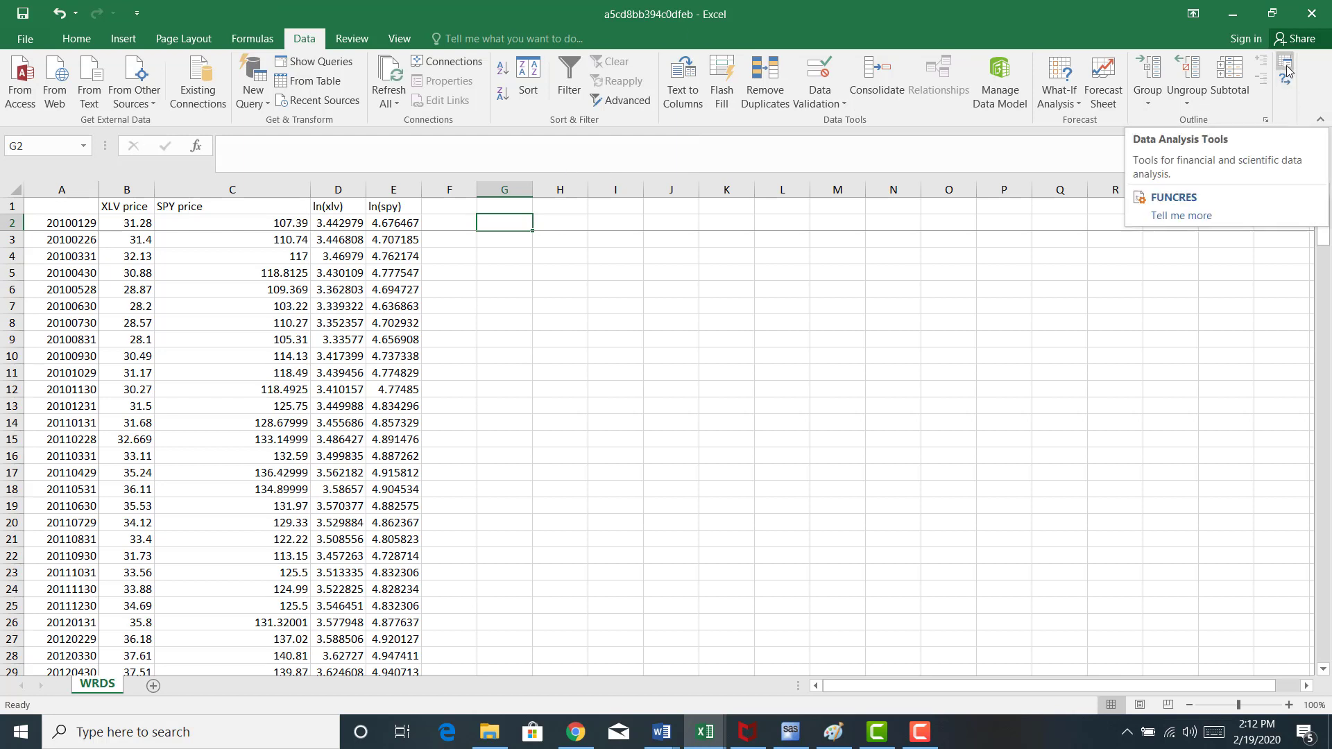
{"action": "left_click", "coordinate": [1287, 68]}
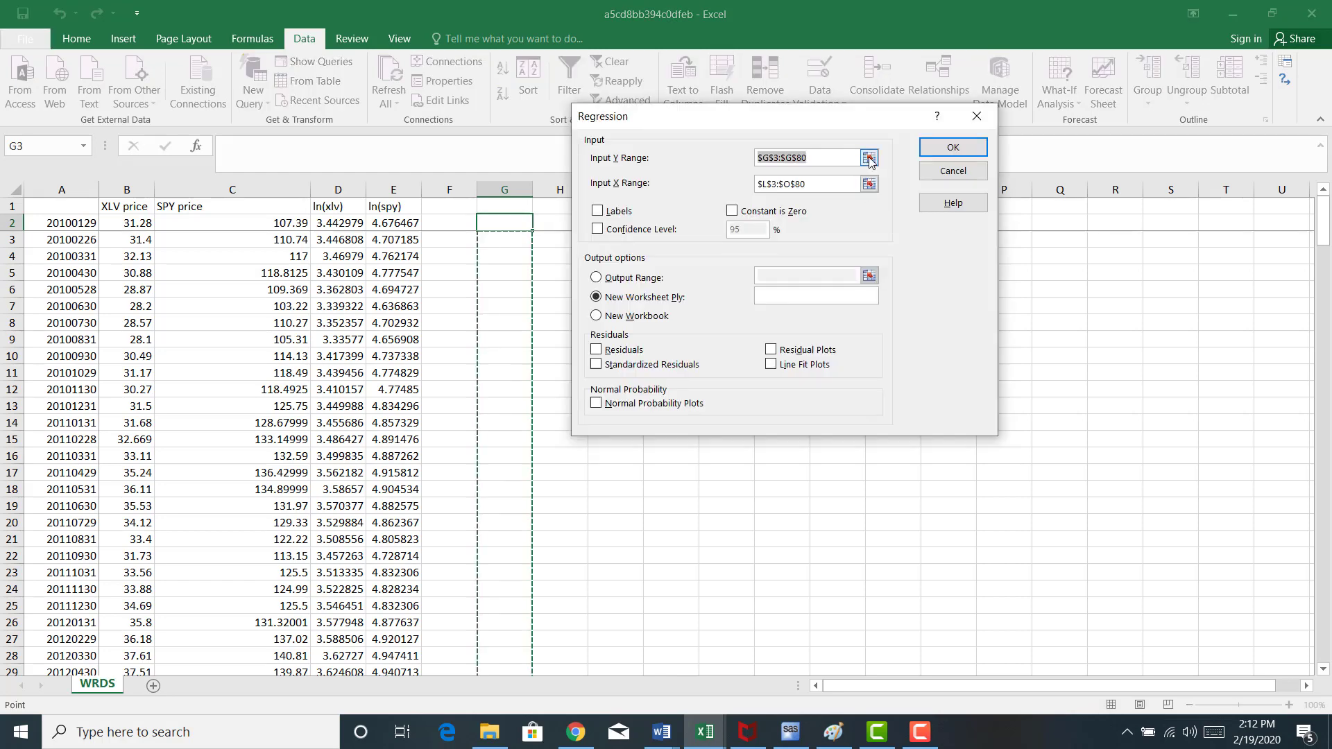
{"action": "left_click", "coordinate": [868, 157]}
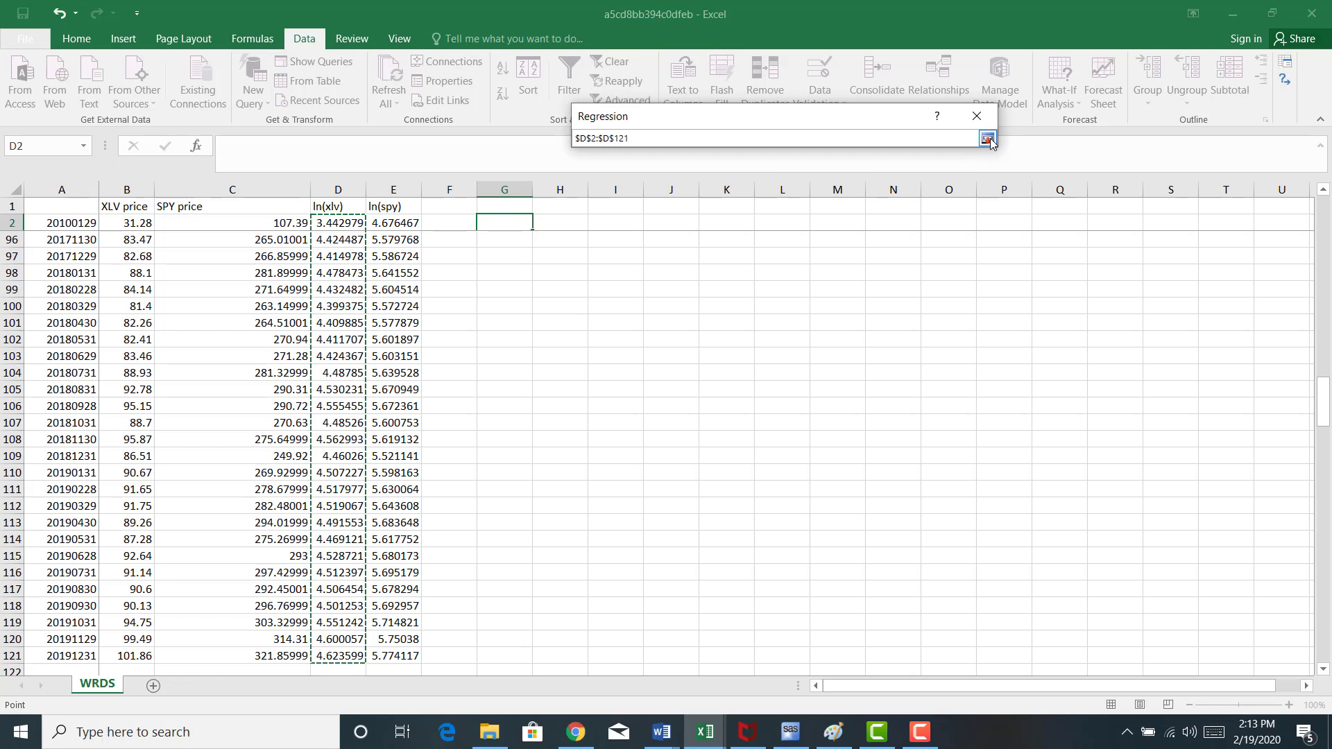
{"action": "left_click", "coordinate": [988, 137]}
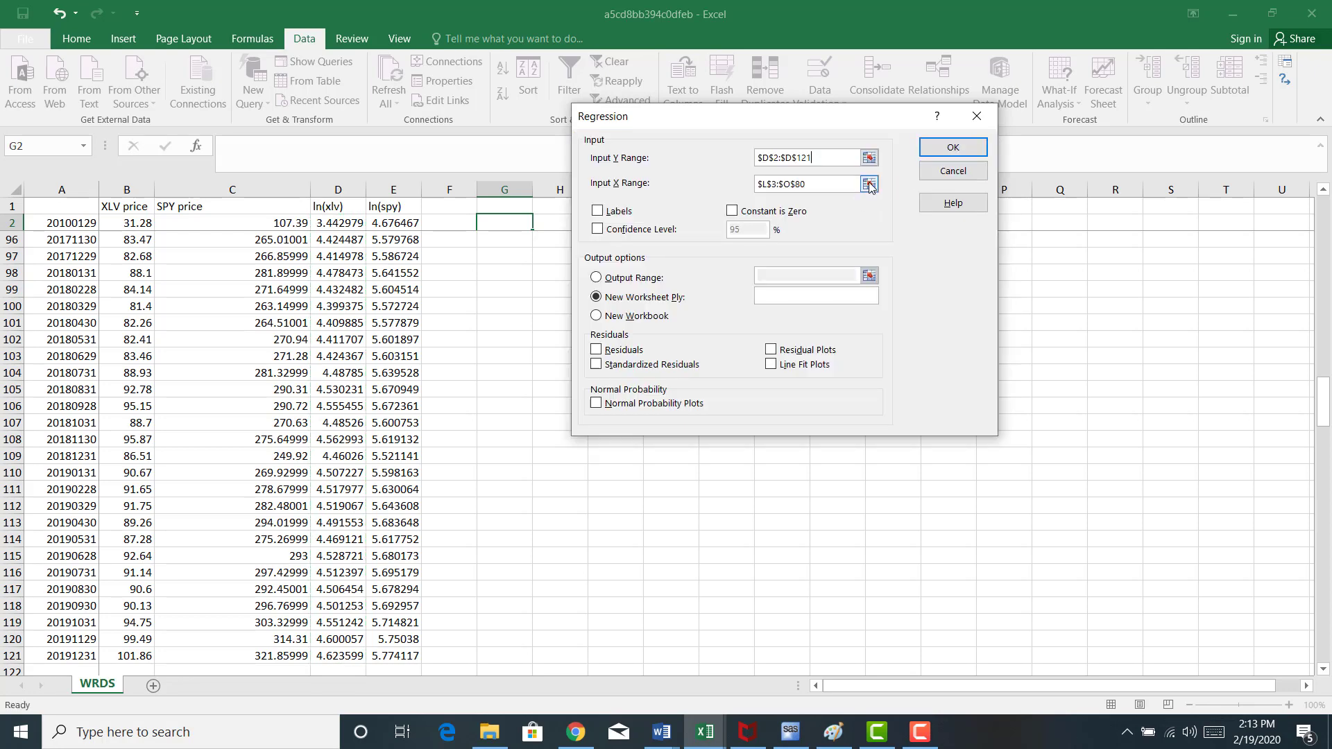
{"action": "left_click", "coordinate": [868, 183]}
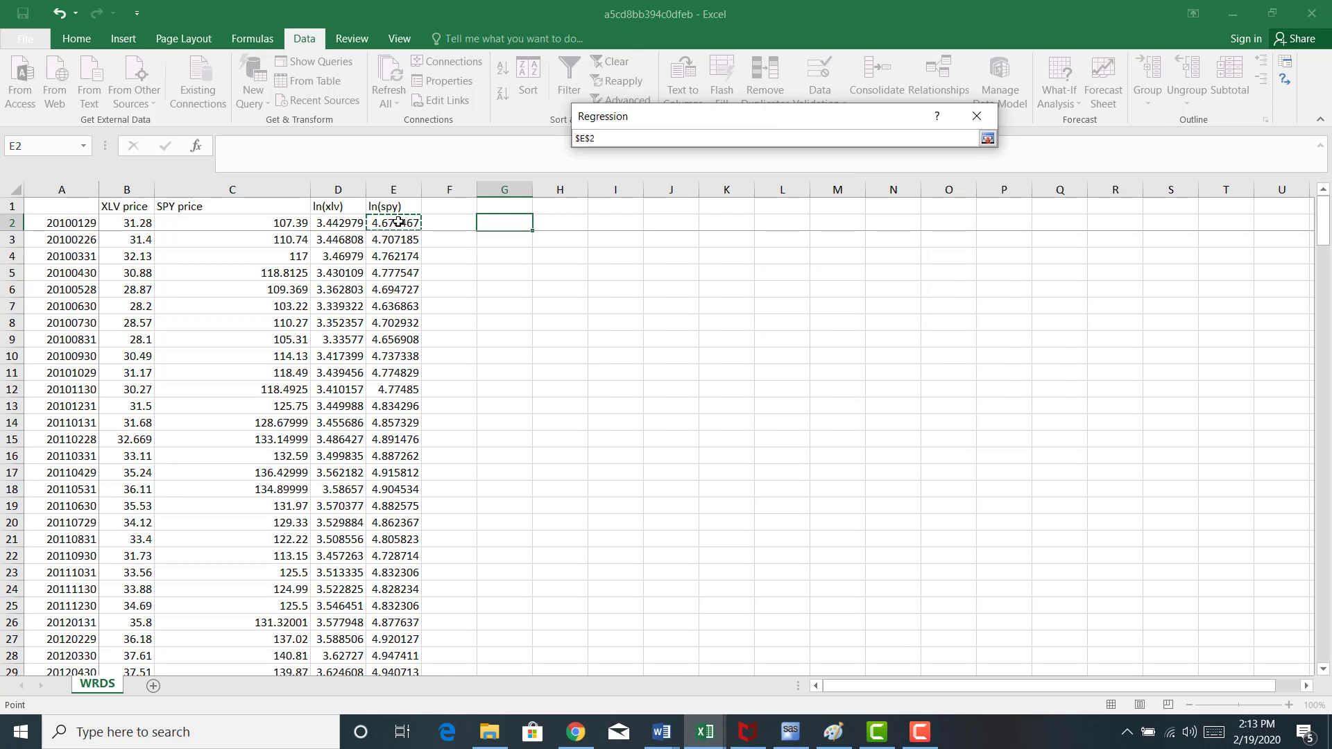
{"action": "left_click_drag", "start_coordinate": [393, 223], "coordinate": [392, 655]}
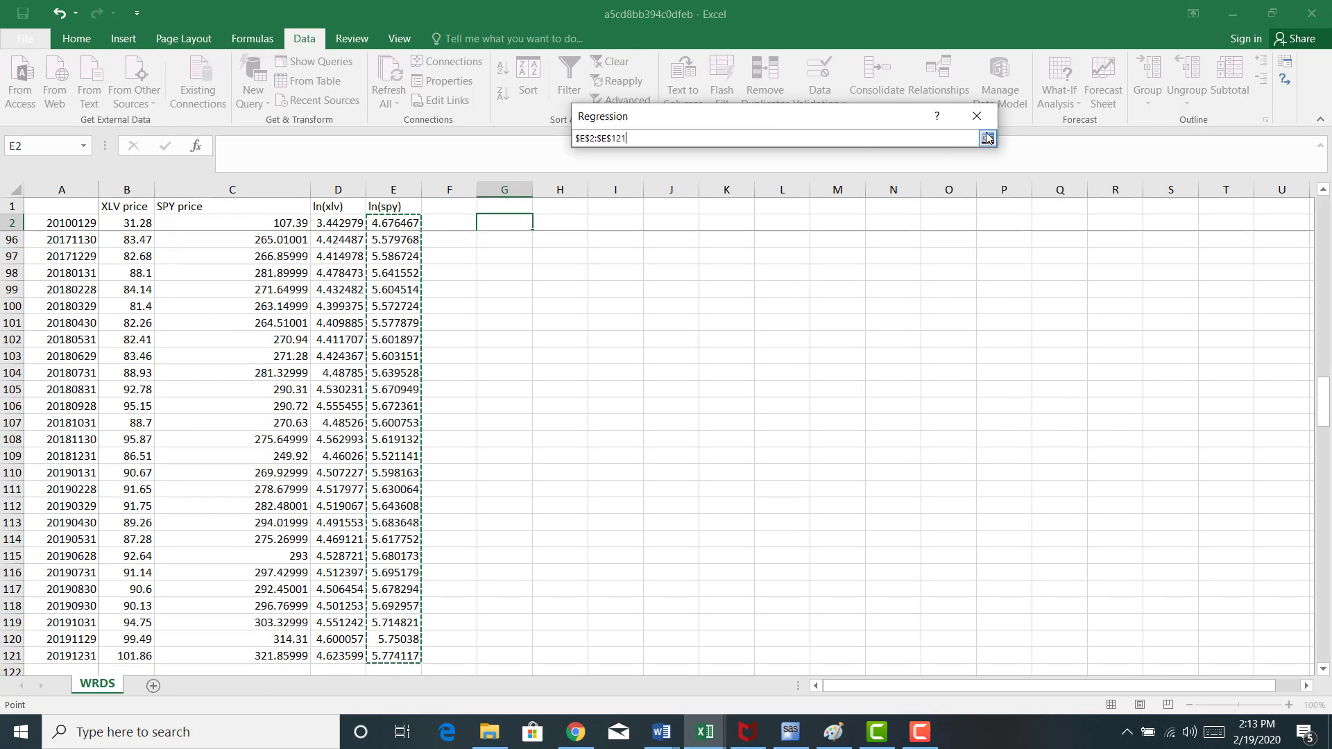
{"action": "left_click", "coordinate": [985, 138]}
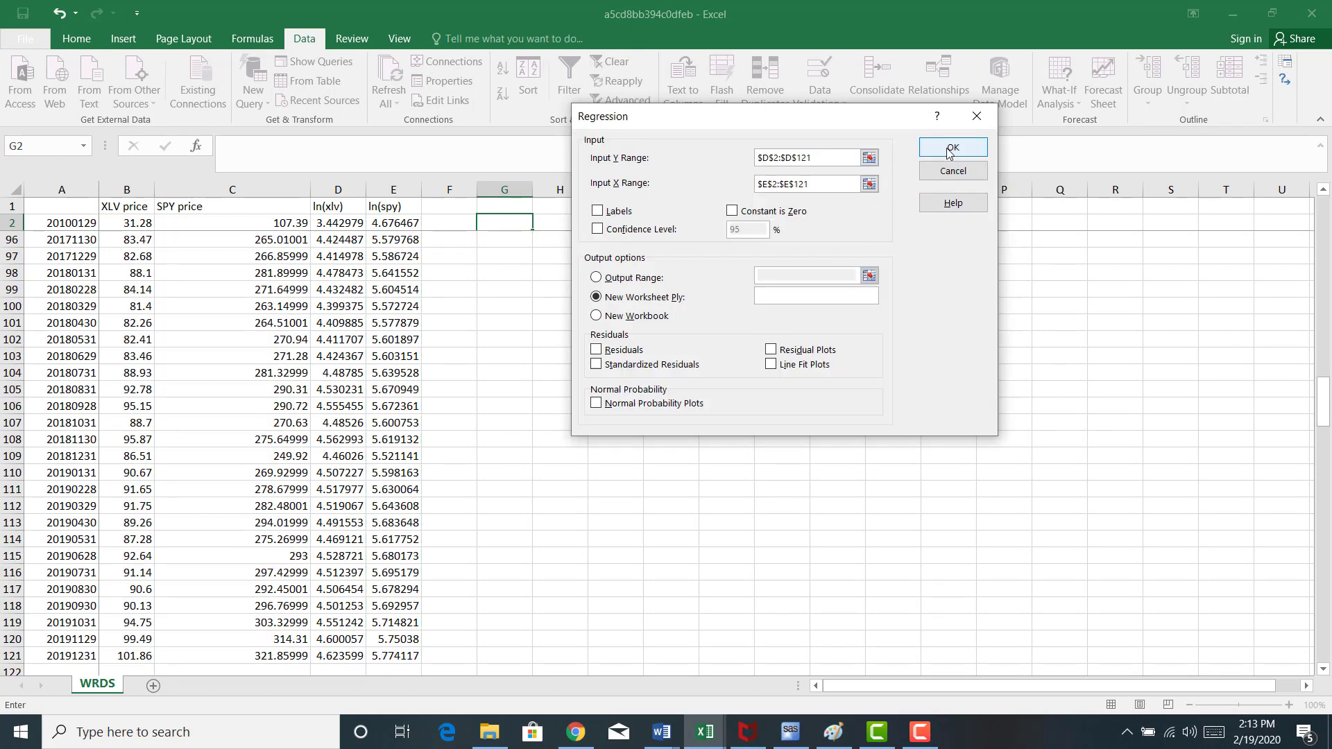
{"action": "left_click", "coordinate": [951, 147]}
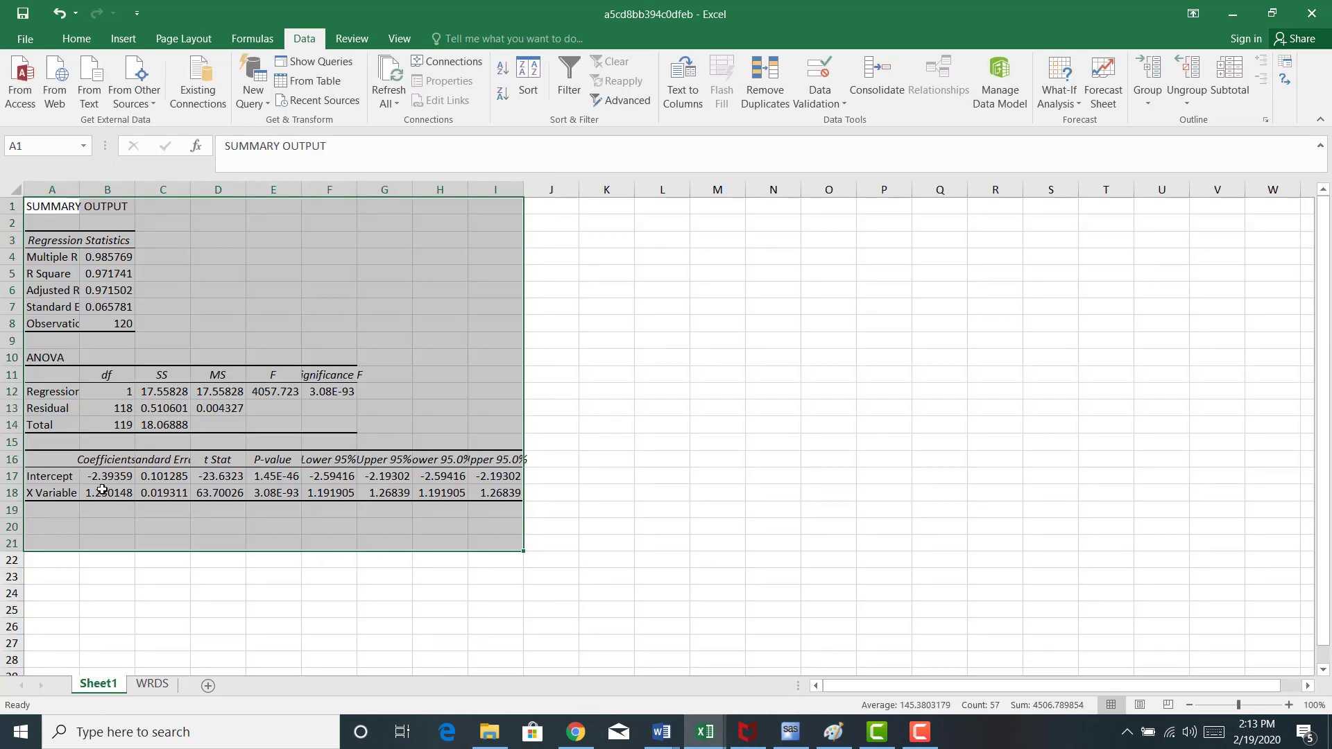
Rename Intercept in A17 to a and X Variable in A18 to b.
{"action": "left_click", "coordinate": [51, 476]}
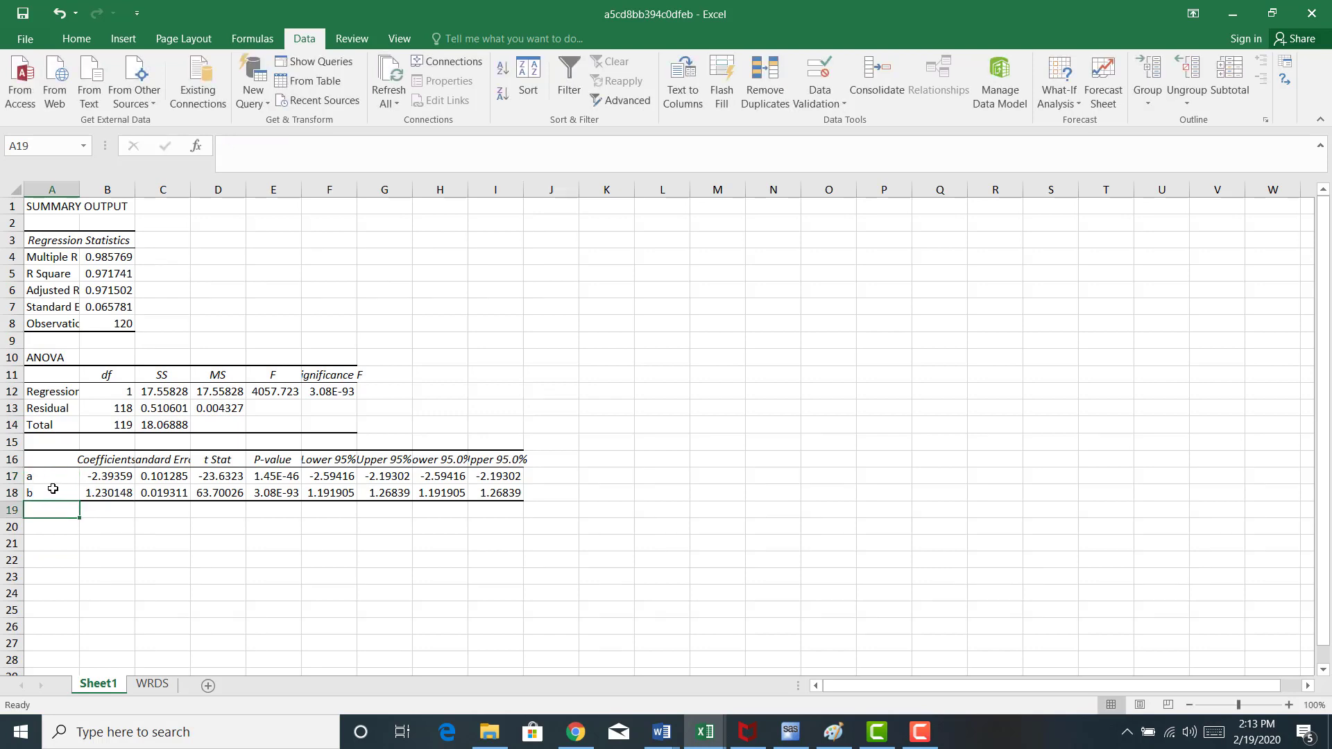
{"action": "left_click", "coordinate": [51, 493]}
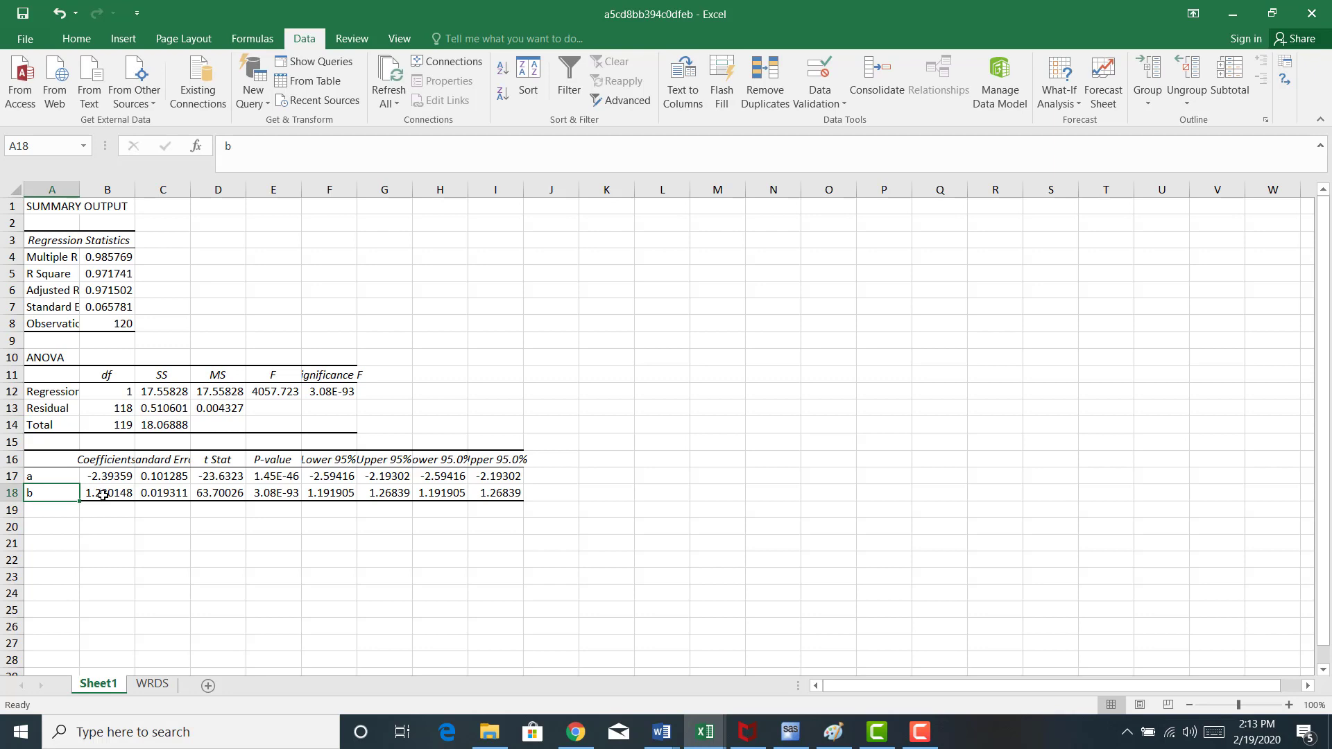
{"action": "left_click", "coordinate": [107, 493]}
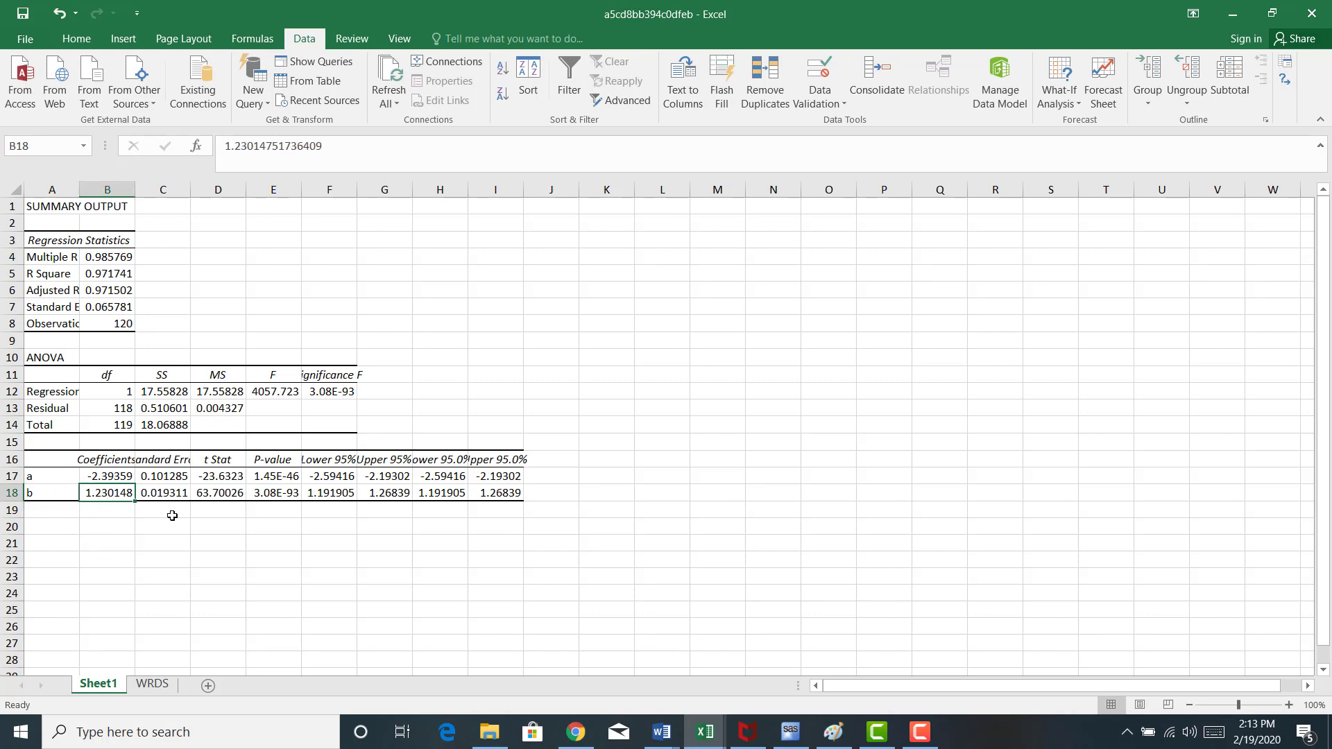
{"action": "mouse_move", "coordinate": [226, 493]}
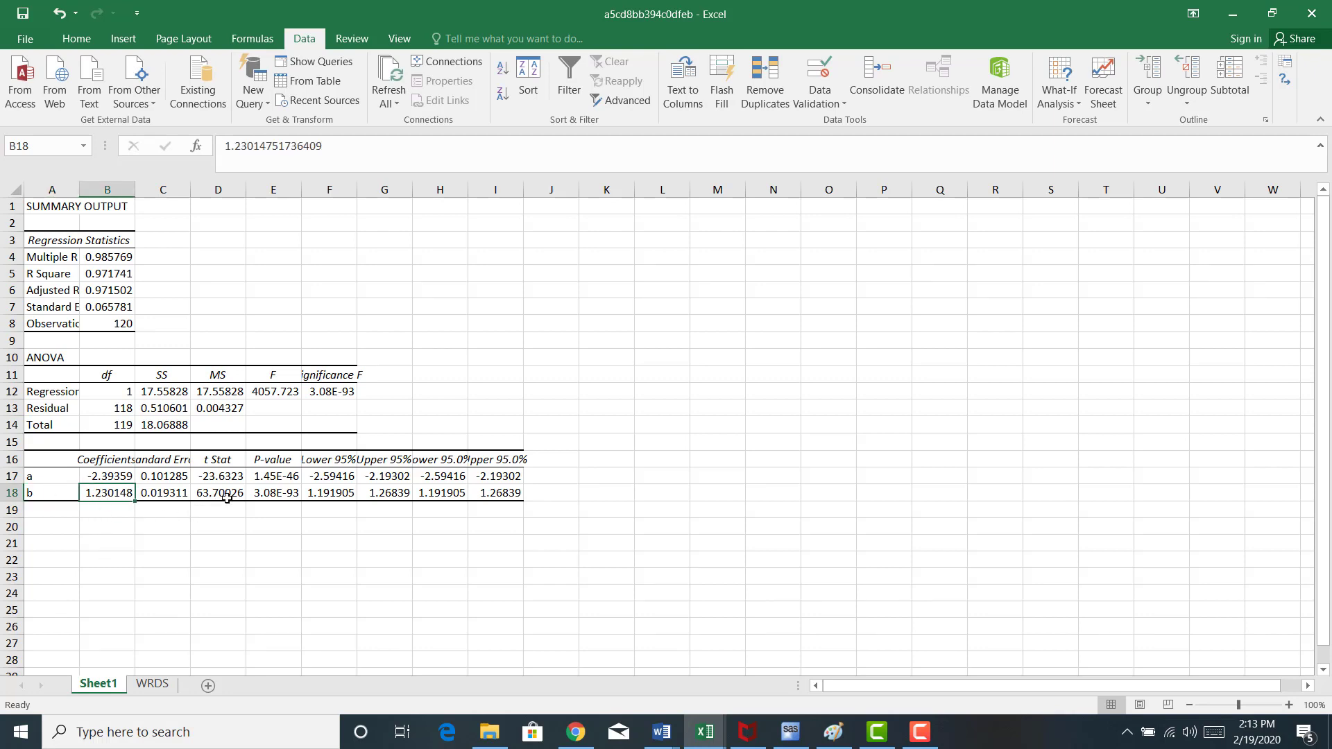
{"action": "mouse_move", "coordinate": [156, 518]}
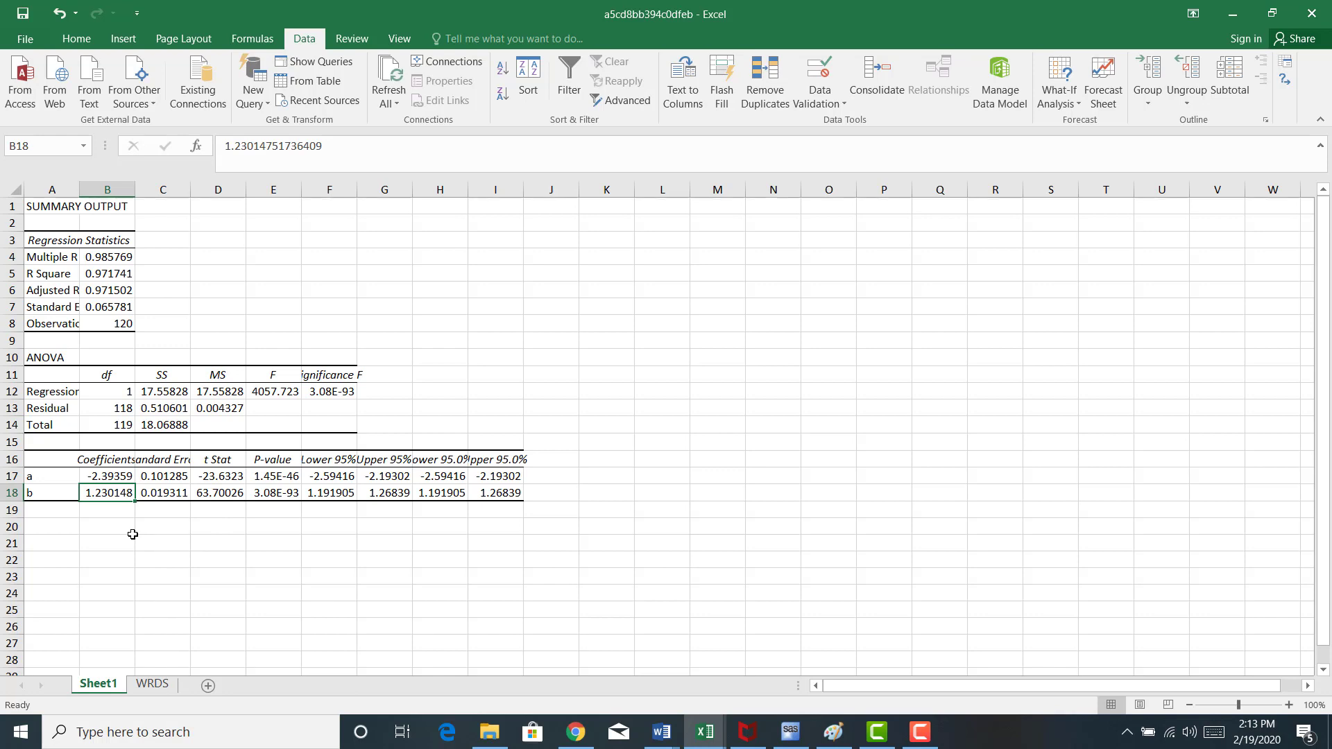
{"action": "mouse_move", "coordinate": [50, 530]}
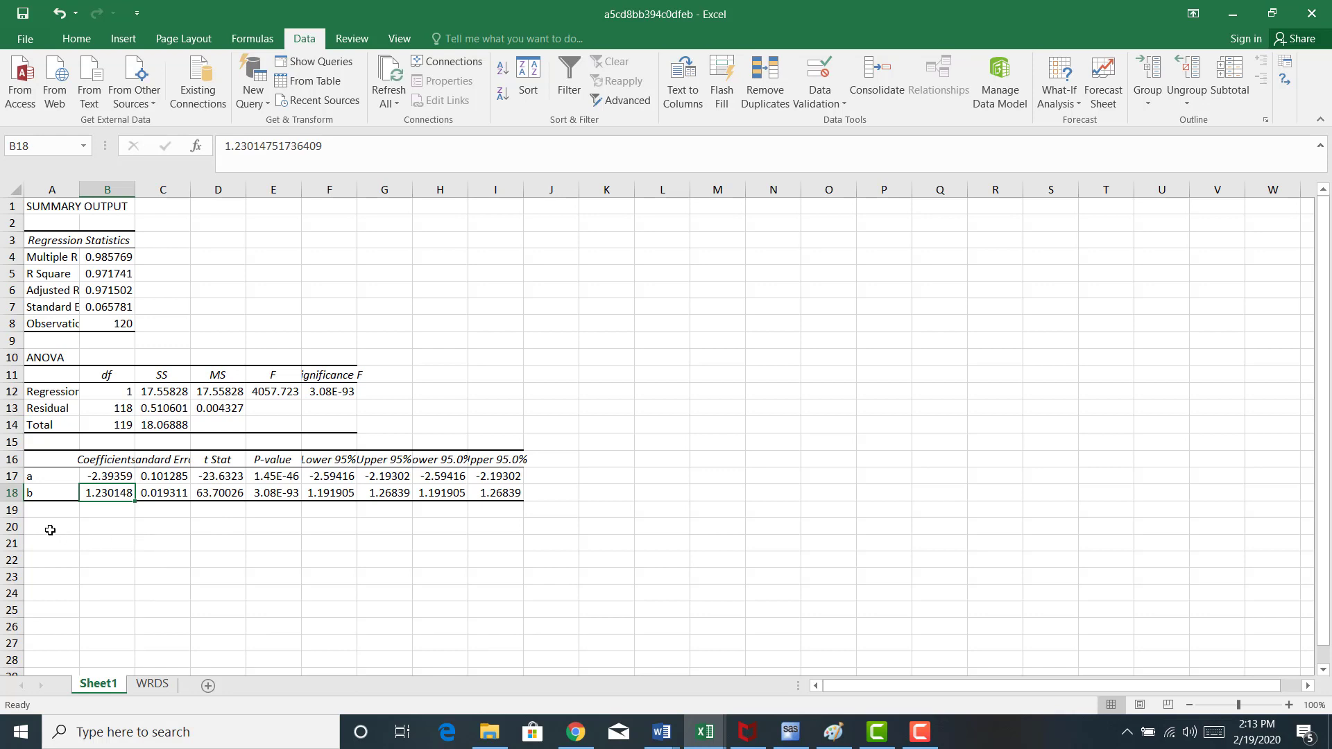
List the tickers XLV, XLF and XLK starting in cell A20.
{"action": "left_click", "coordinate": [50, 527]}
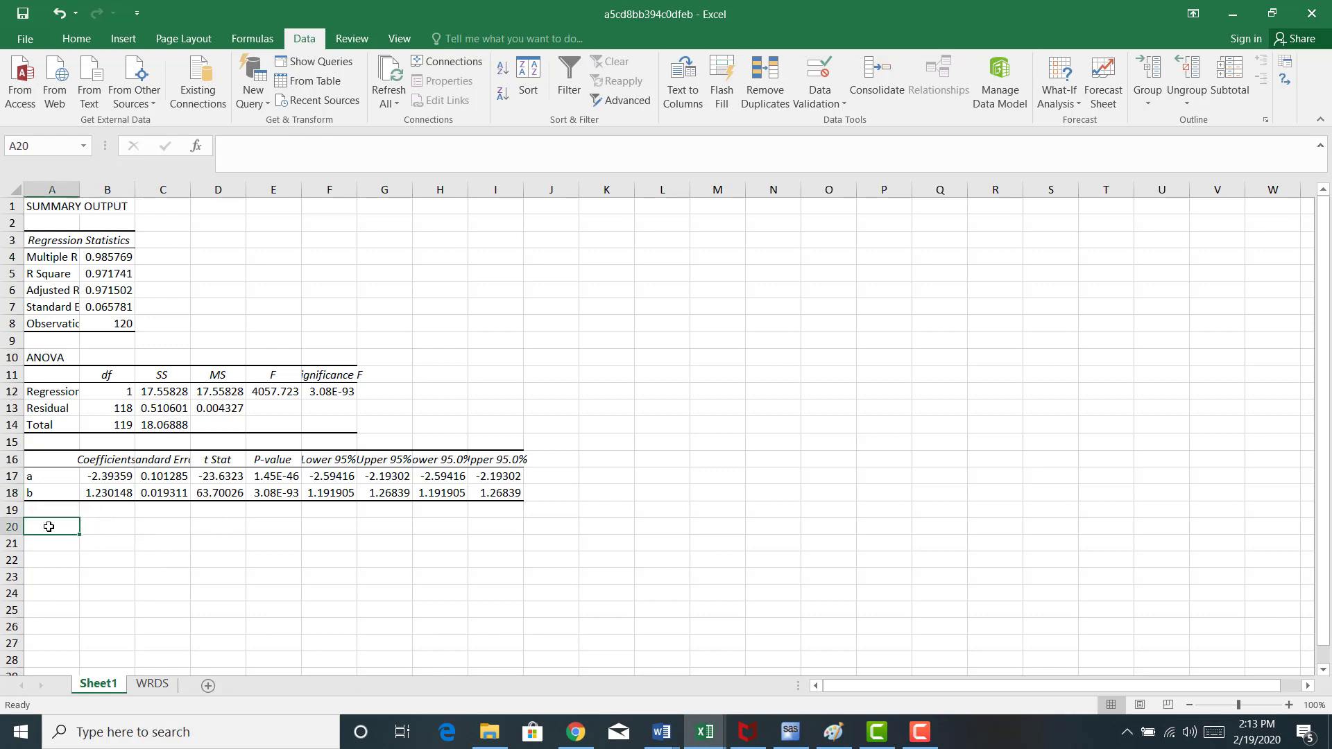
{"action": "type", "text": "XLV"}
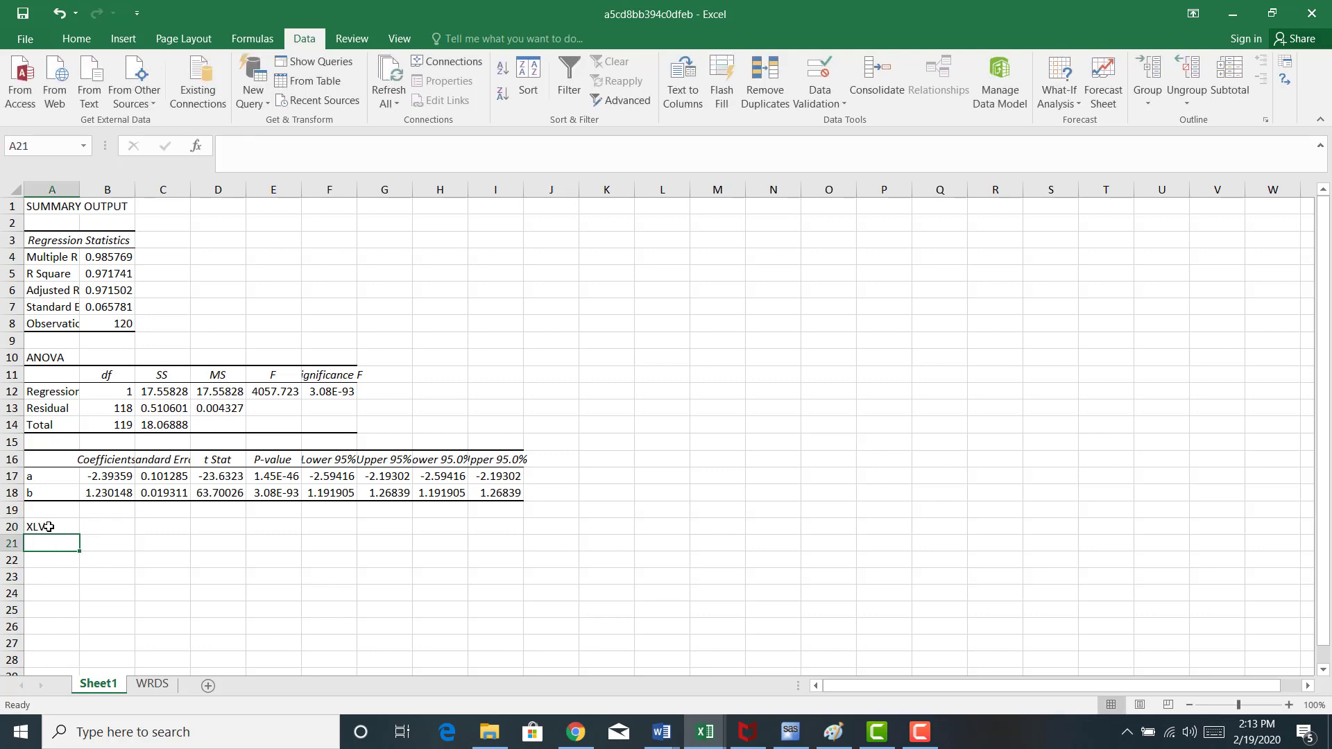
{"action": "type", "text": "XLV"}
{"action": "type", "text": "XLF"}
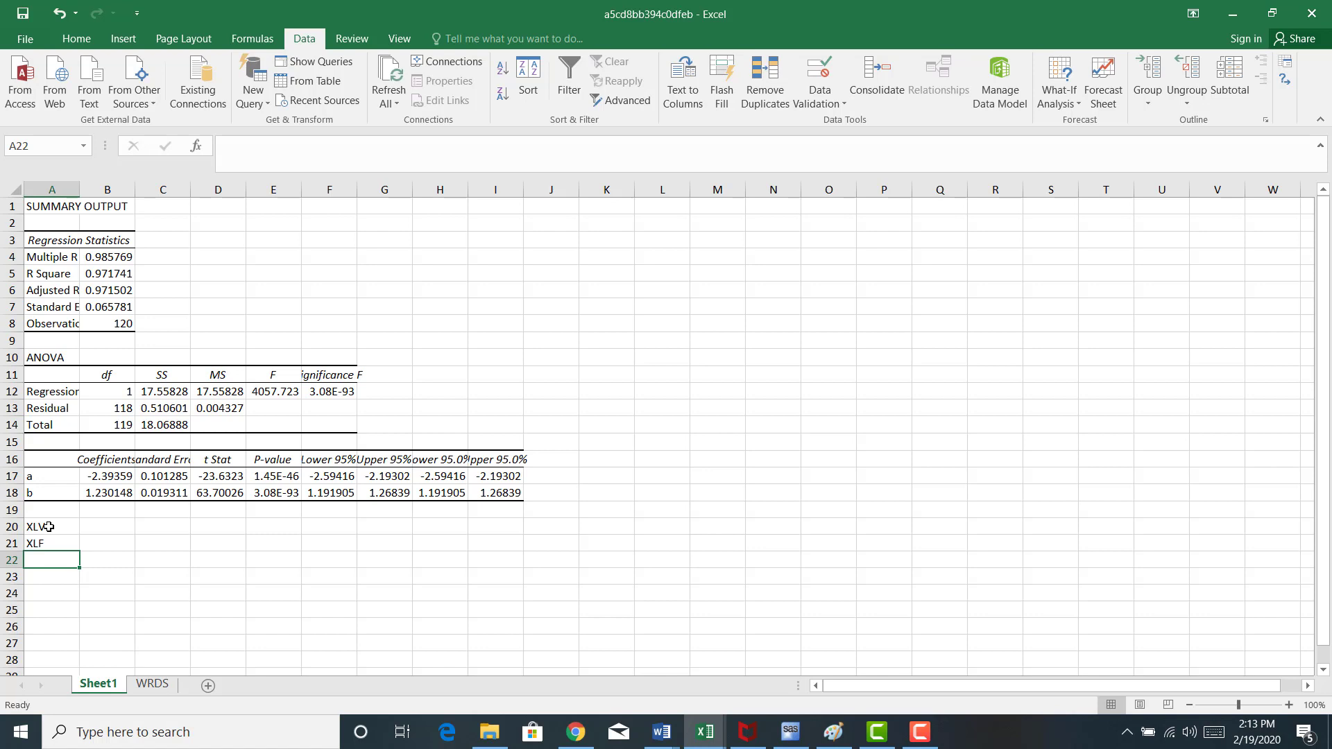
{"action": "type", "text": "XLK"}
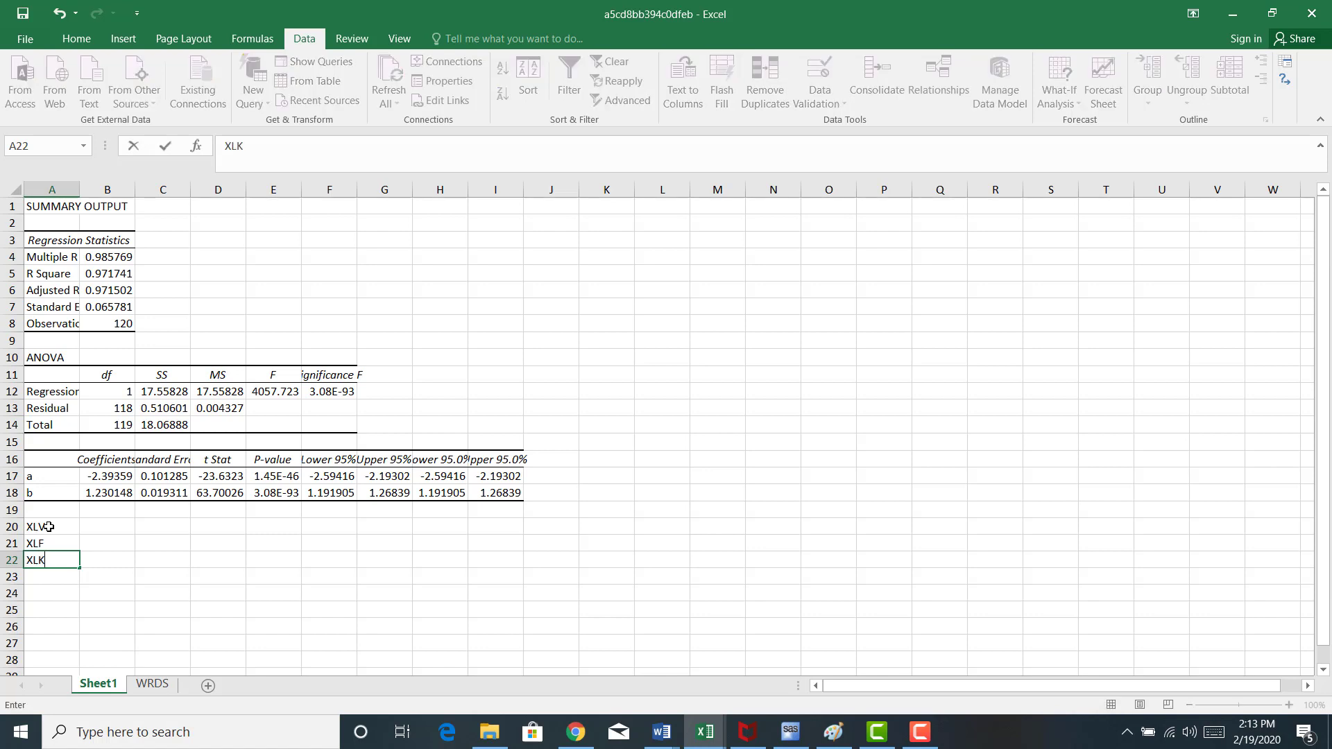
{"action": "mouse_move", "coordinate": [106, 529]}
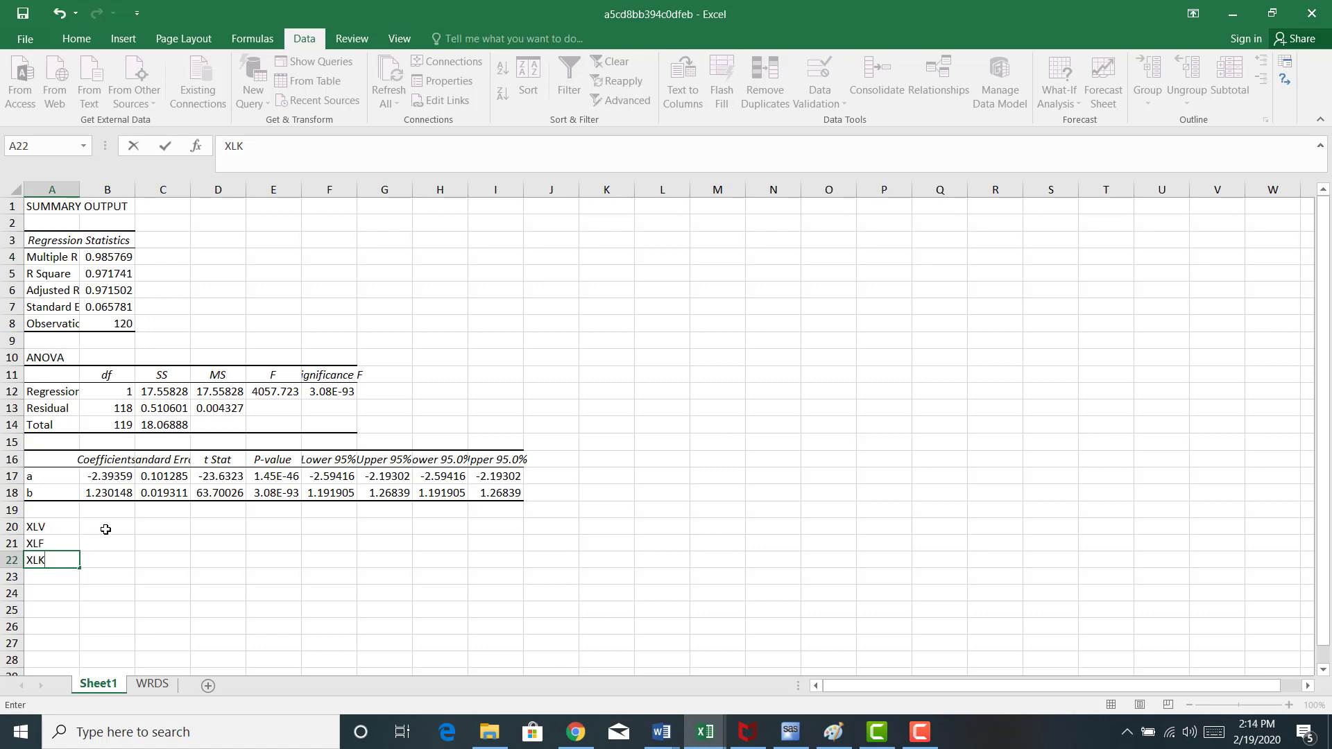
Enter b values 1.2, .835 and 1.4854 and the 'elasticities' heading.
{"action": "type", "text": "1.230148"}
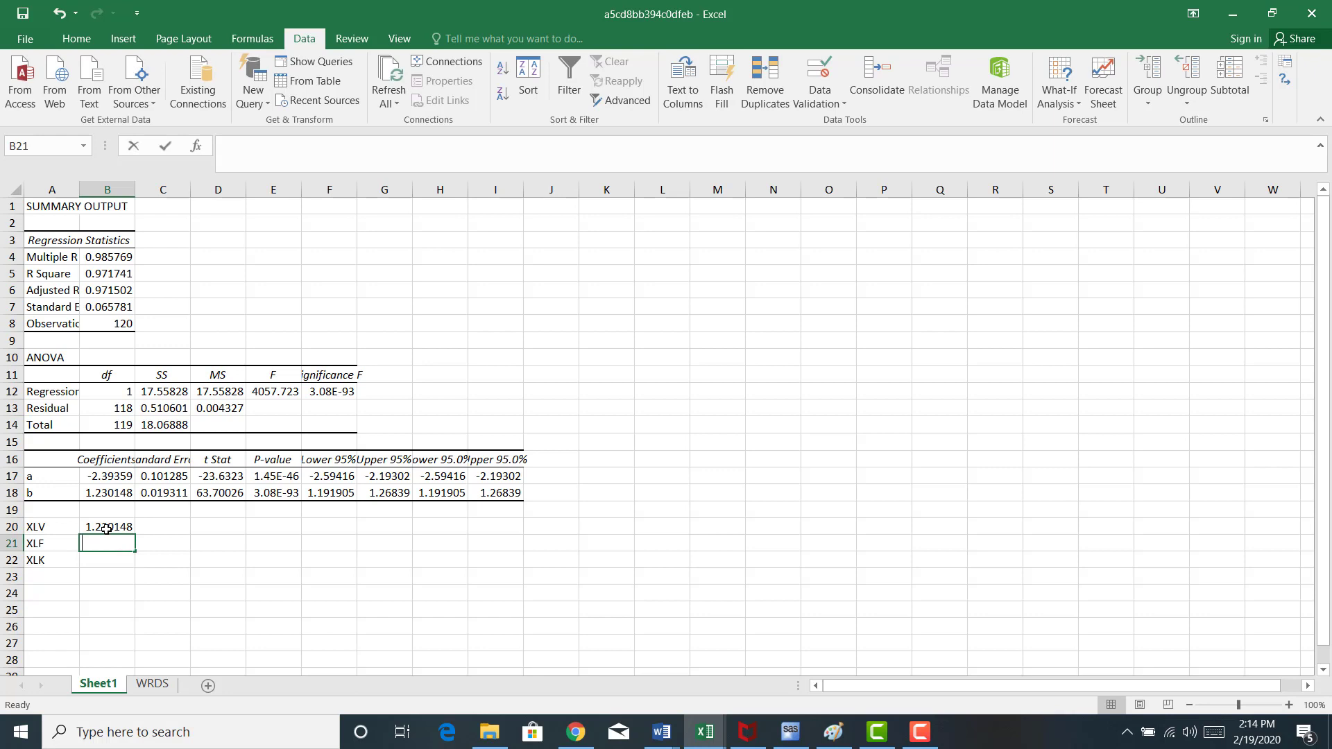
{"action": "type", "text": ".83515"}
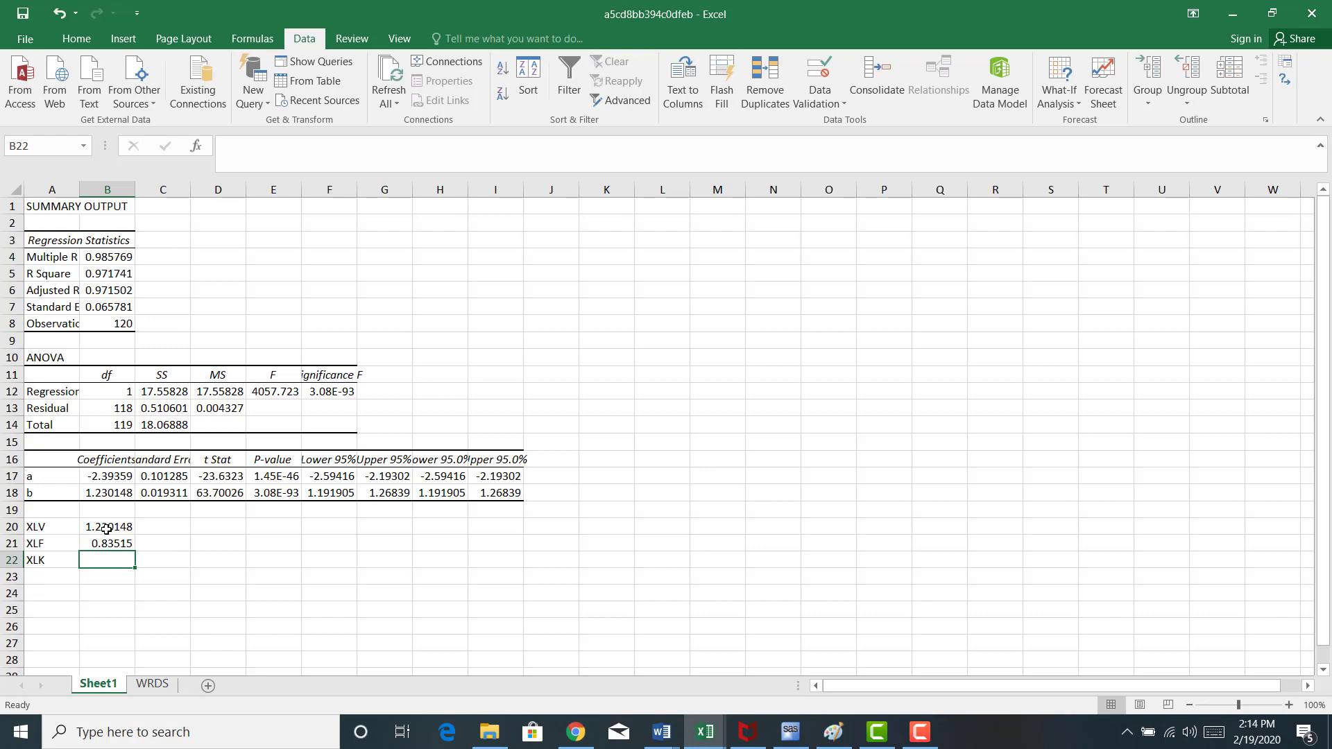
{"action": "type", "text": "1.48541"}
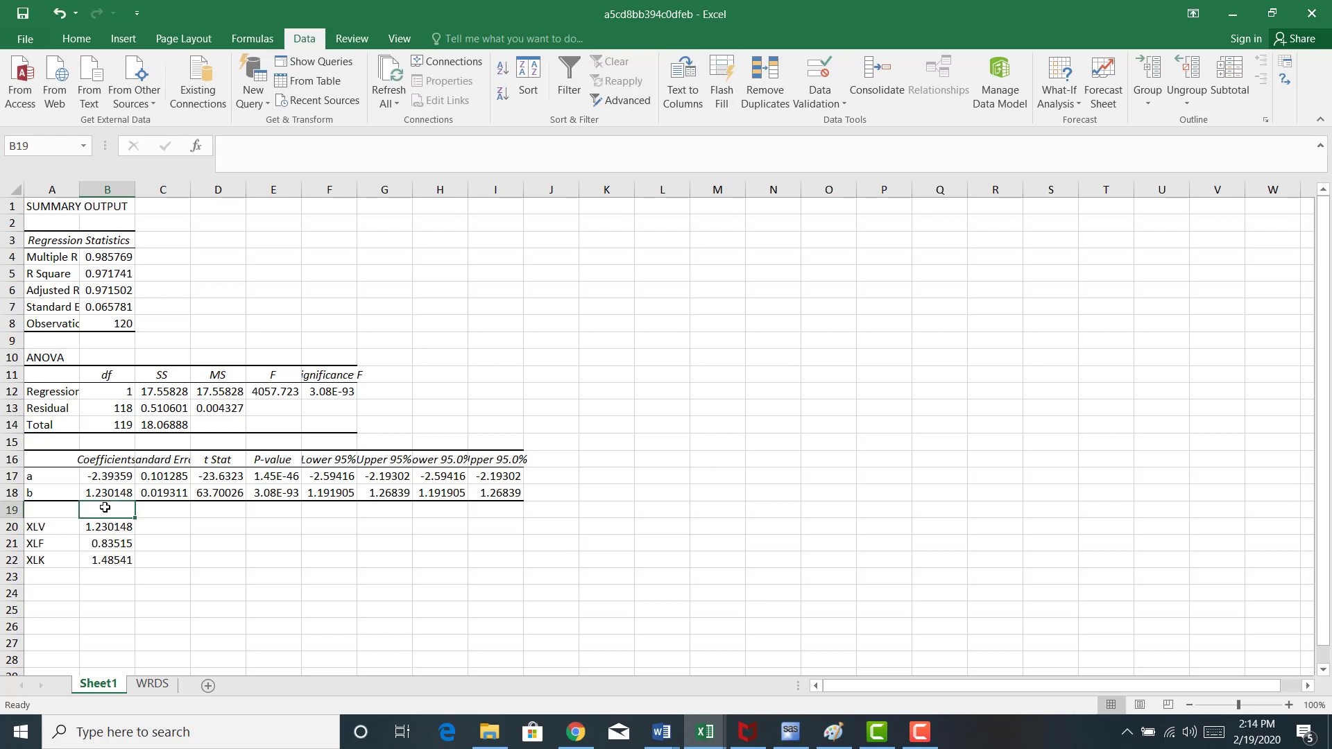
{"action": "type", "text": "elasticities"}
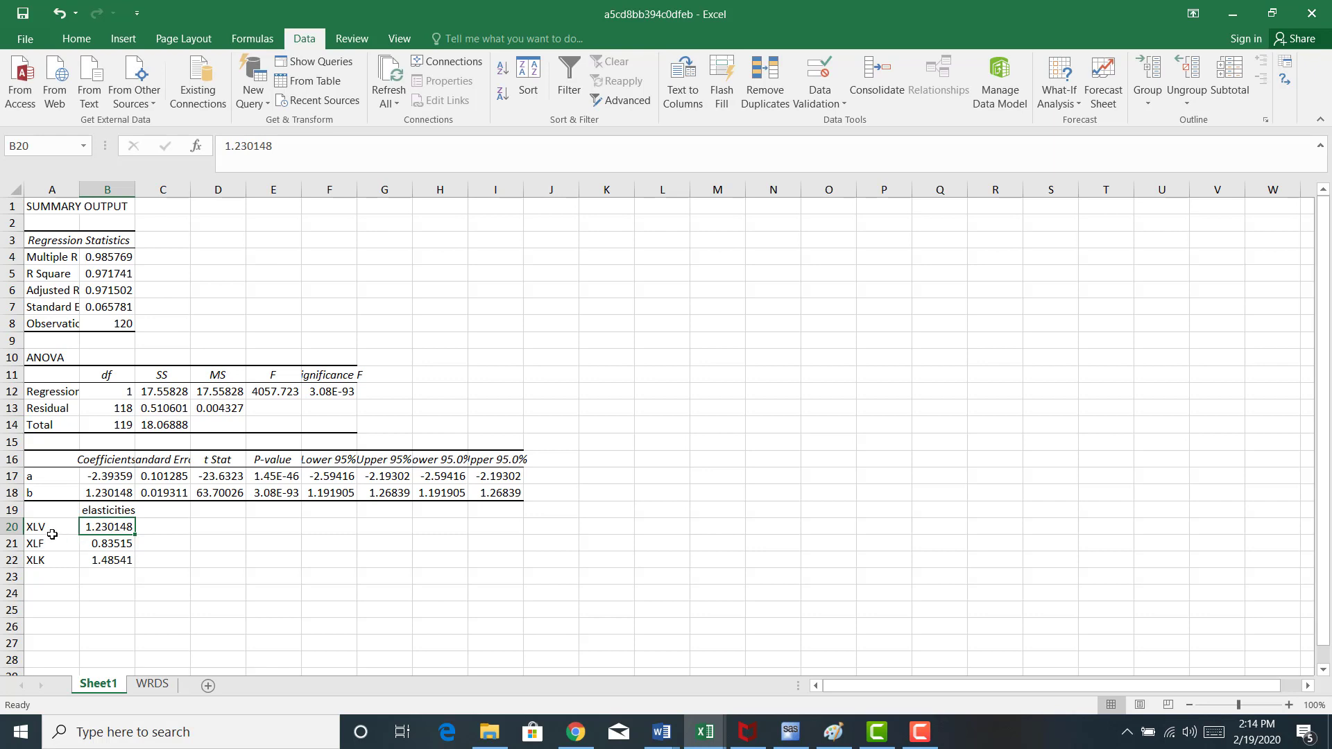
{"action": "left_click", "coordinate": [35, 543]}
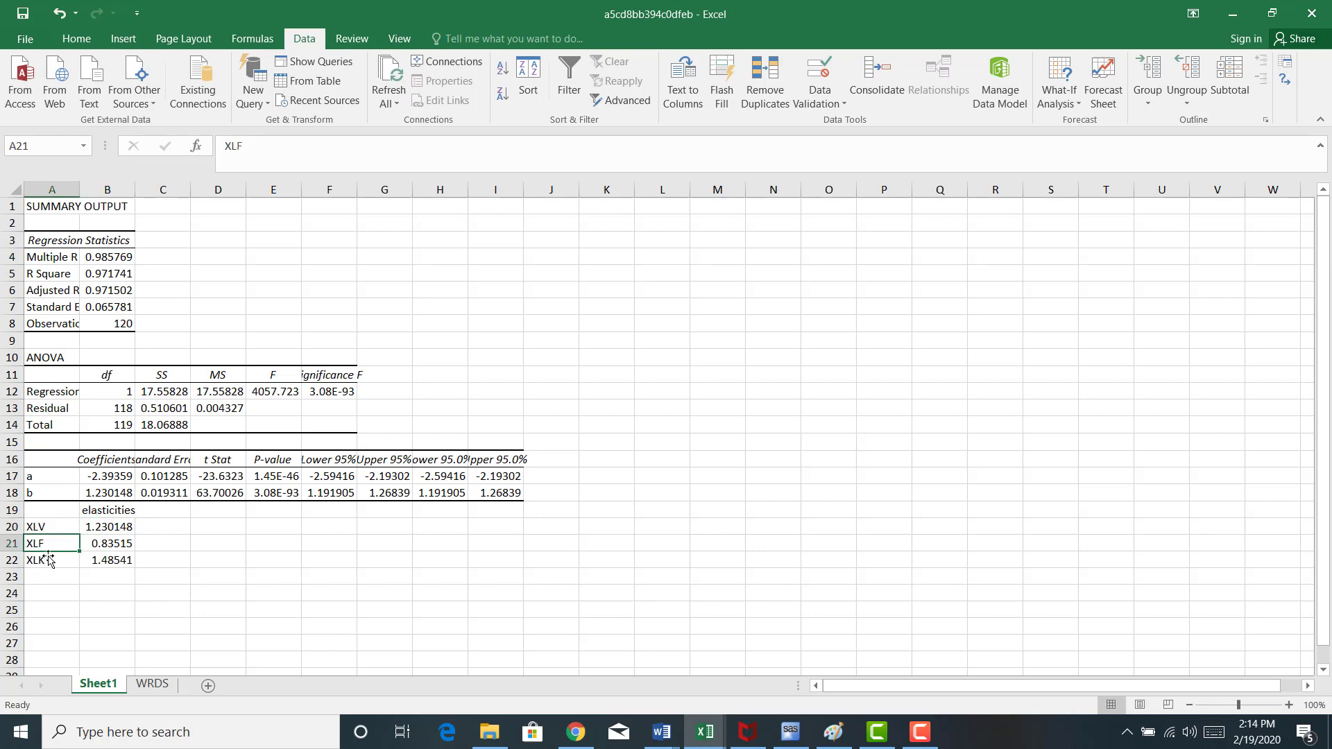
{"action": "left_click", "coordinate": [51, 560]}
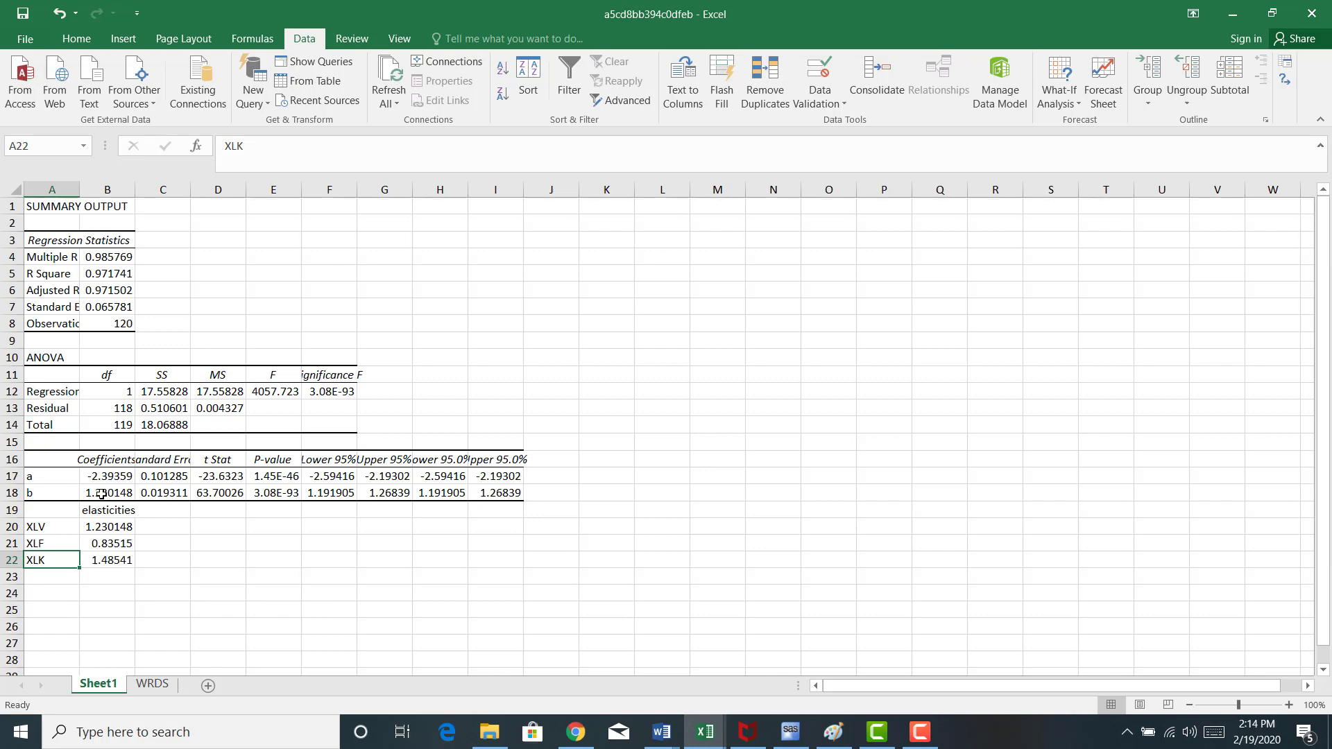
{"action": "mouse_move", "coordinate": [110, 527]}
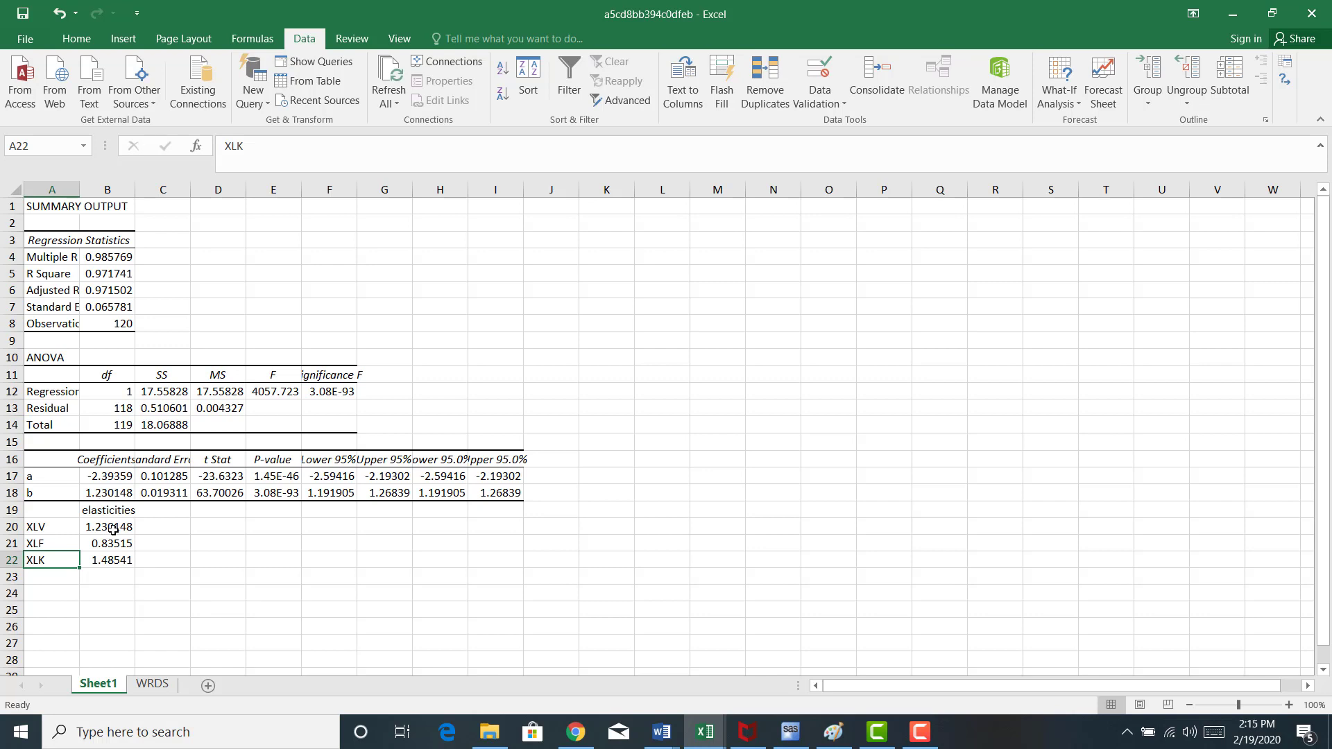
{"action": "left_click_drag", "start_coordinate": [106, 526], "coordinate": [106, 543]}
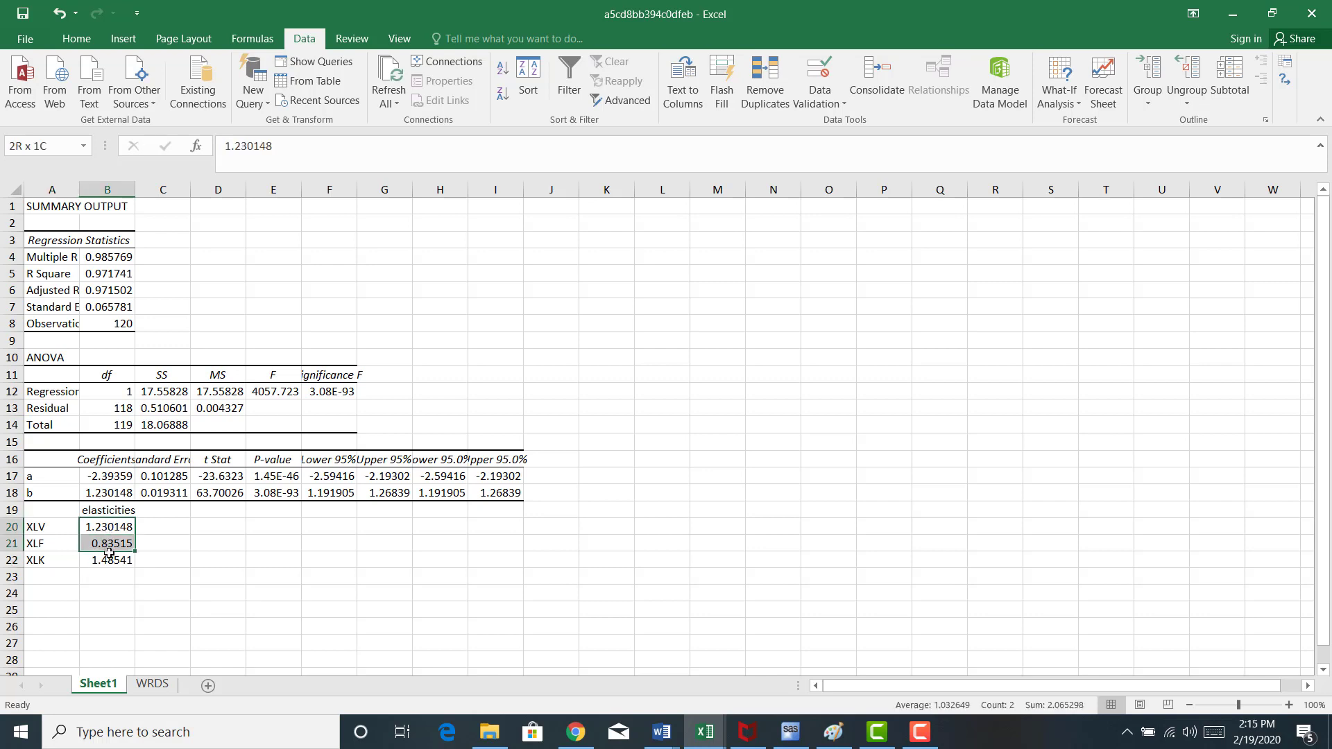
{"action": "left_click_drag", "start_coordinate": [107, 526], "coordinate": [107, 560]}
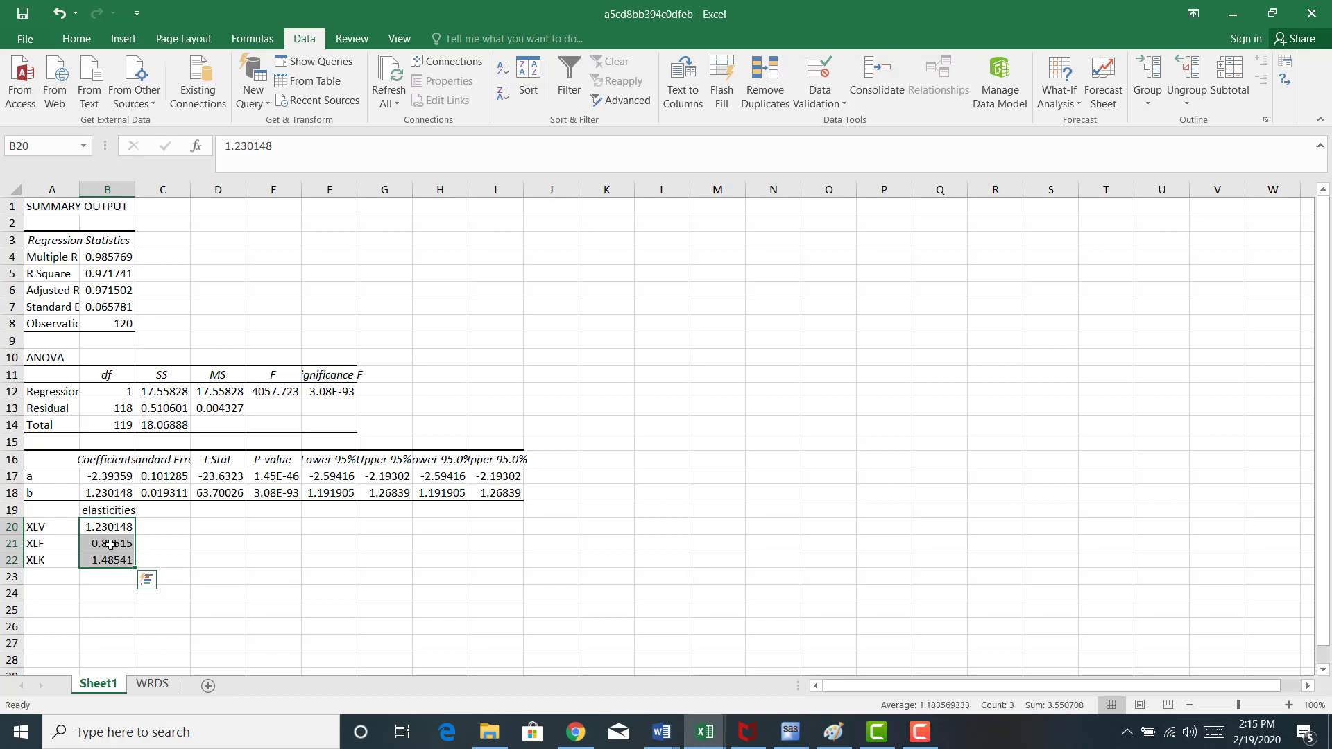
{"action": "mouse_move", "coordinate": [111, 527]}
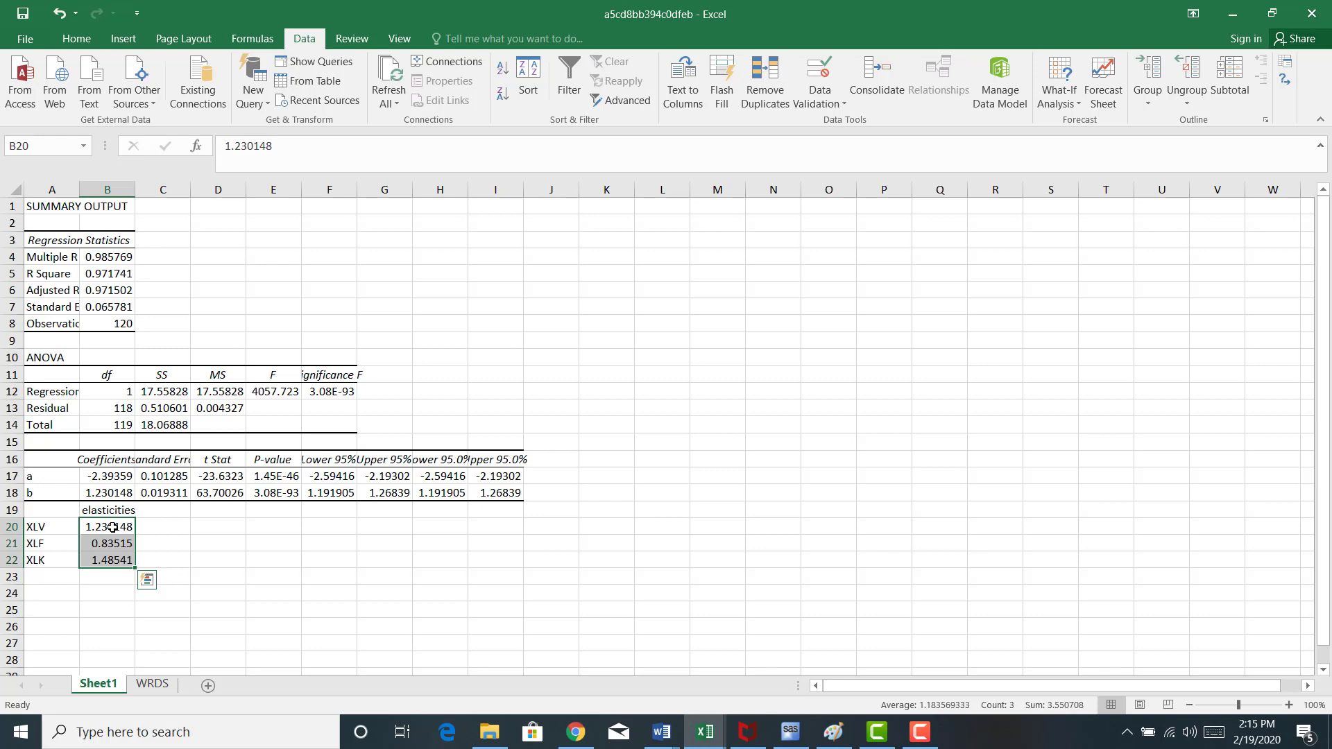
{"action": "mouse_move", "coordinate": [118, 560]}
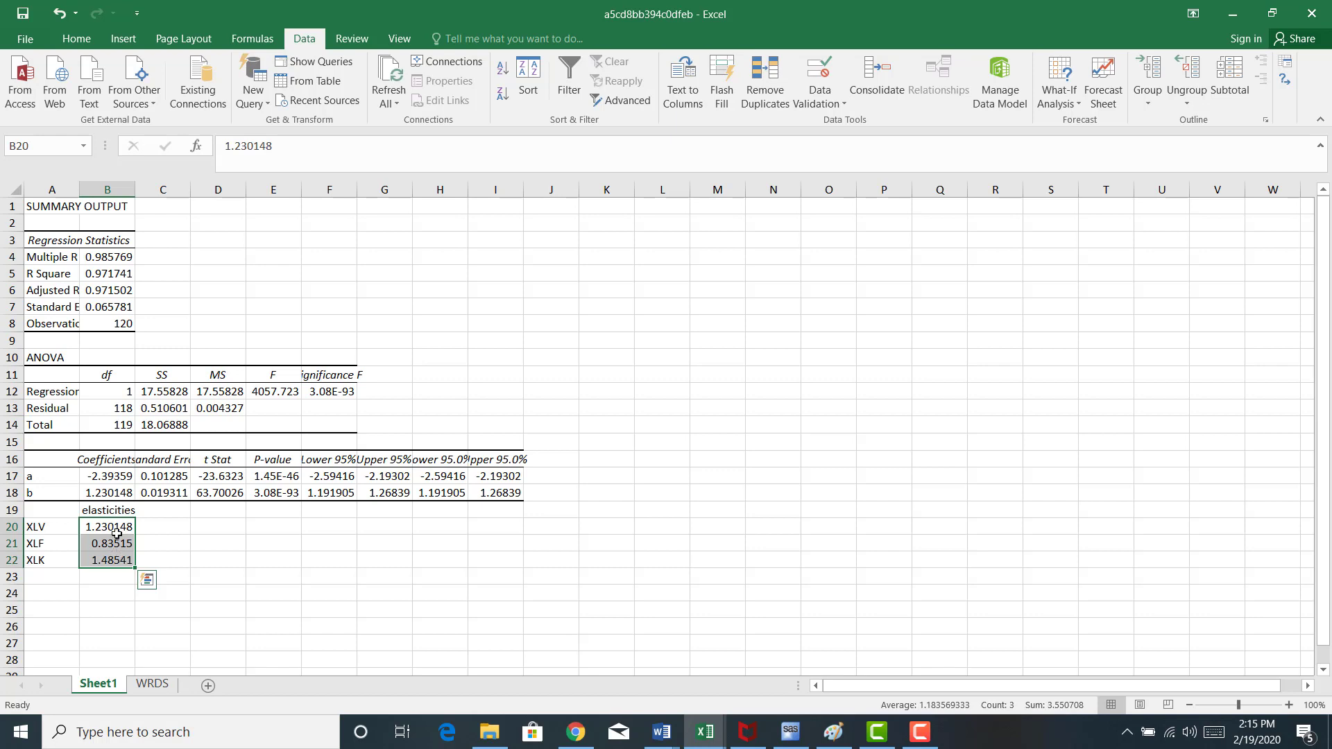
{"action": "mouse_move", "coordinate": [114, 543]}
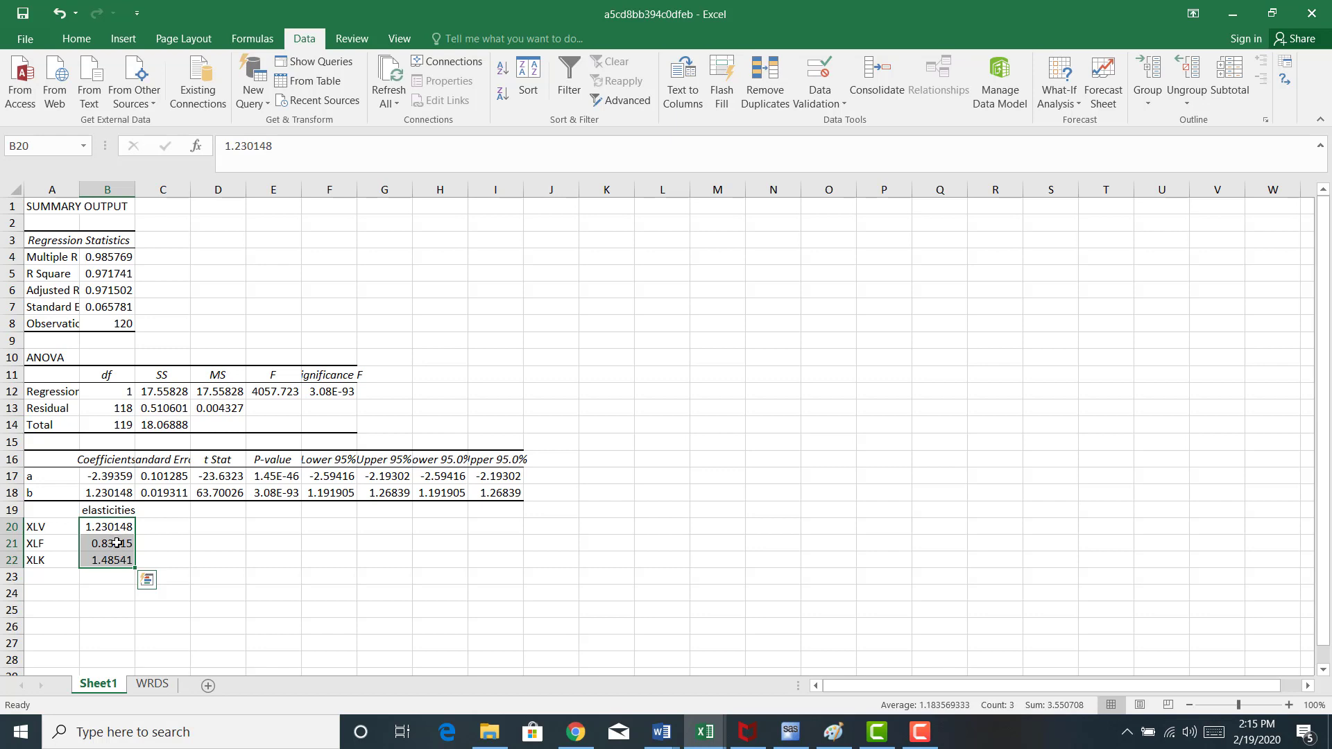
{"action": "mouse_move", "coordinate": [118, 571]}
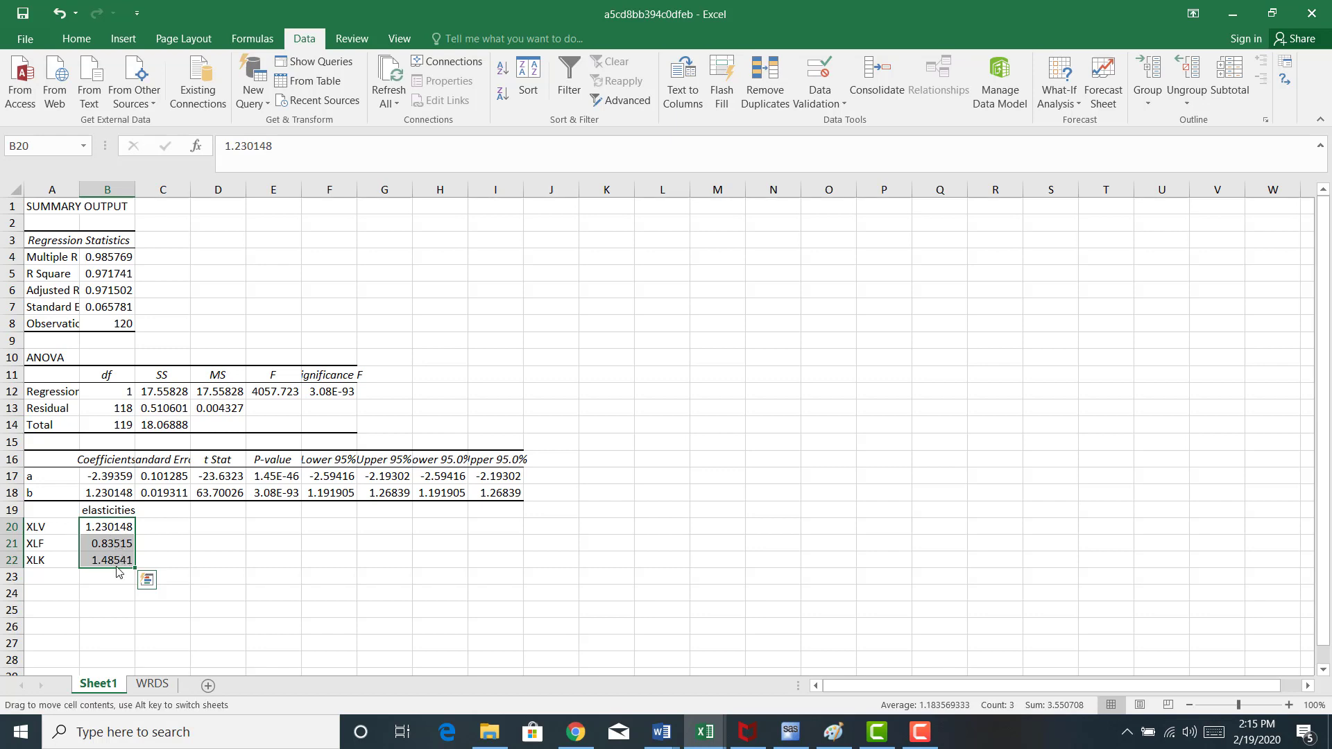
{"action": "left_click", "coordinate": [106, 559]}
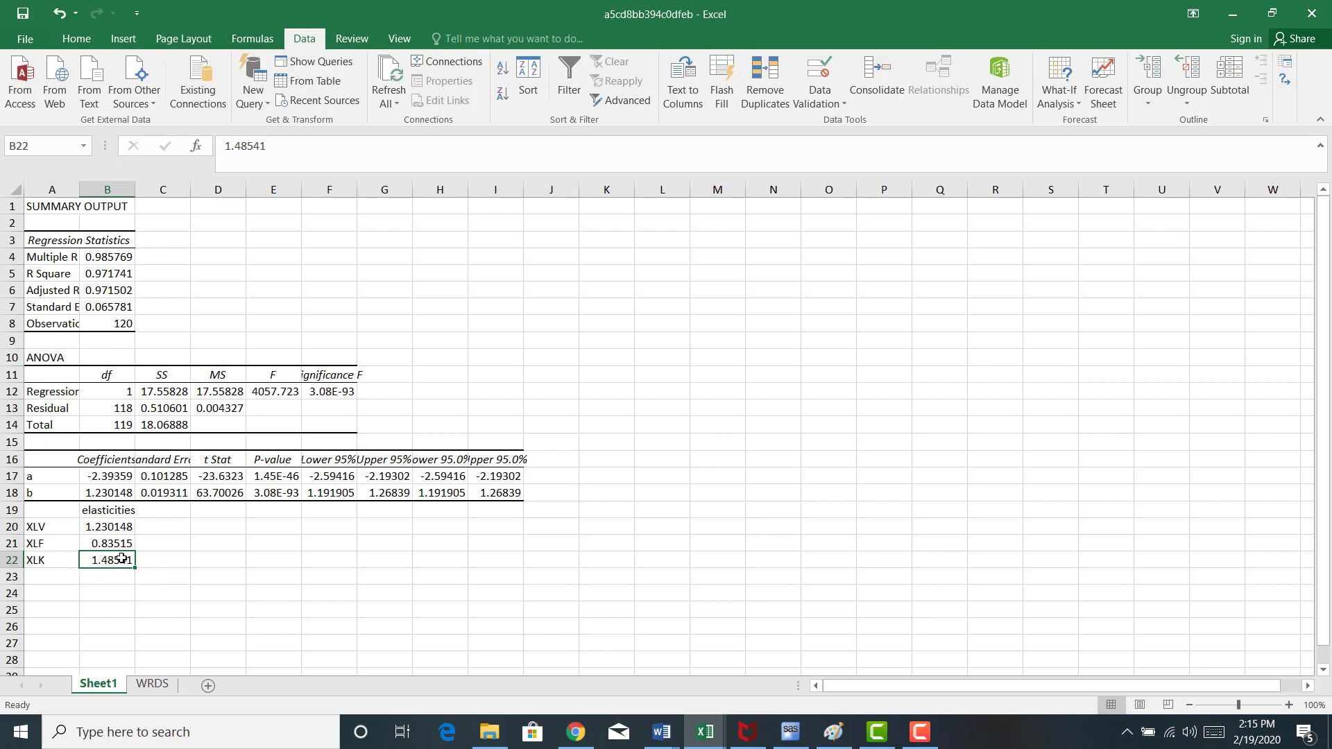
{"action": "mouse_move", "coordinate": [114, 563]}
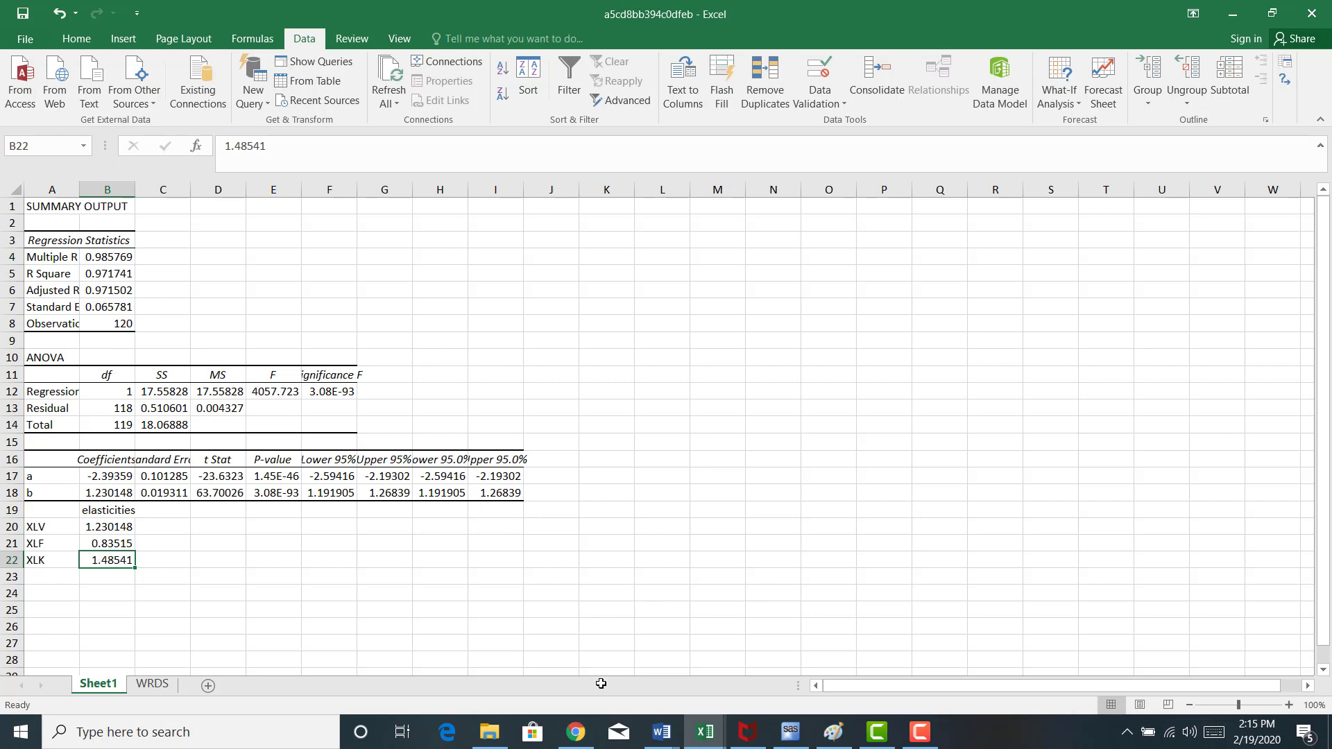
Switch to the Chapter 17 Word document and scroll toward Figure 17.12.
{"action": "left_click", "coordinate": [660, 731]}
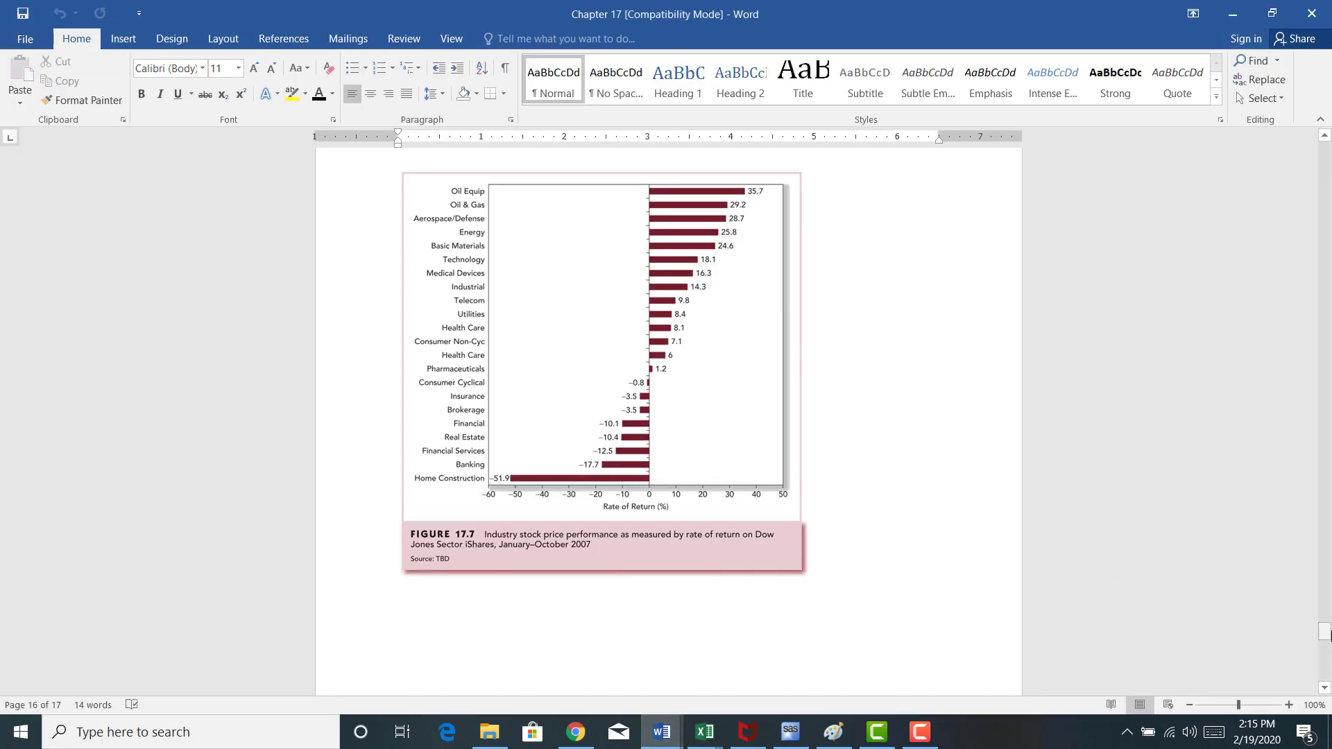
{"action": "scroll", "scroll_direction": "down", "scroll_amount": 3}
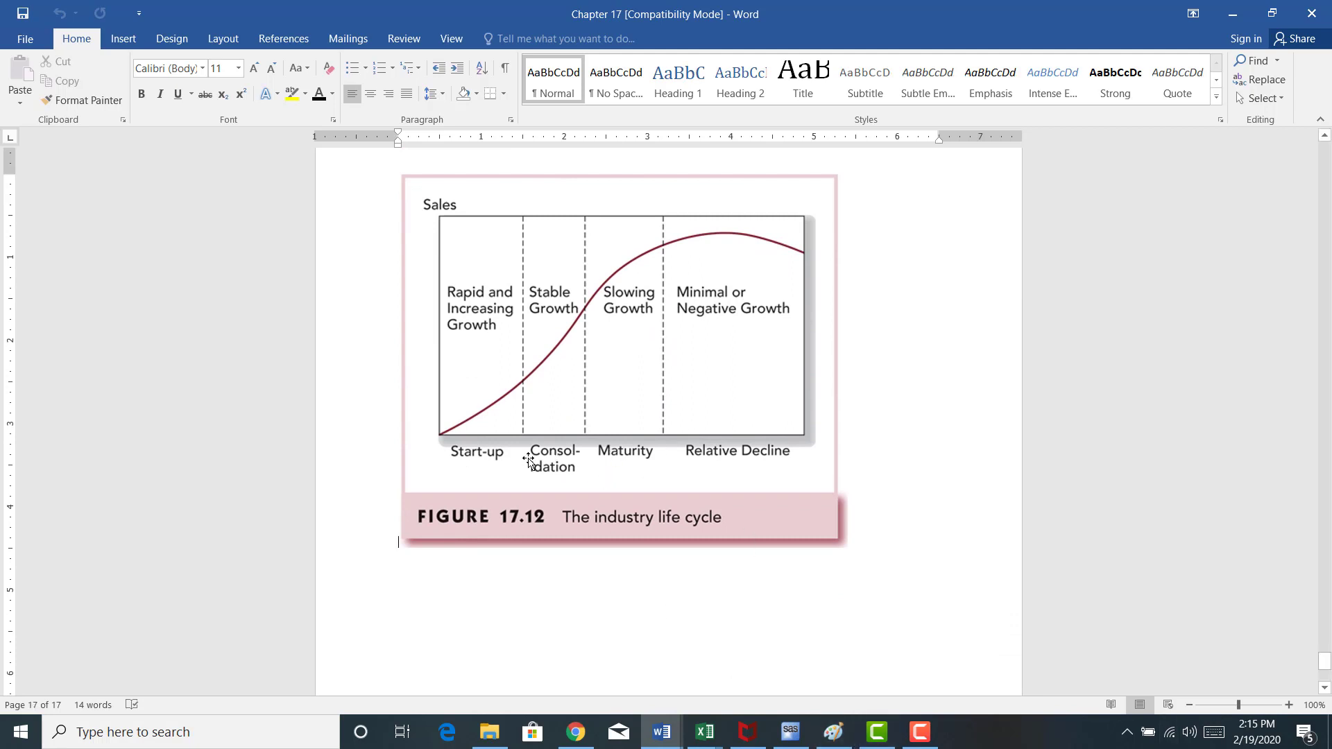
{"action": "mouse_move", "coordinate": [474, 416]}
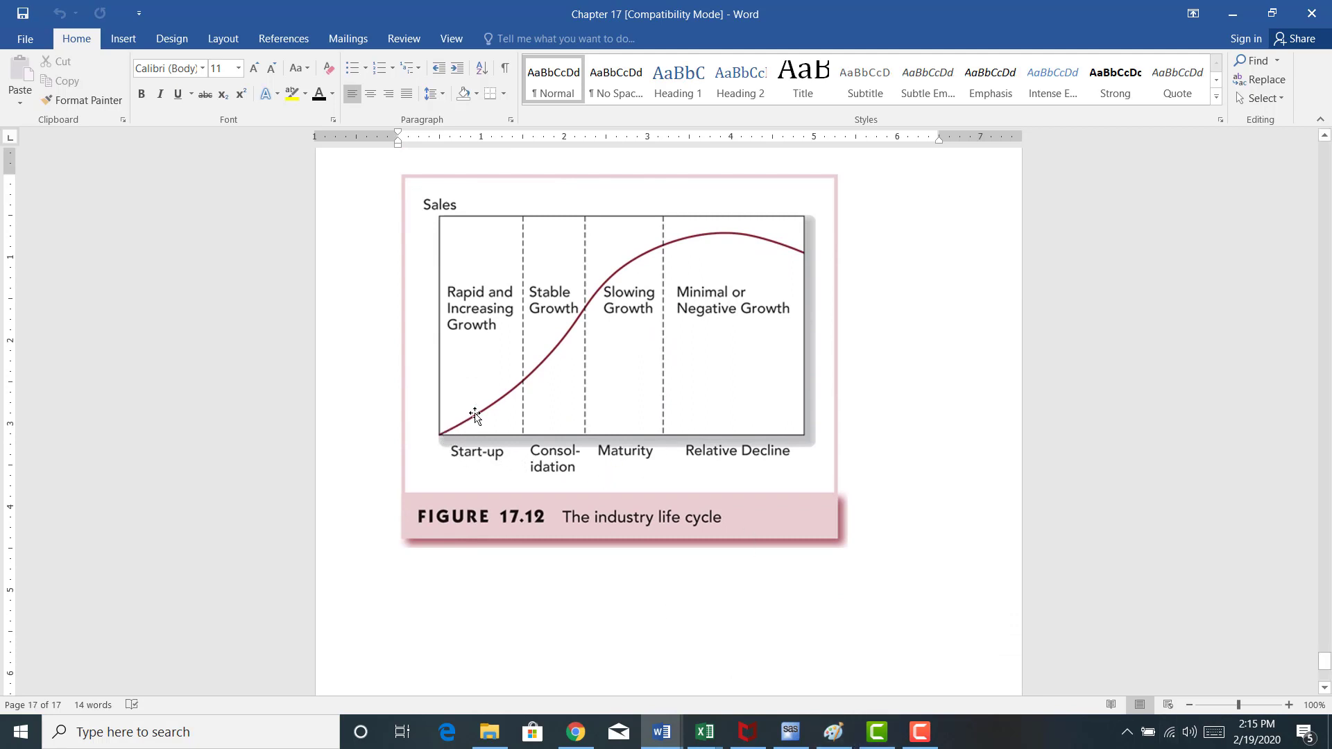
{"action": "mouse_move", "coordinate": [704, 250]}
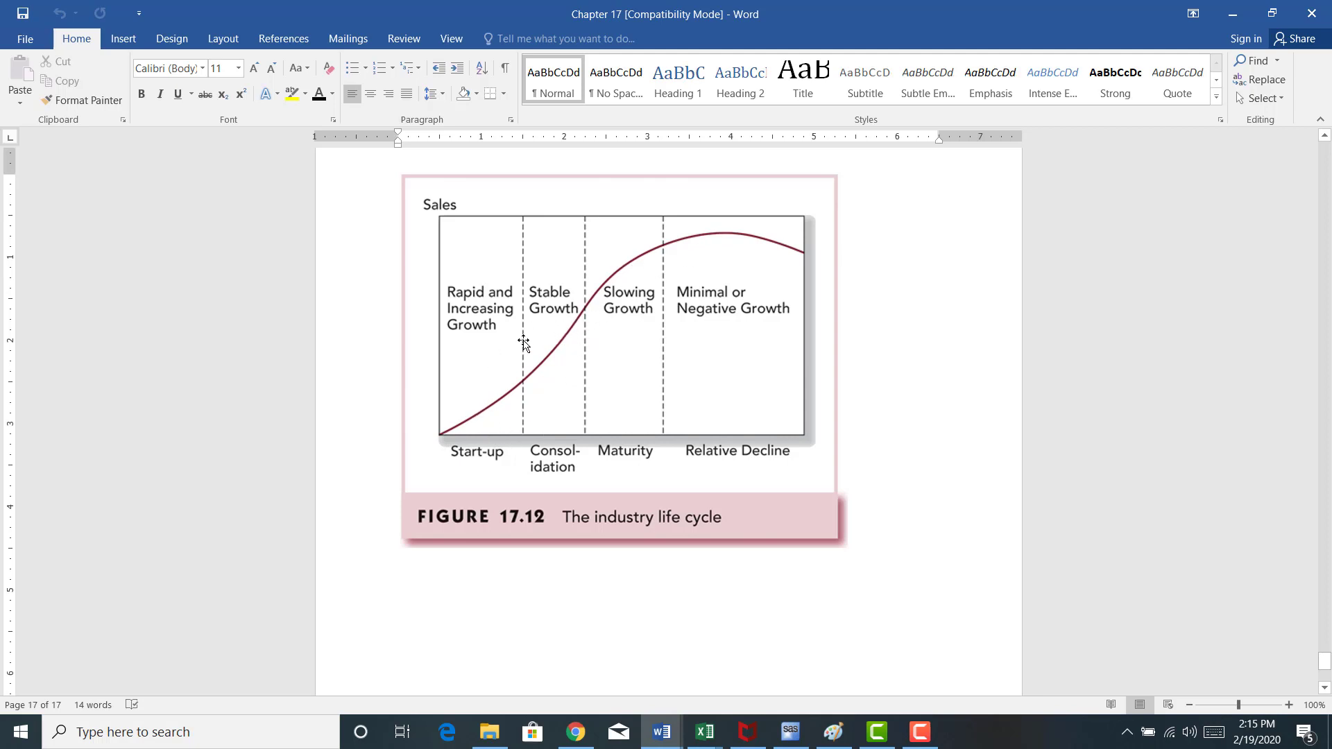
{"action": "mouse_move", "coordinate": [549, 334]}
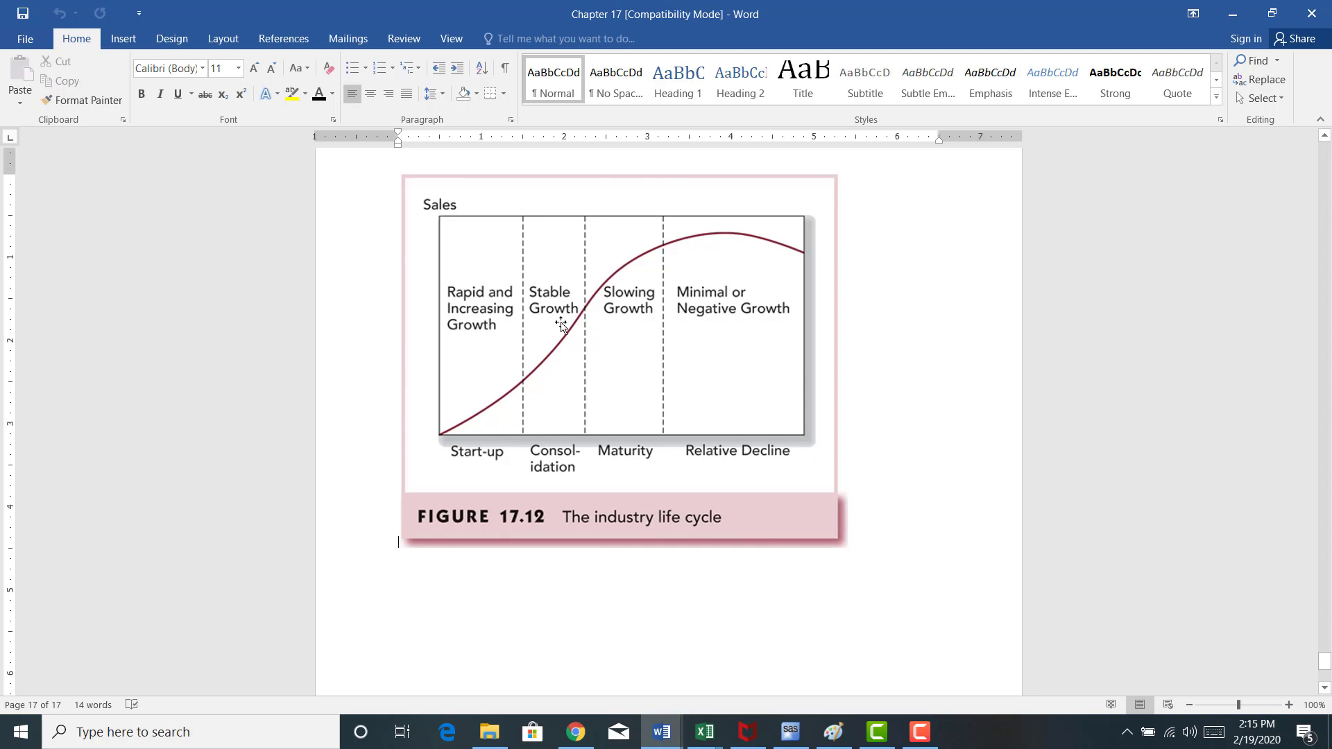
{"action": "mouse_move", "coordinate": [508, 342]}
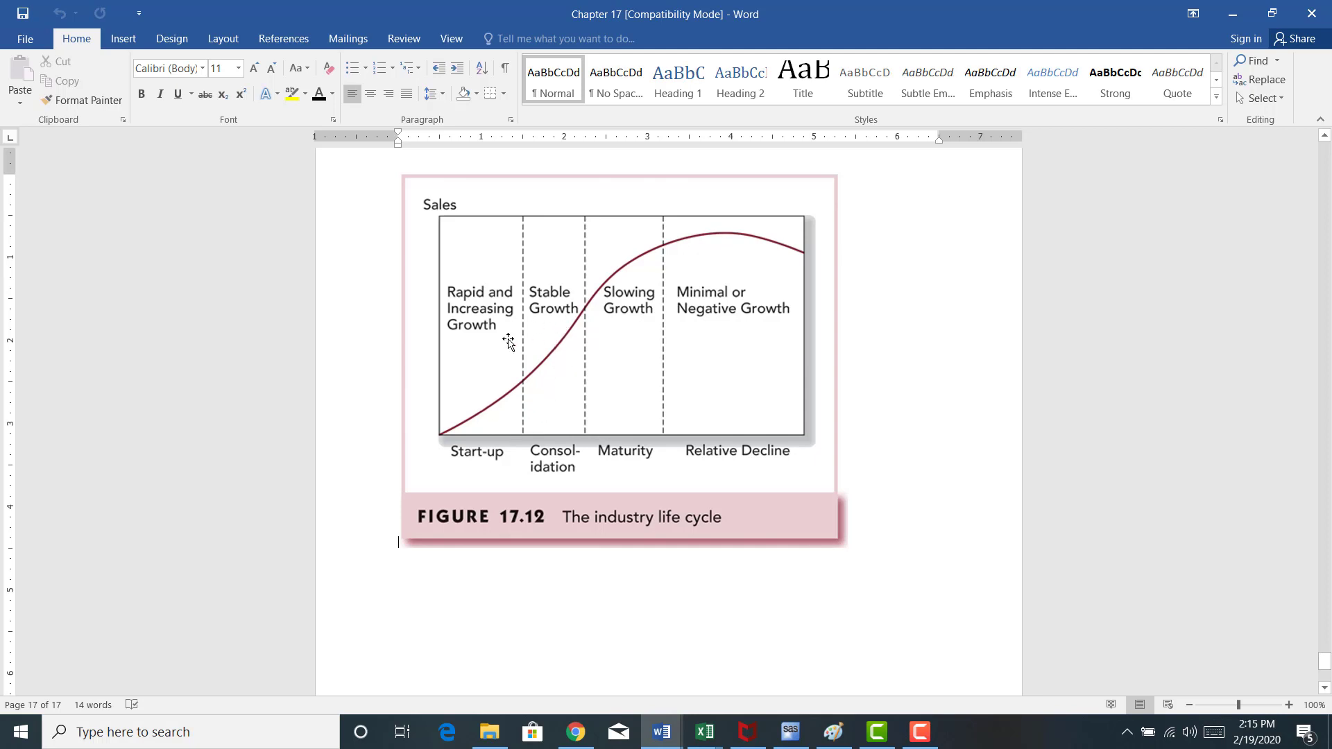
{"action": "mouse_move", "coordinate": [637, 299]}
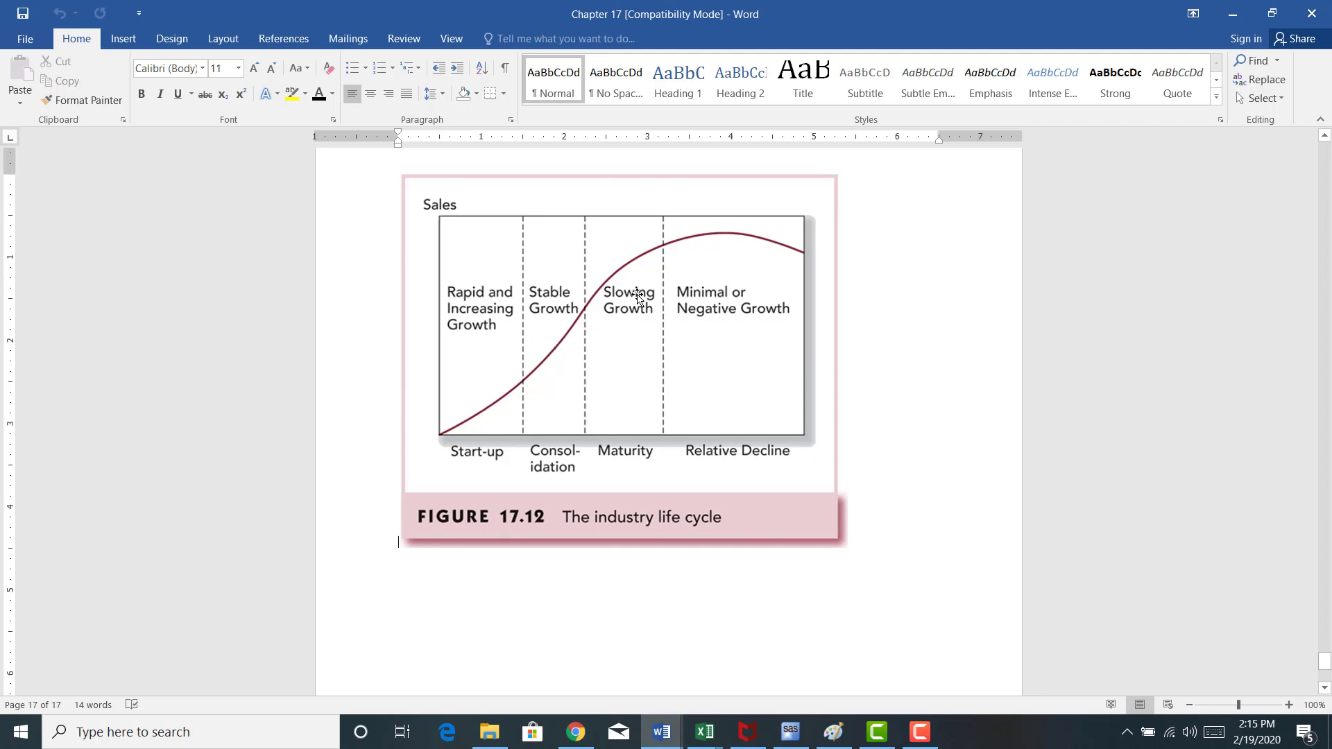
{"action": "mouse_move", "coordinate": [712, 300]}
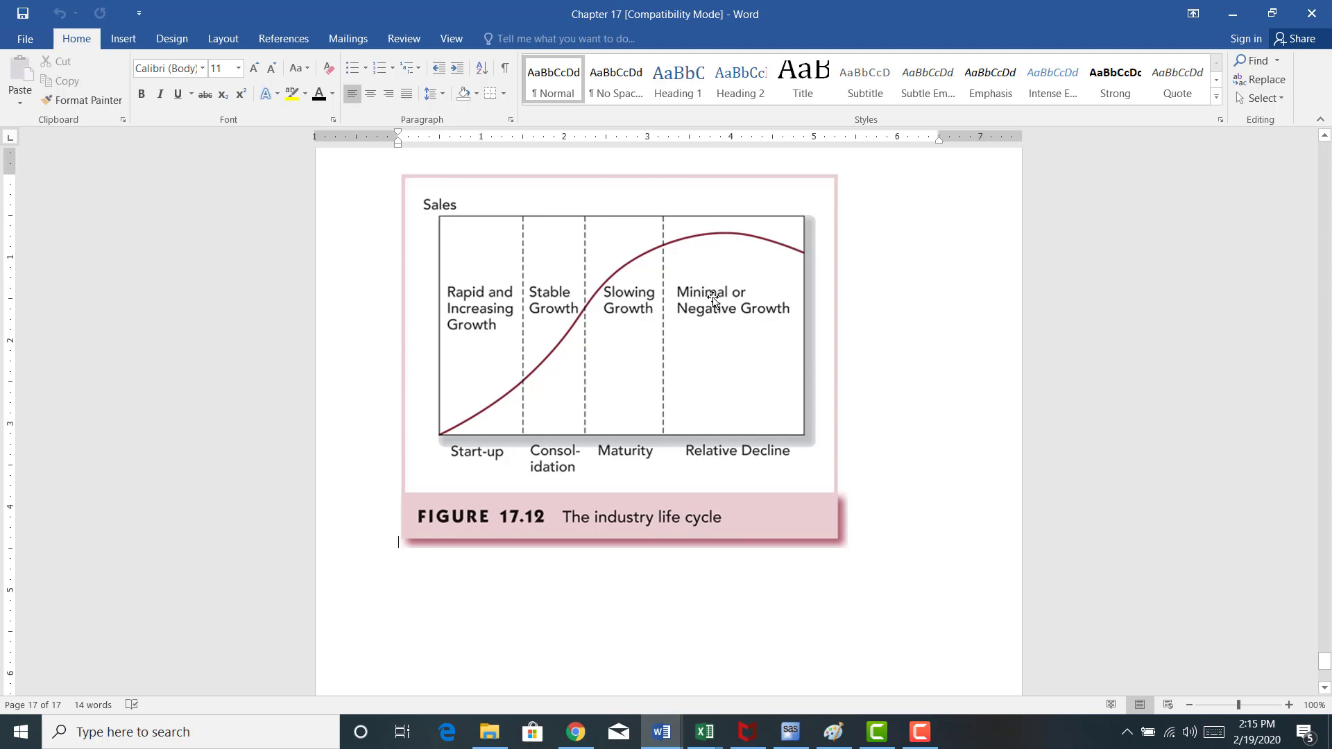
{"action": "mouse_move", "coordinate": [643, 291]}
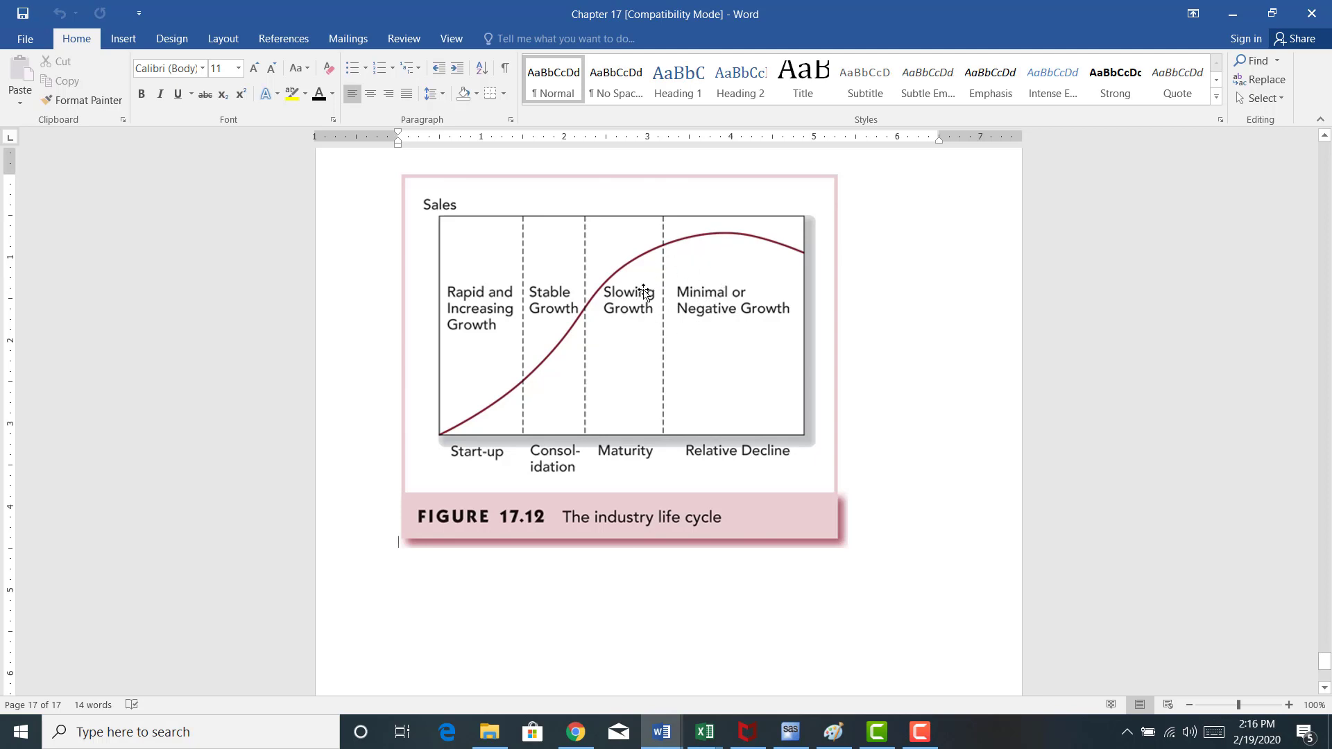
{"action": "mouse_move", "coordinate": [631, 270]}
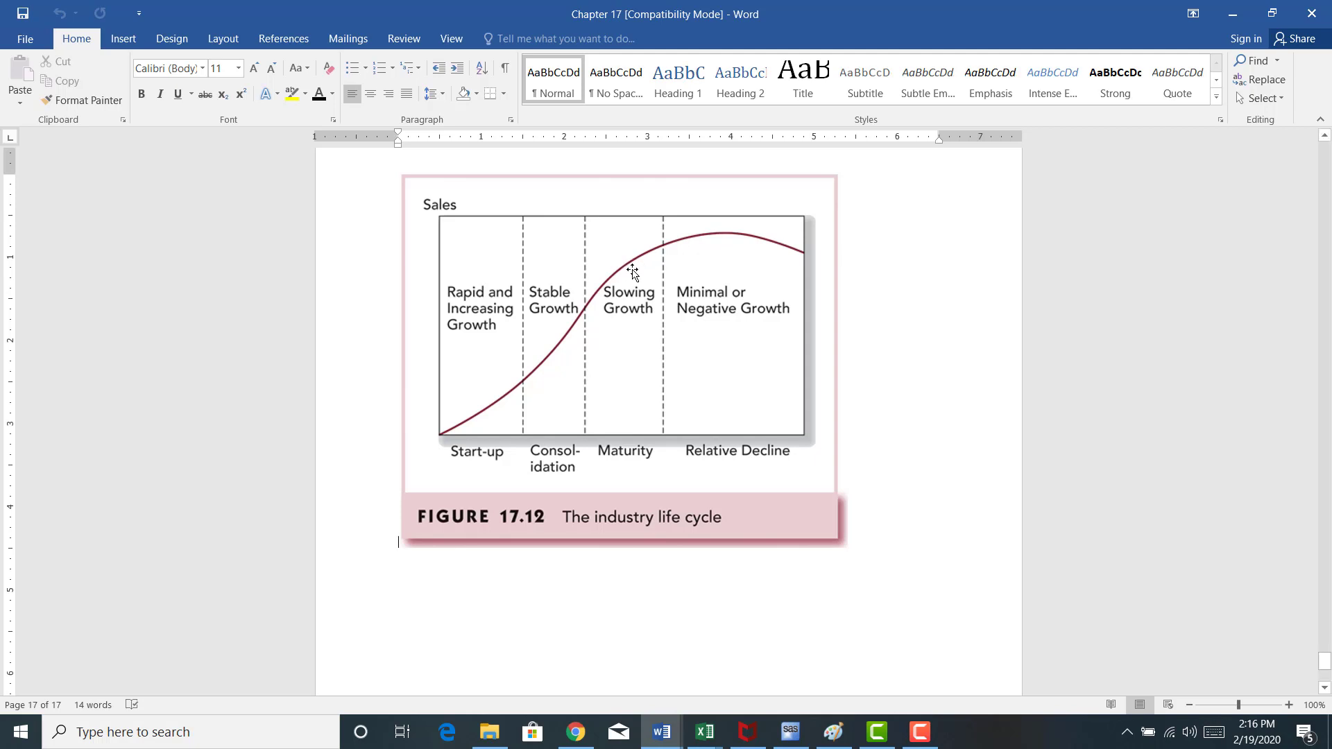
{"action": "mouse_move", "coordinate": [638, 245]}
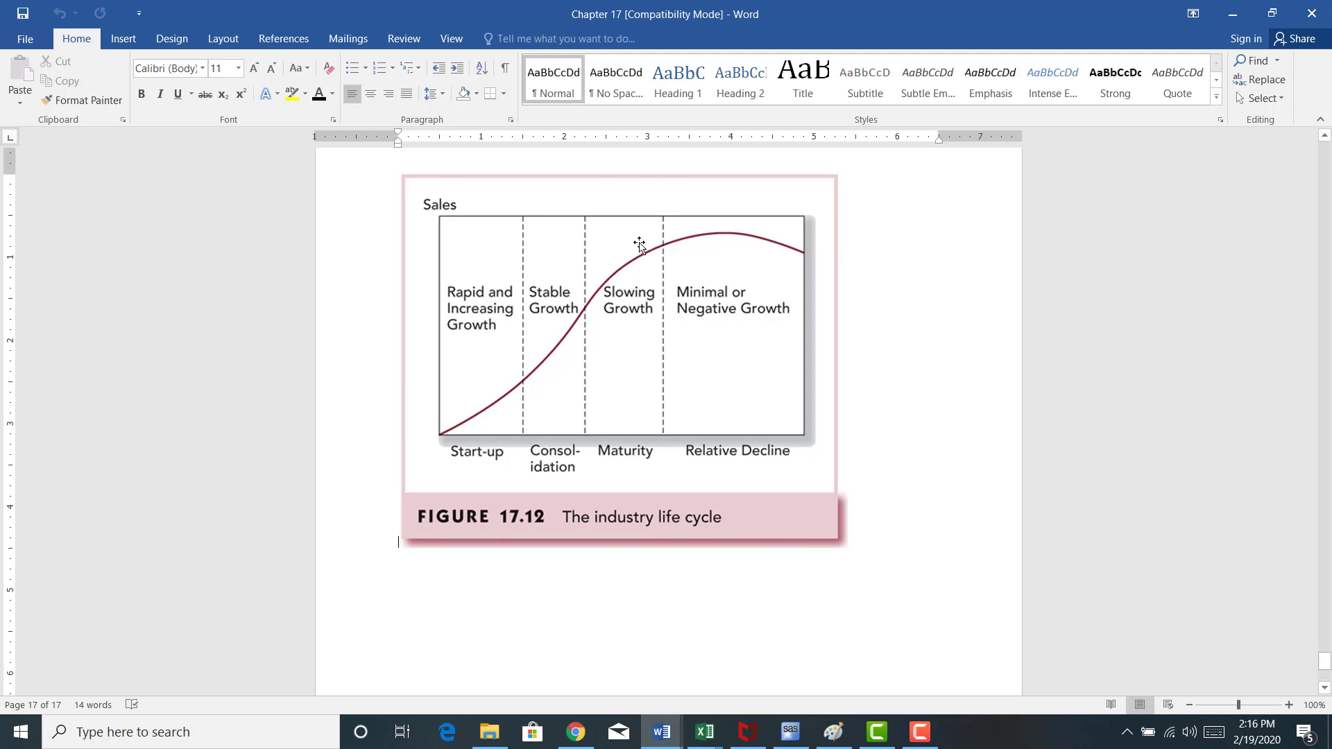
{"action": "mouse_move", "coordinate": [669, 299]}
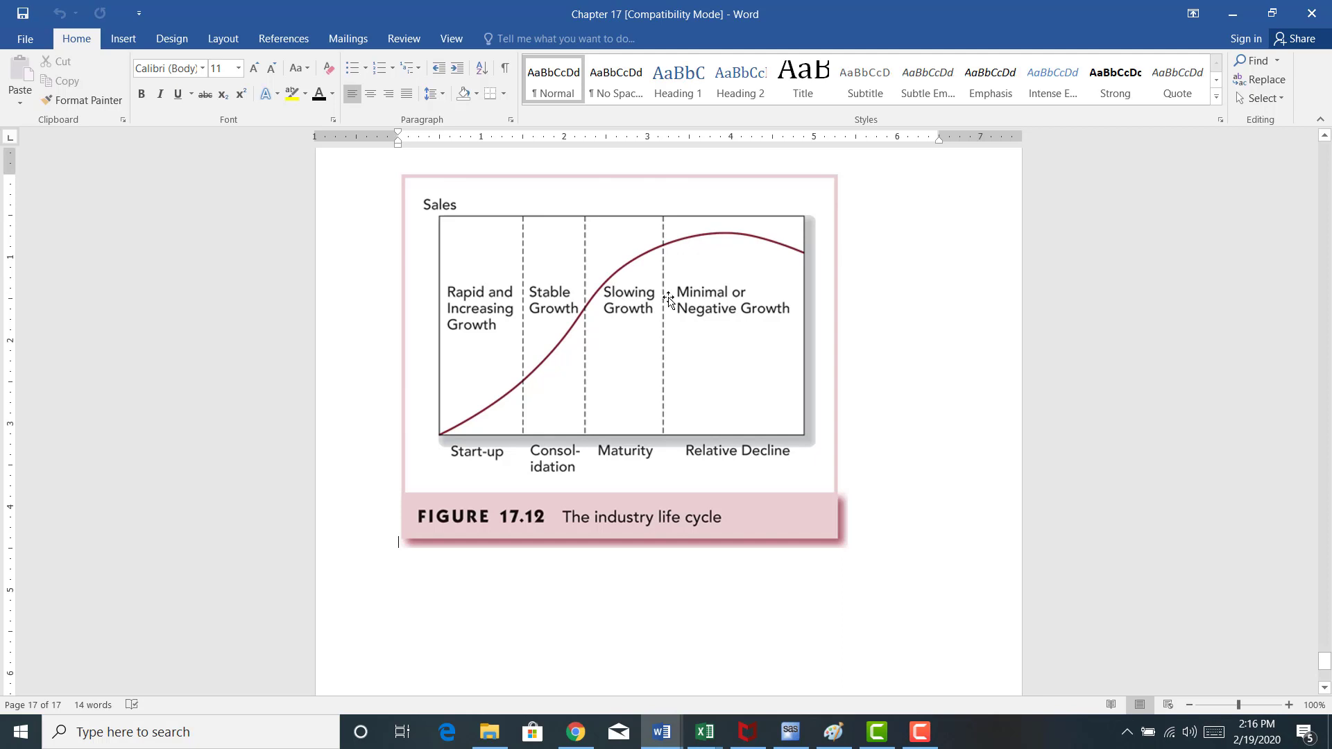
{"action": "mouse_move", "coordinate": [651, 261]}
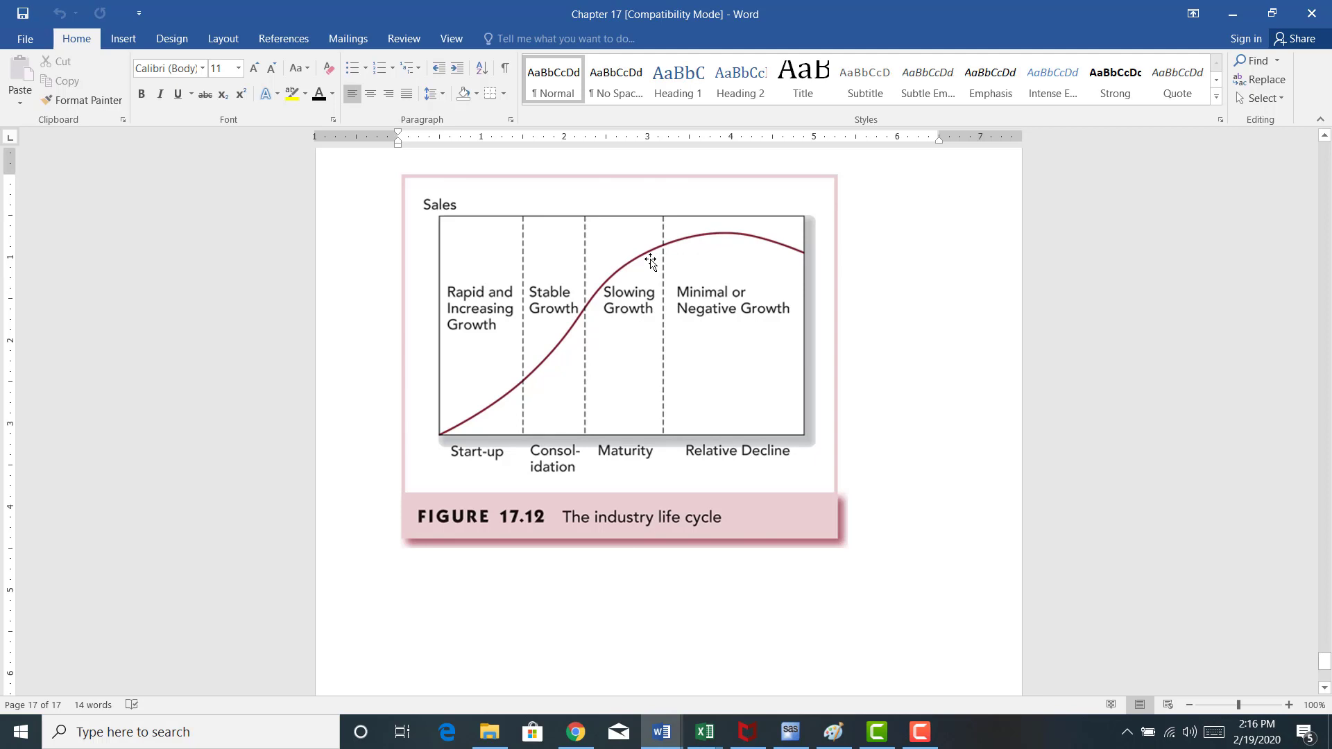
{"action": "mouse_move", "coordinate": [501, 372]}
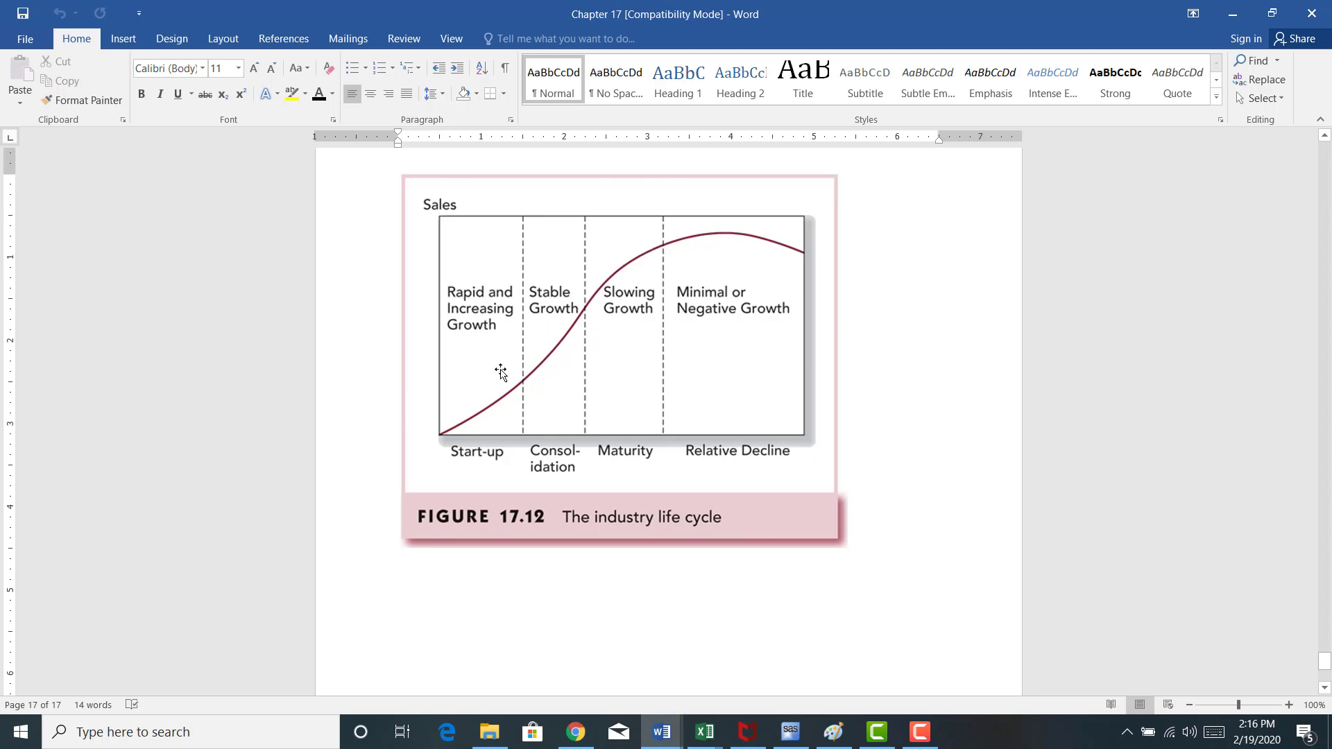
{"action": "mouse_move", "coordinate": [580, 317]}
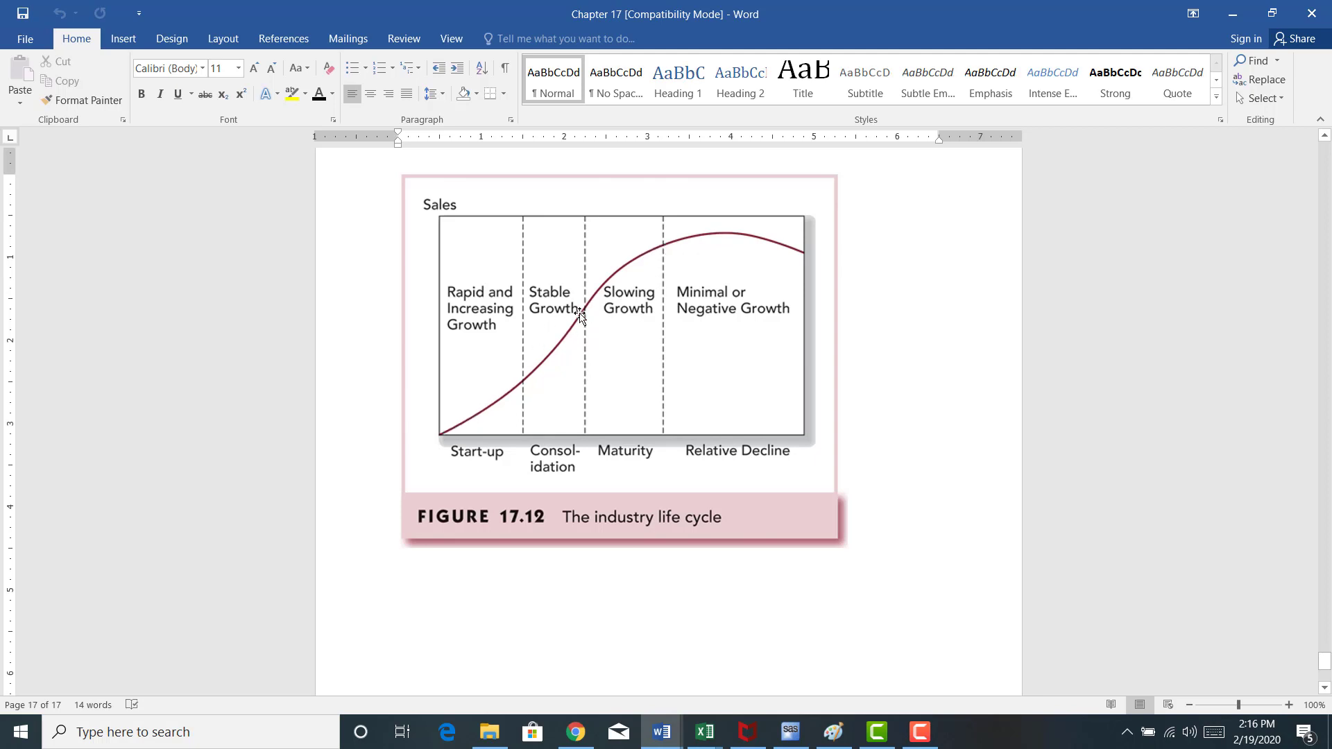
{"action": "mouse_move", "coordinate": [726, 258]}
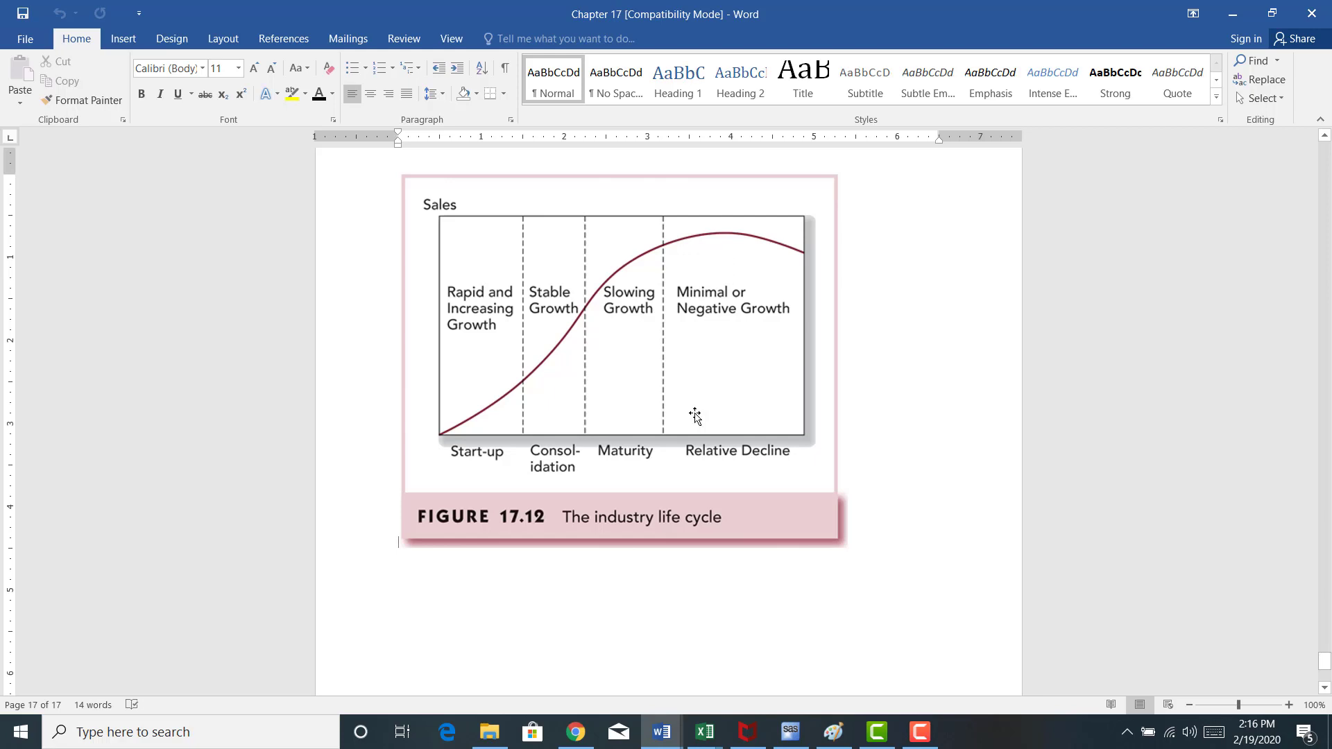
{"action": "mouse_move", "coordinate": [751, 622]}
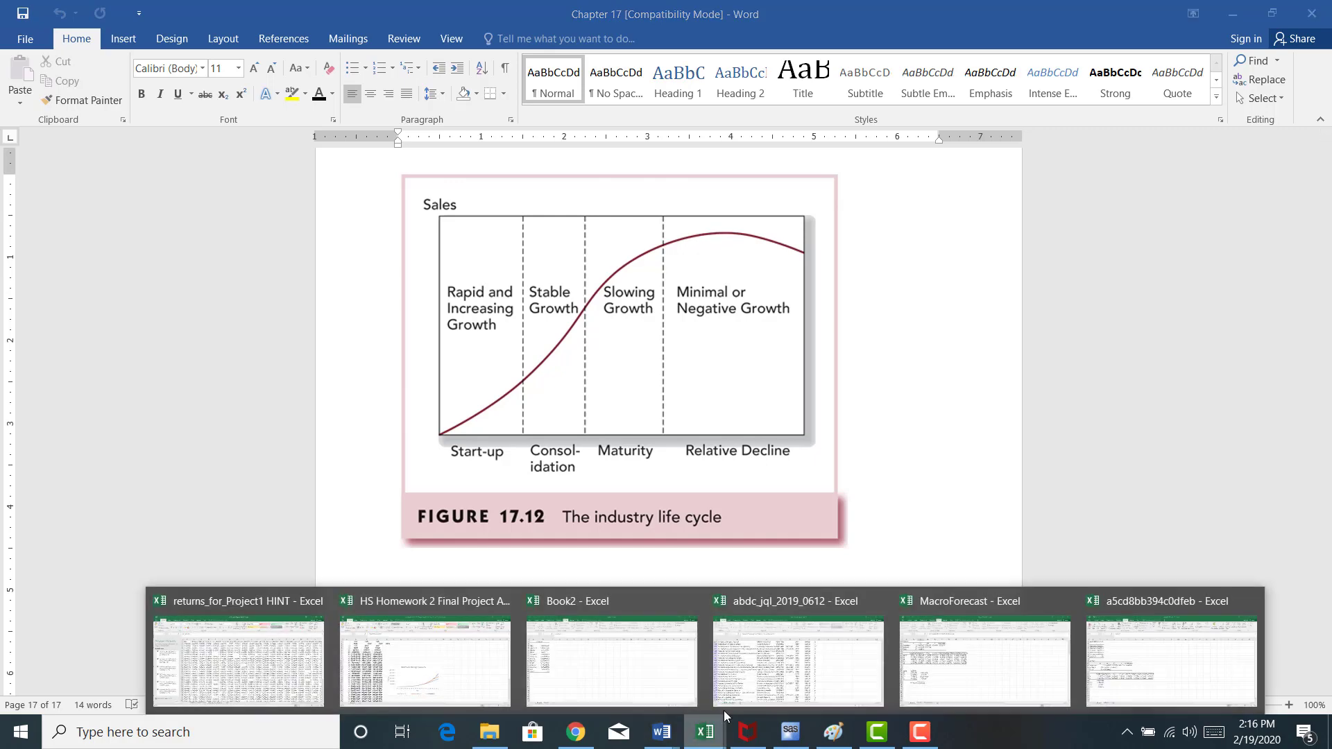
Switch back to the a5cd8bb394c0dfeb workbook showing the XLV, XLF and XLK elasticities table.
{"action": "left_click", "coordinate": [1169, 662]}
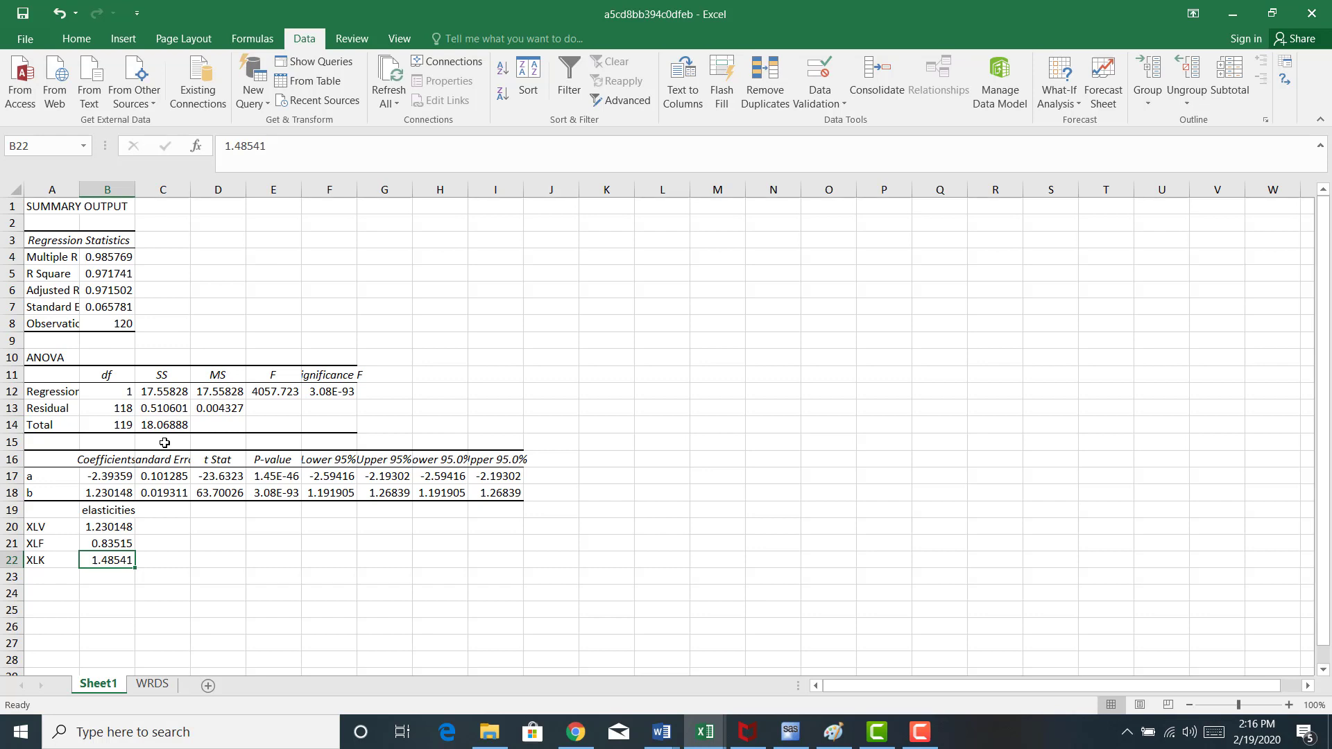
{"action": "mouse_move", "coordinate": [525, 592]}
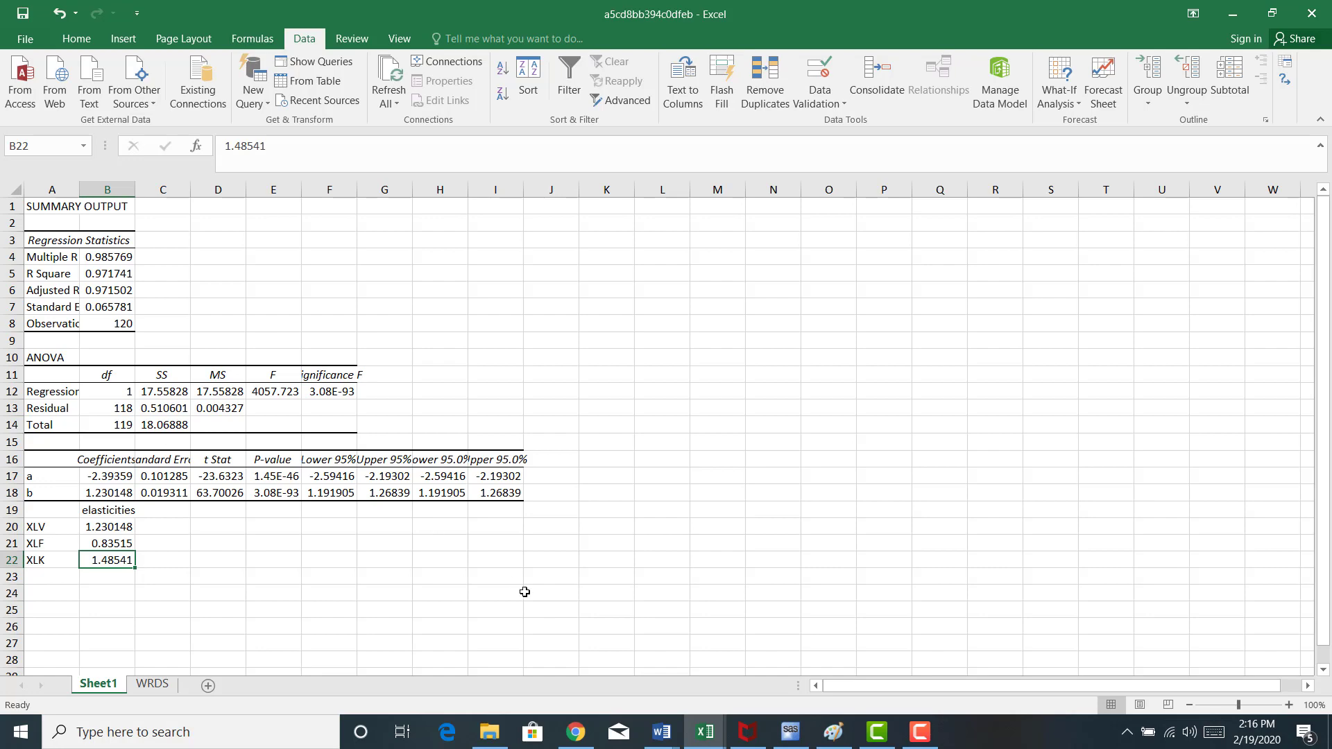